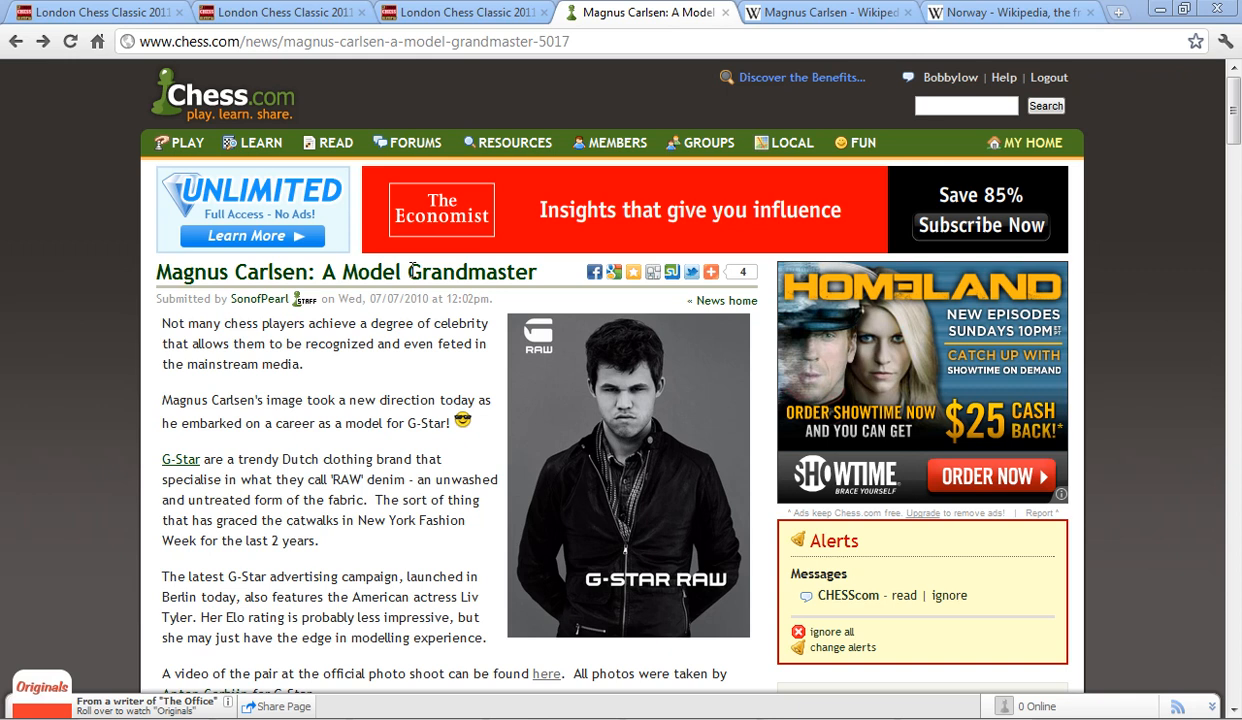
Mark and clear the 'A Model Grandmaster' title, then scroll further down the page
{"action": "left_click_drag", "start_coordinate": [296, 272], "coordinate": [536, 272]}
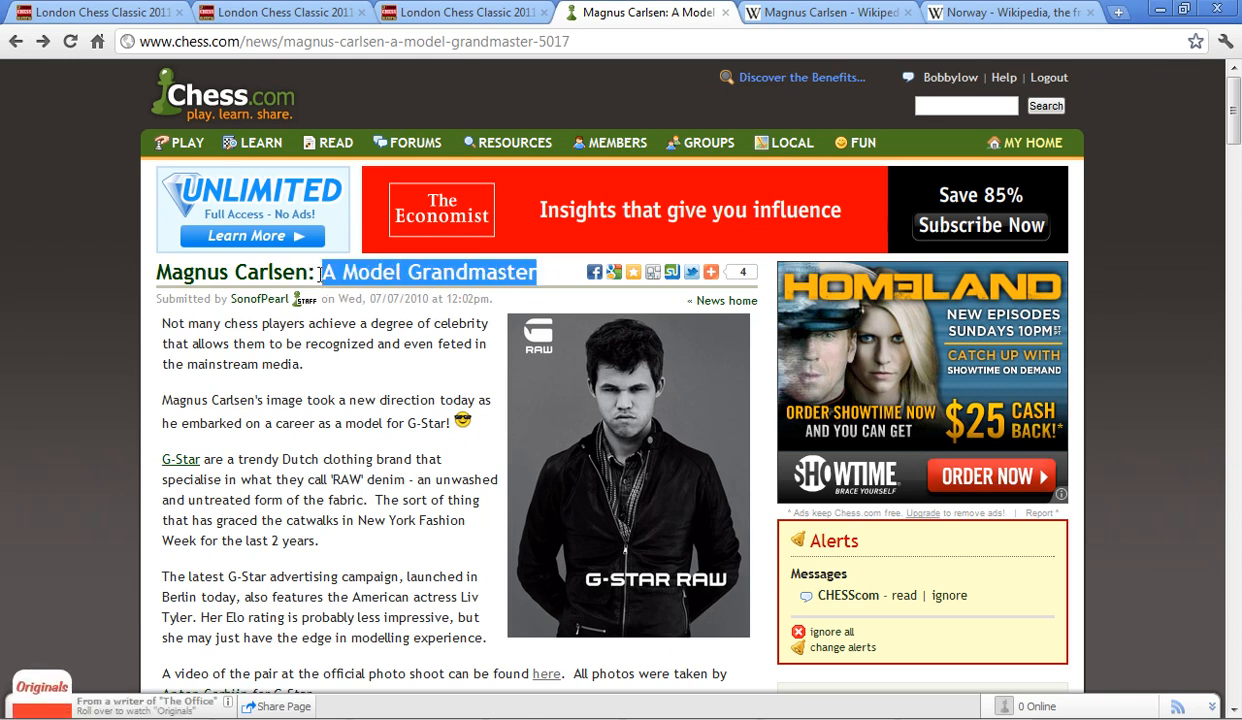
{"action": "left_click", "coordinate": [356, 272]}
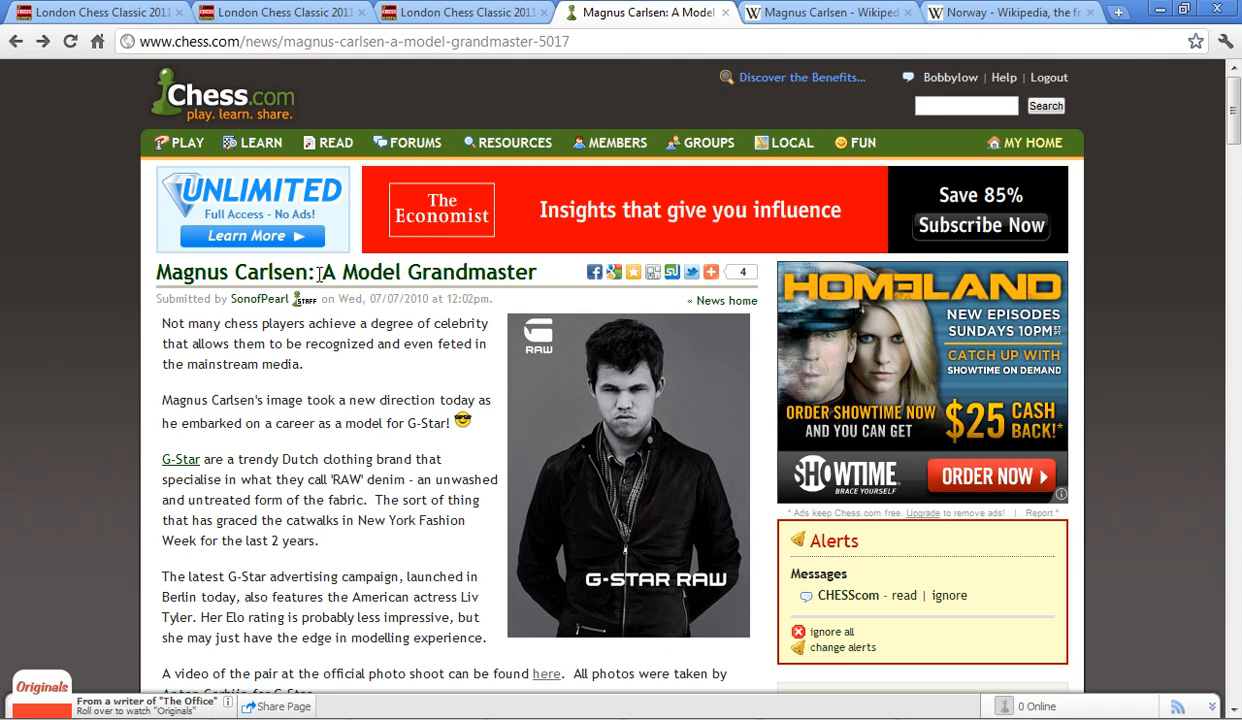
{"action": "mouse_move", "coordinate": [294, 392]}
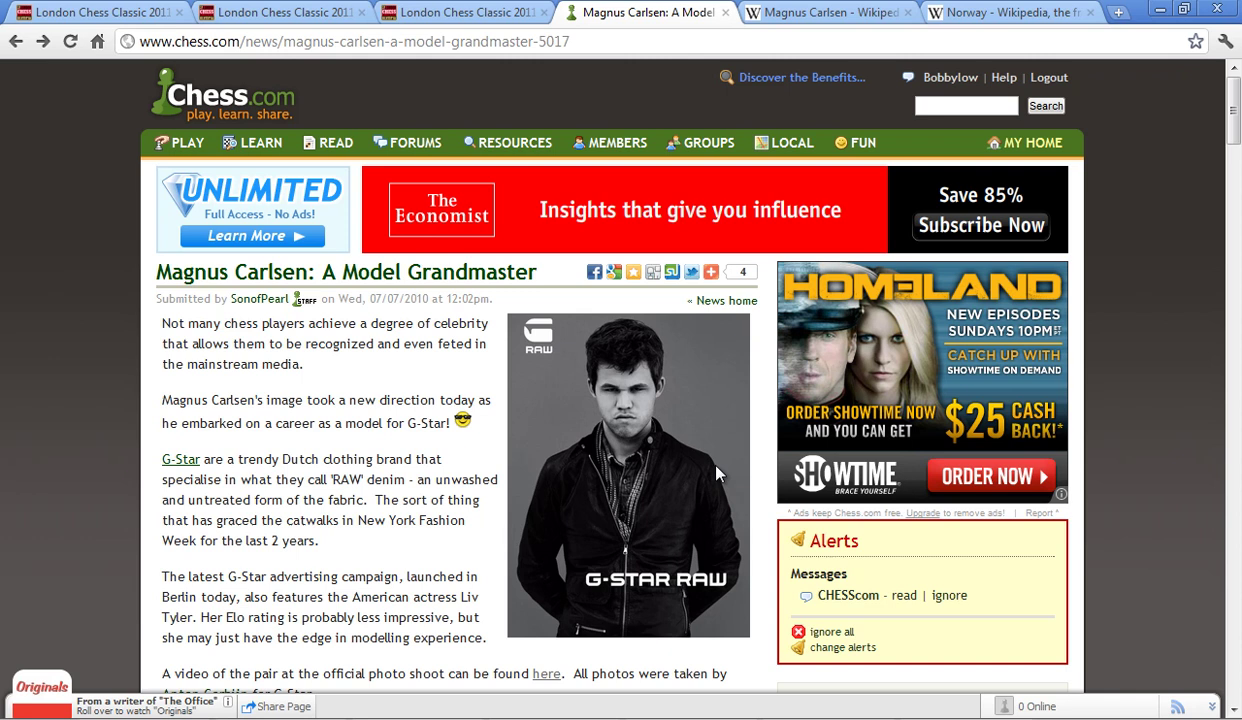
{"action": "mouse_move", "coordinate": [716, 468]}
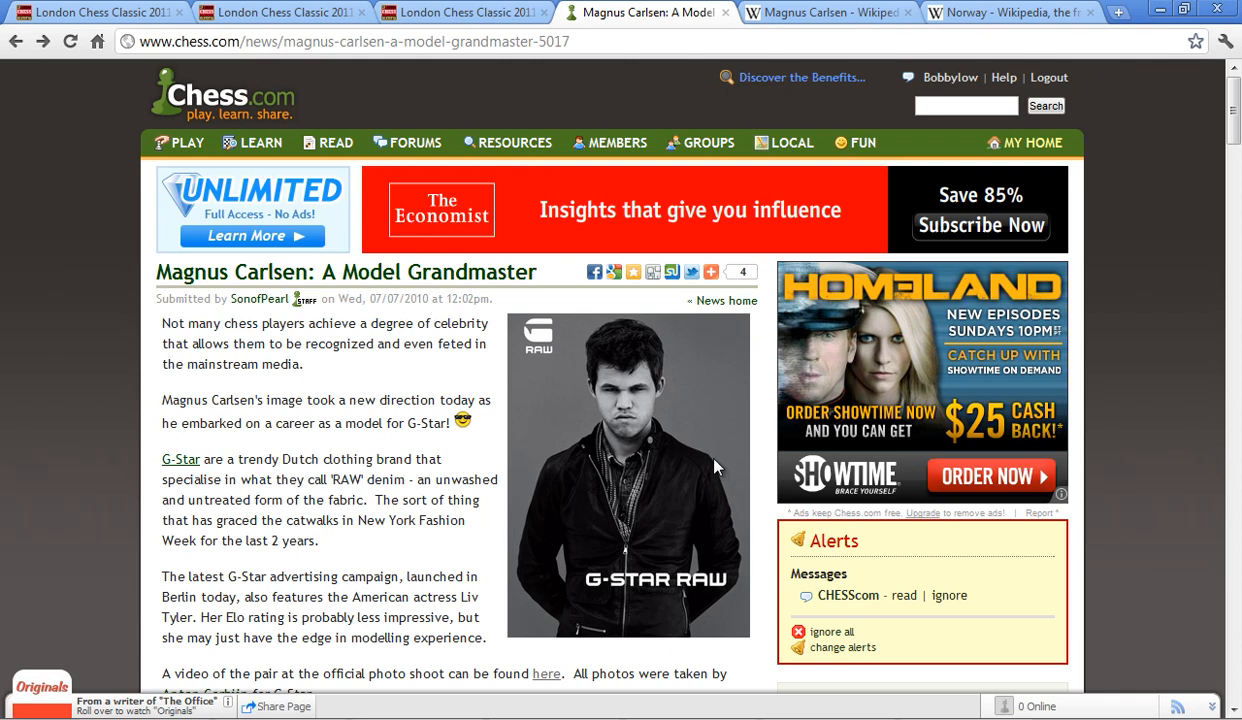
{"action": "scroll", "scroll_direction": "down", "scroll_amount": 3}
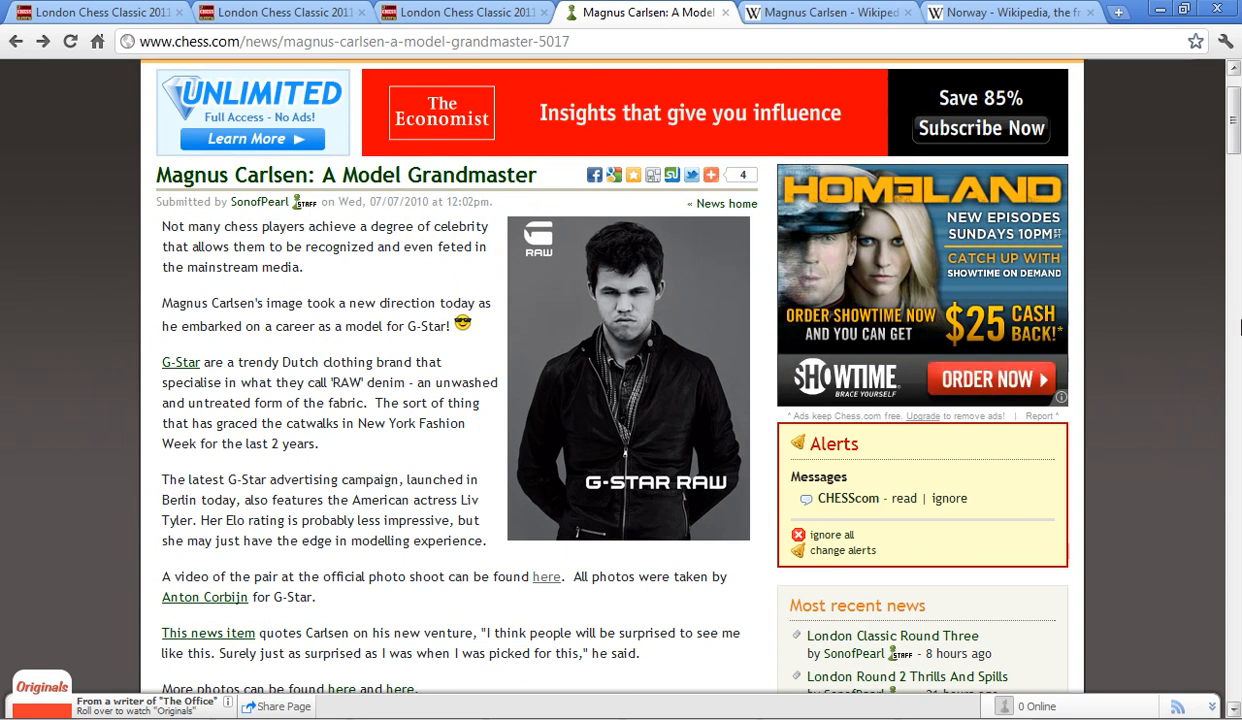
{"action": "scroll", "scroll_direction": "down", "scroll_amount": 3}
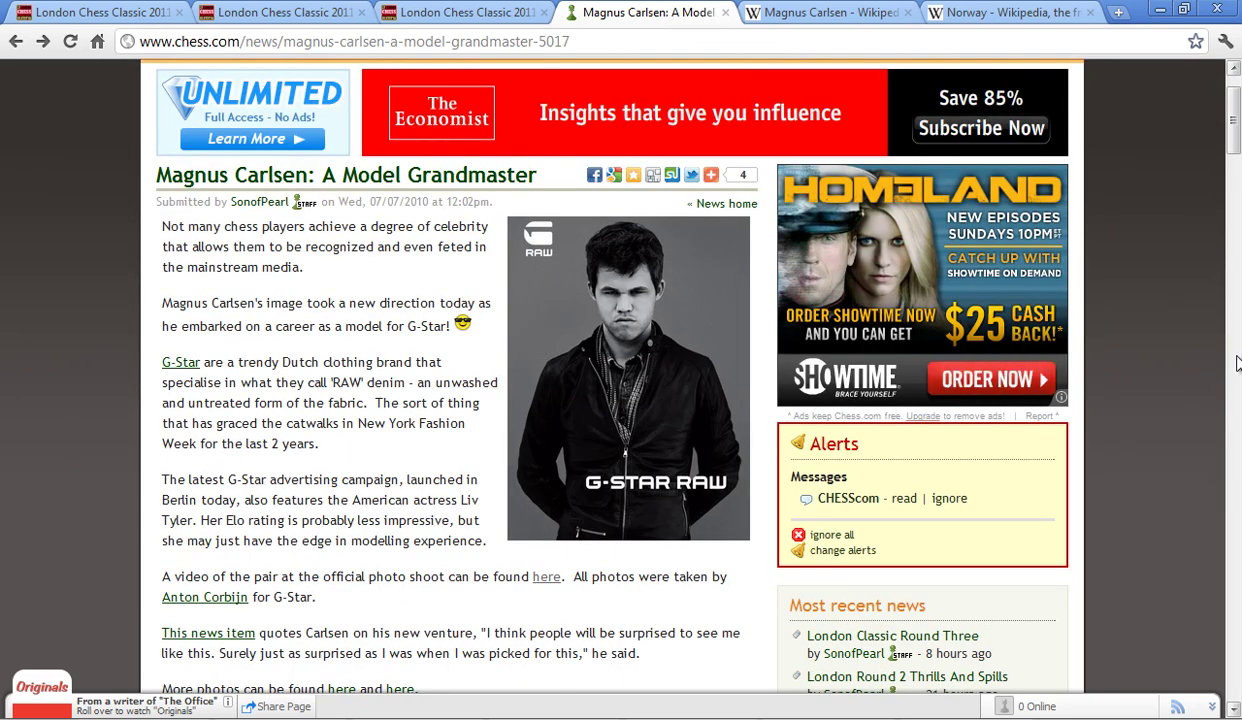
{"action": "scroll", "scroll_direction": "down", "scroll_amount": 3}
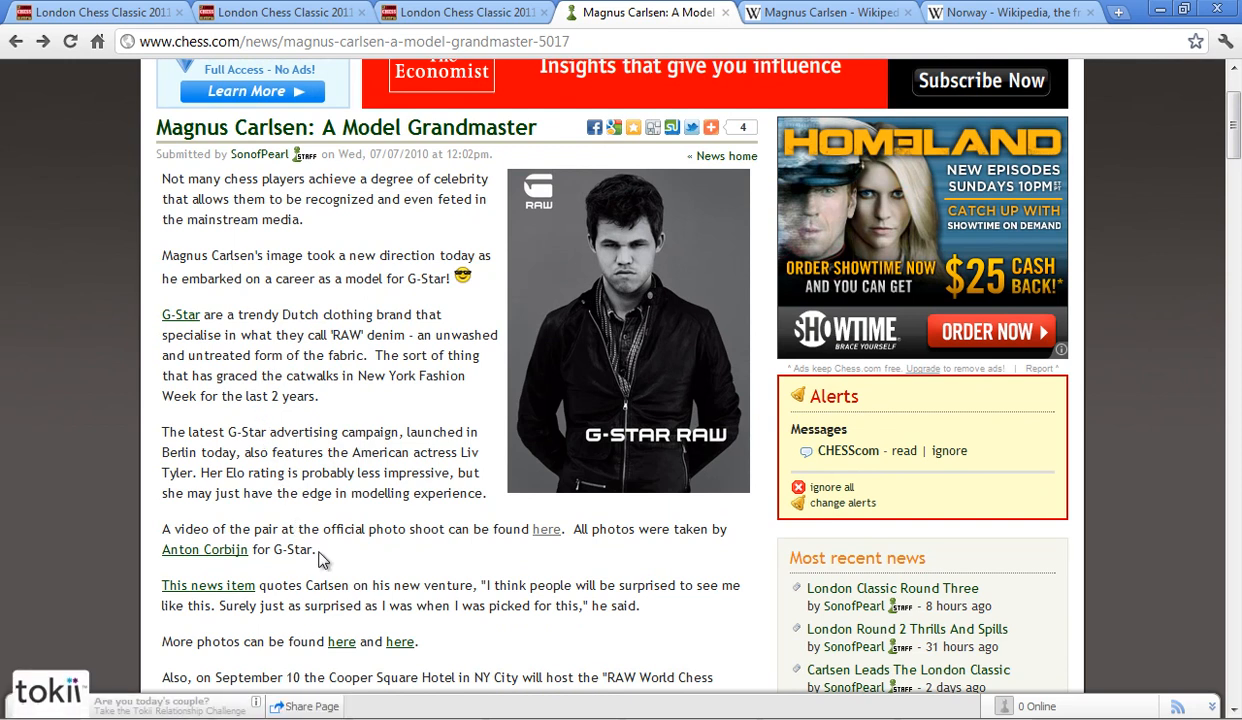
{"action": "mouse_move", "coordinate": [840, 8]}
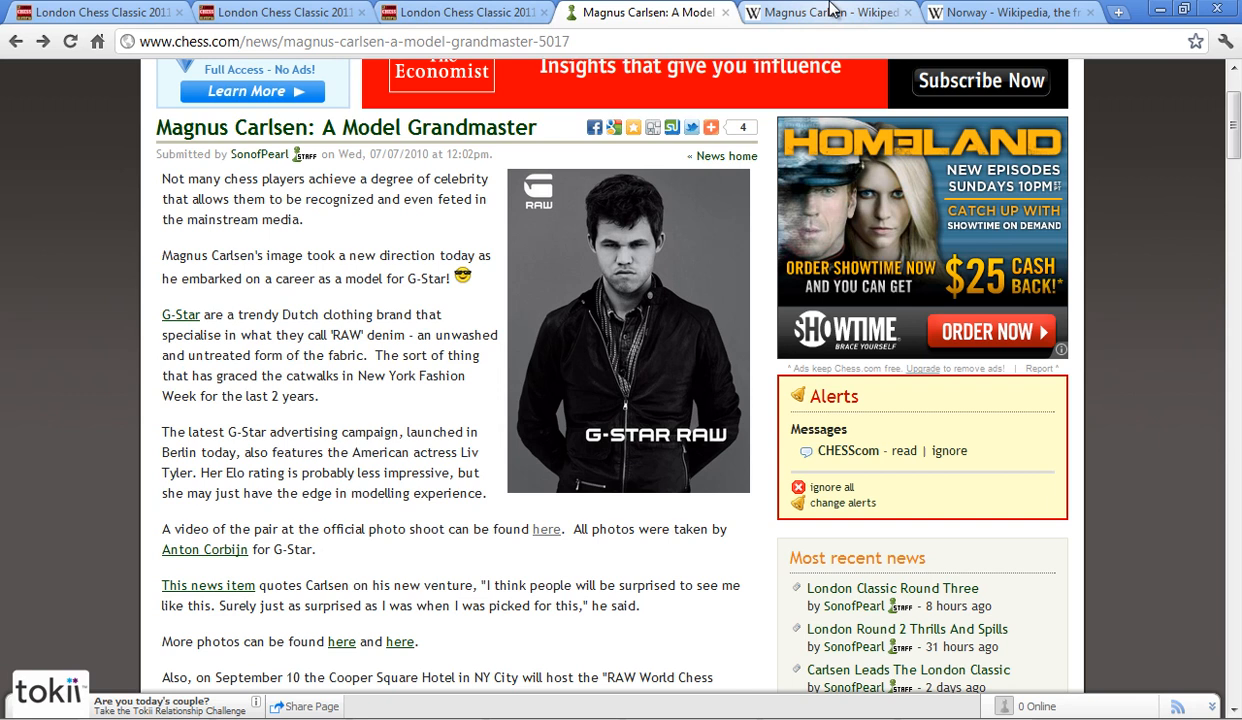
Check the London Chess Classic round-3 standings and return to the Carlsen Wikipedia article
{"action": "left_click", "coordinate": [840, 12]}
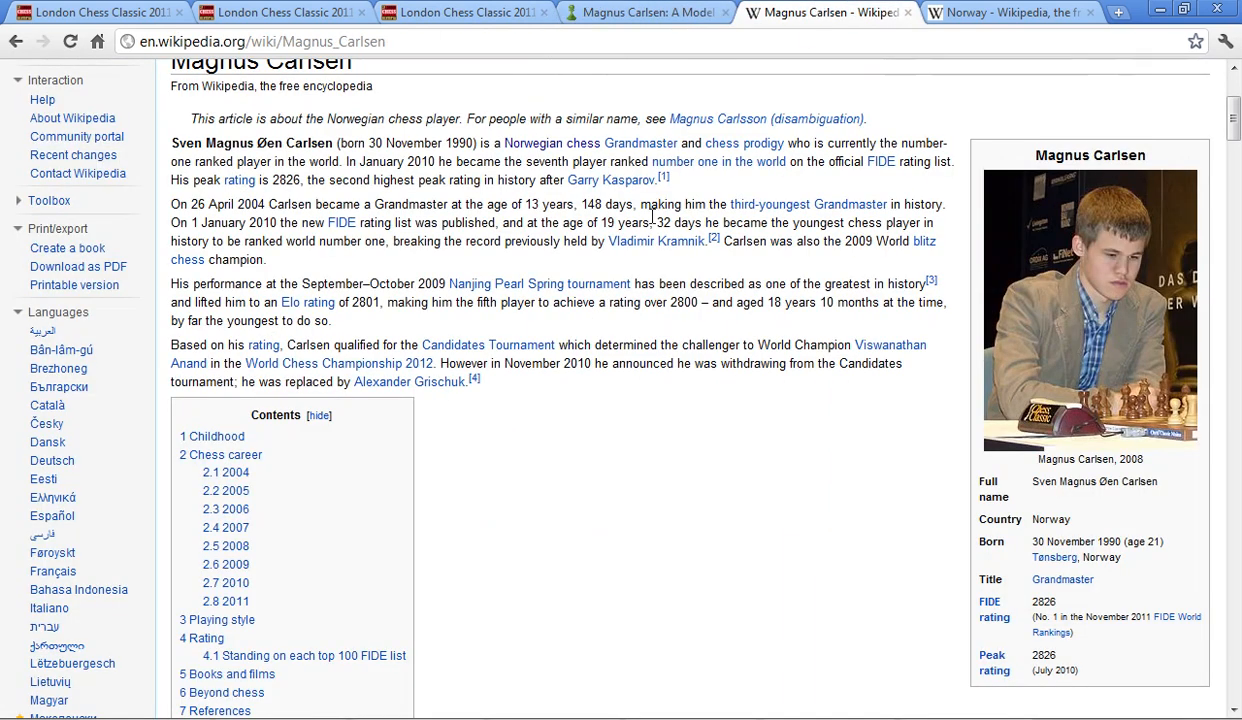
{"action": "mouse_move", "coordinate": [752, 146]}
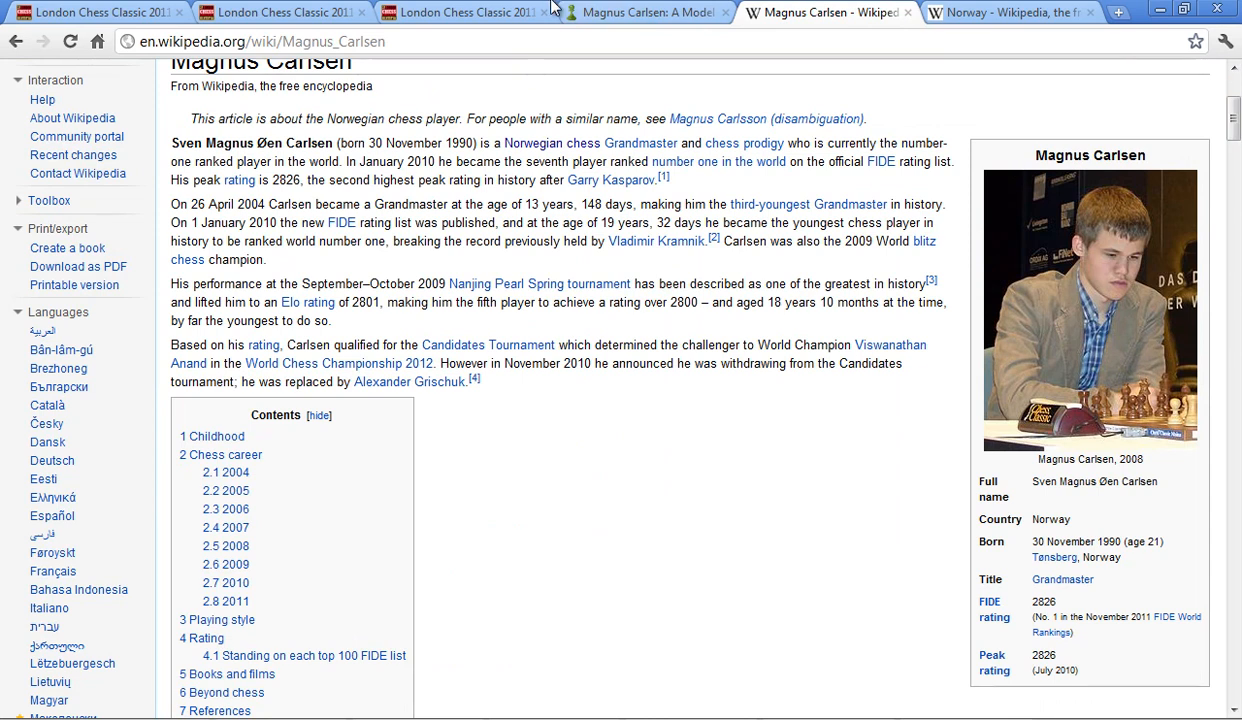
{"action": "left_click", "coordinate": [284, 12]}
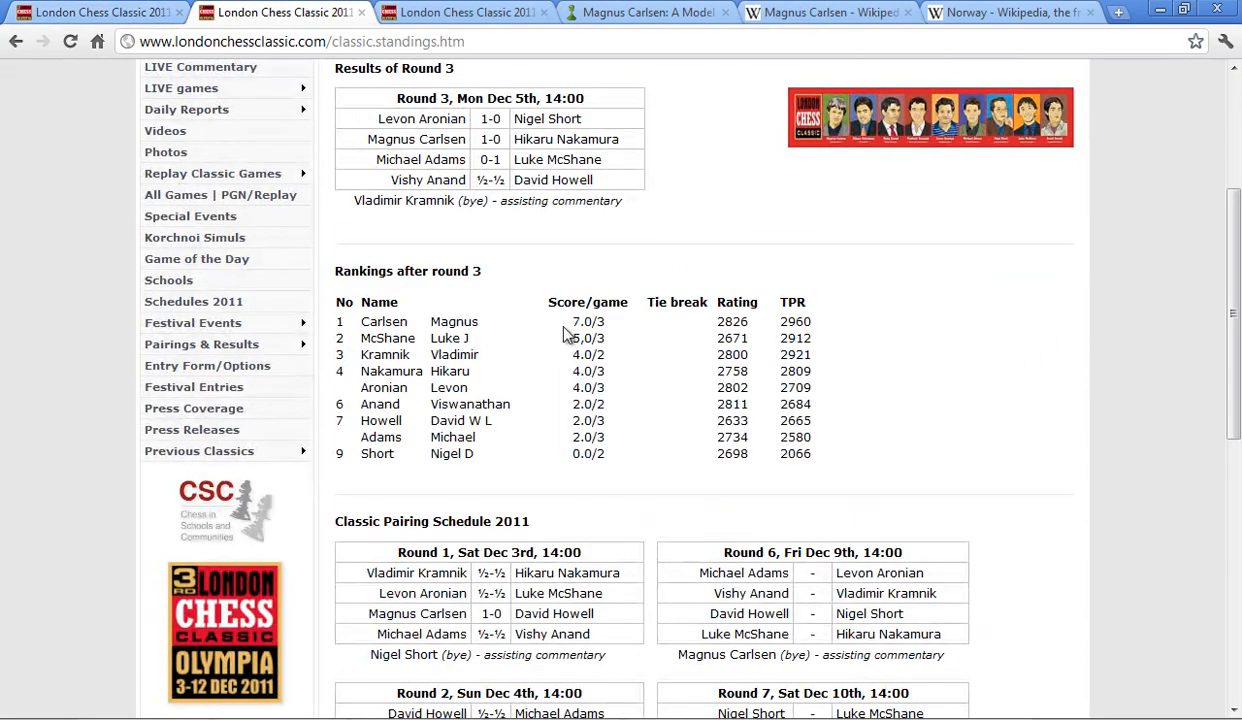
{"action": "mouse_move", "coordinate": [760, 328]}
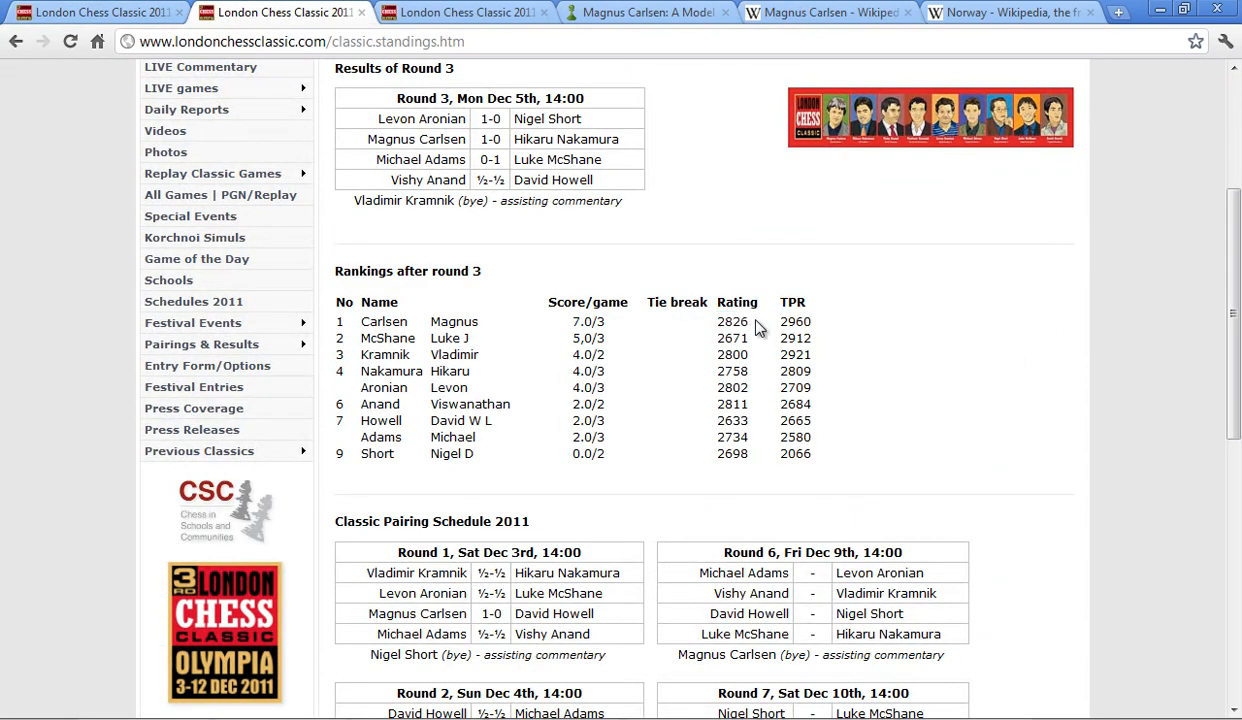
{"action": "double_click", "coordinate": [732, 404]}
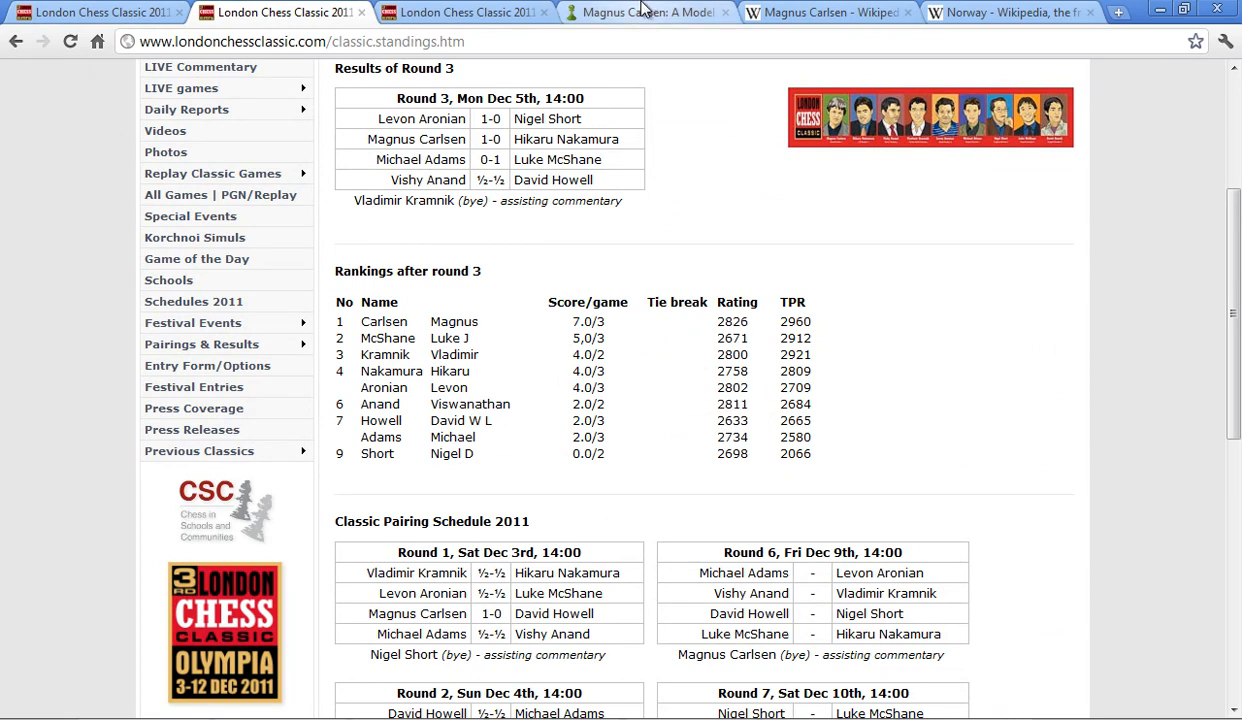
{"action": "left_click", "coordinate": [828, 14]}
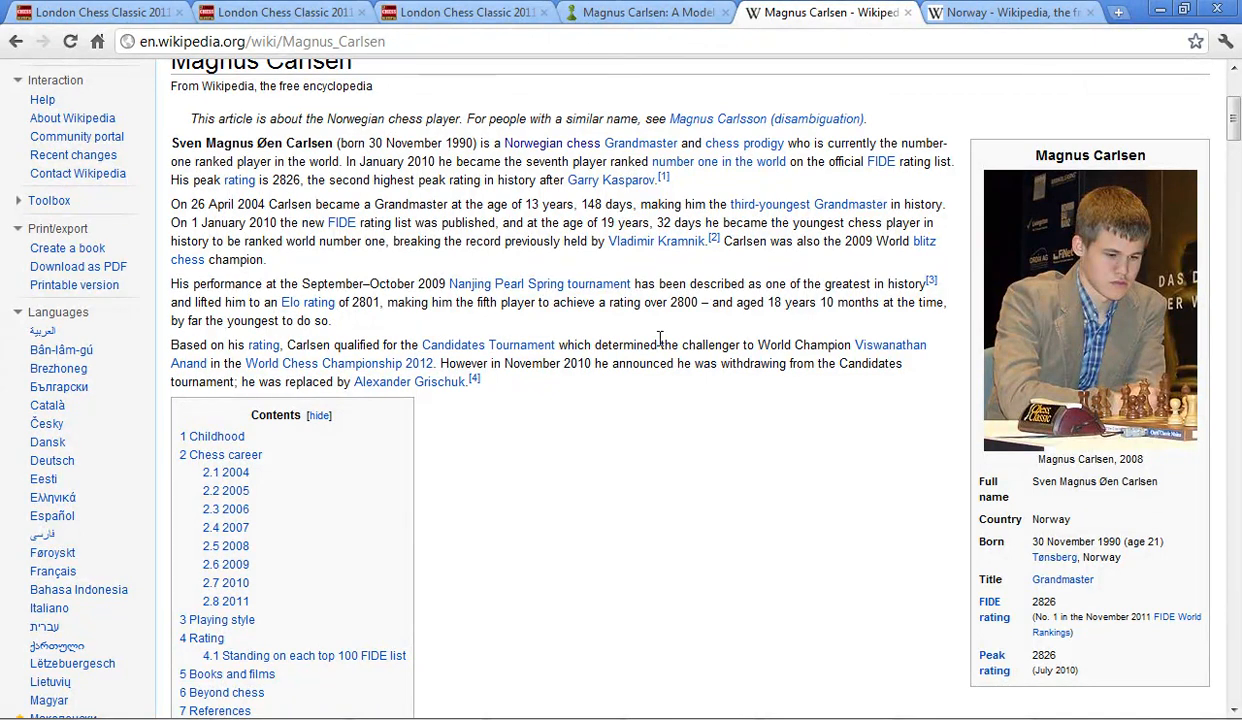
{"action": "mouse_move", "coordinate": [652, 344]}
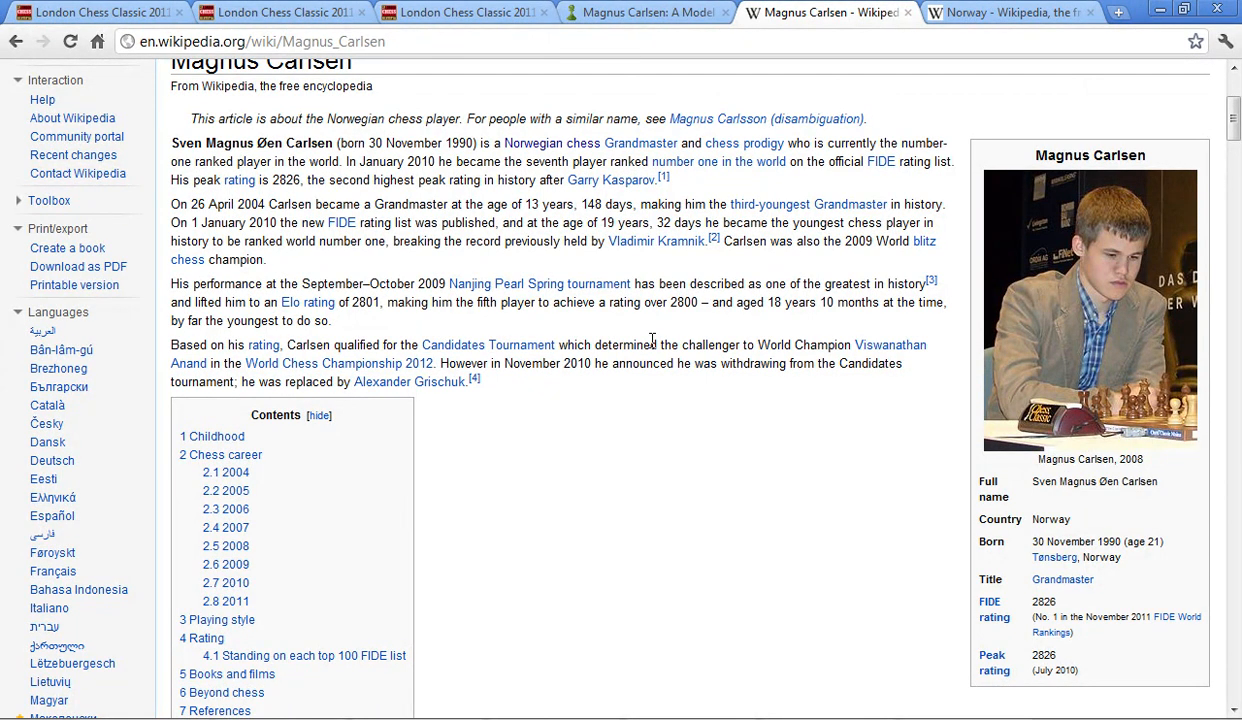
{"action": "mouse_move", "coordinate": [652, 344]}
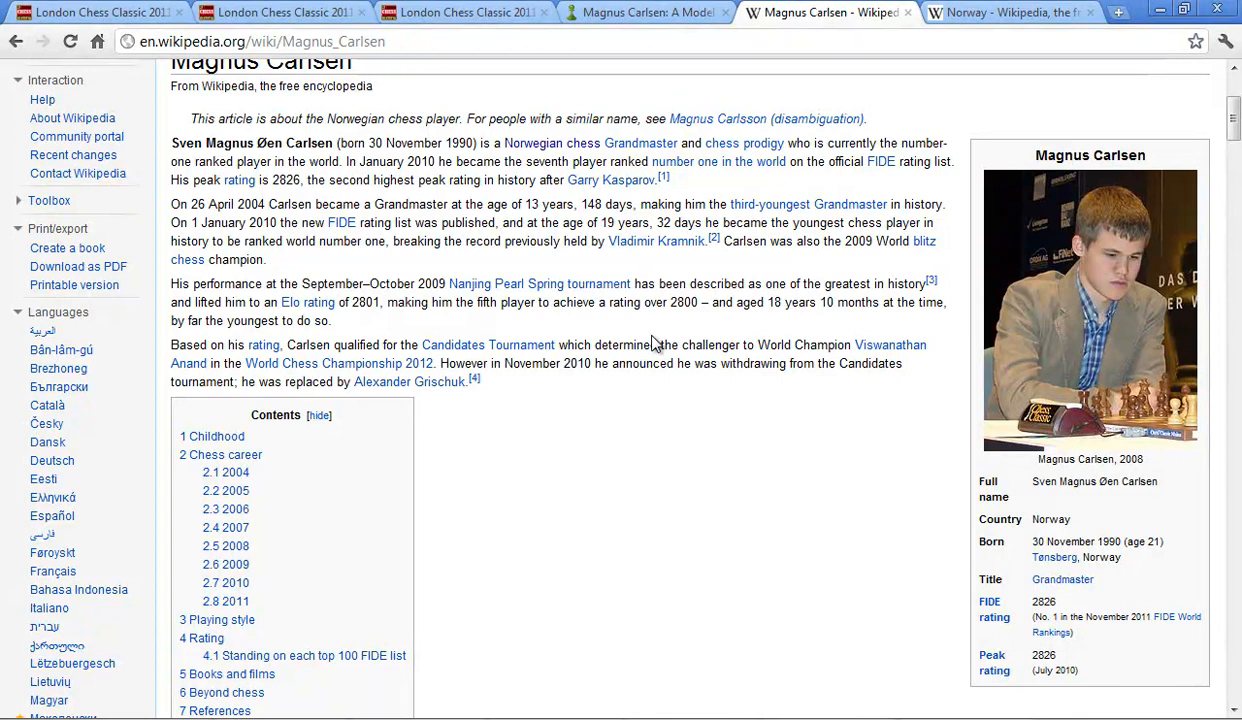
{"action": "mouse_move", "coordinate": [648, 344]}
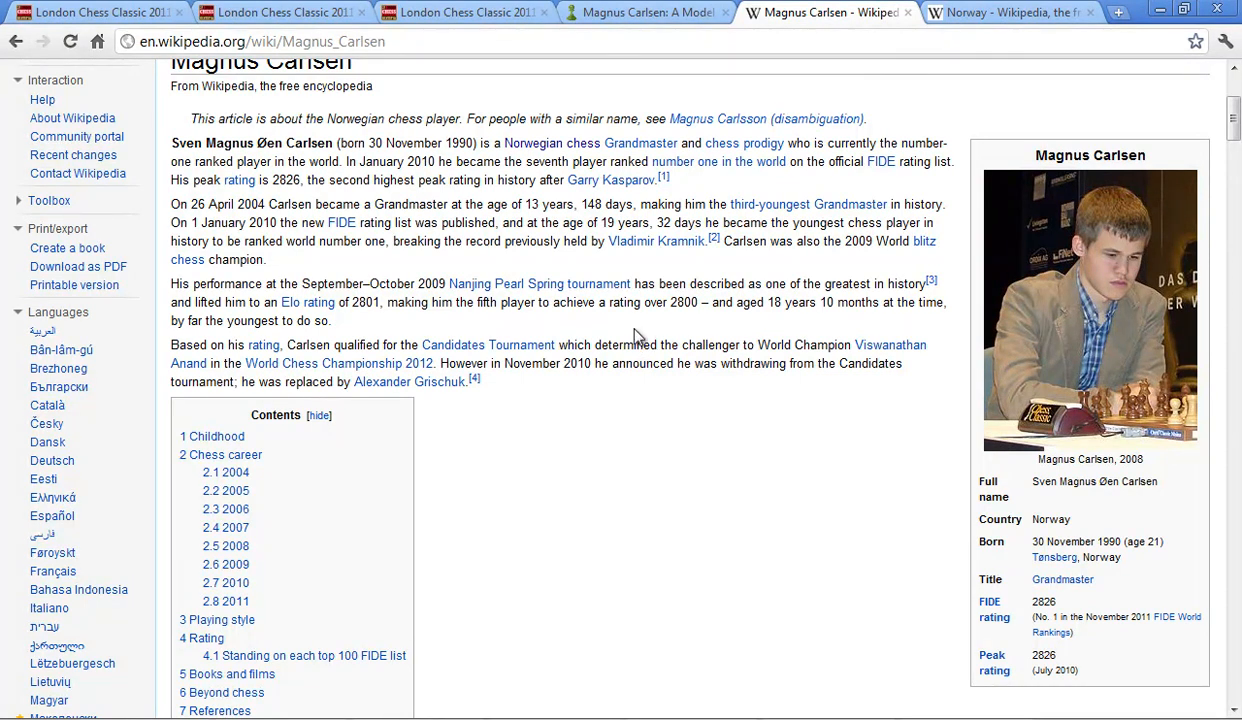
{"action": "mouse_move", "coordinate": [652, 334]}
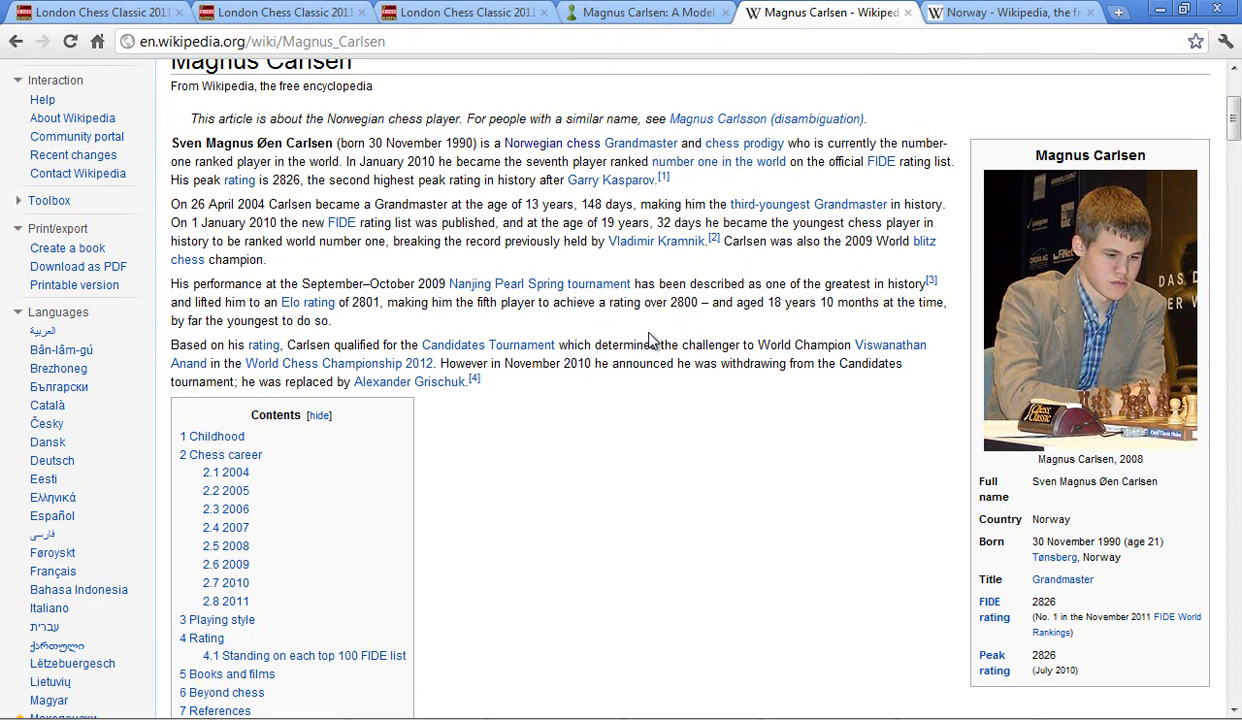
{"action": "mouse_move", "coordinate": [638, 334]}
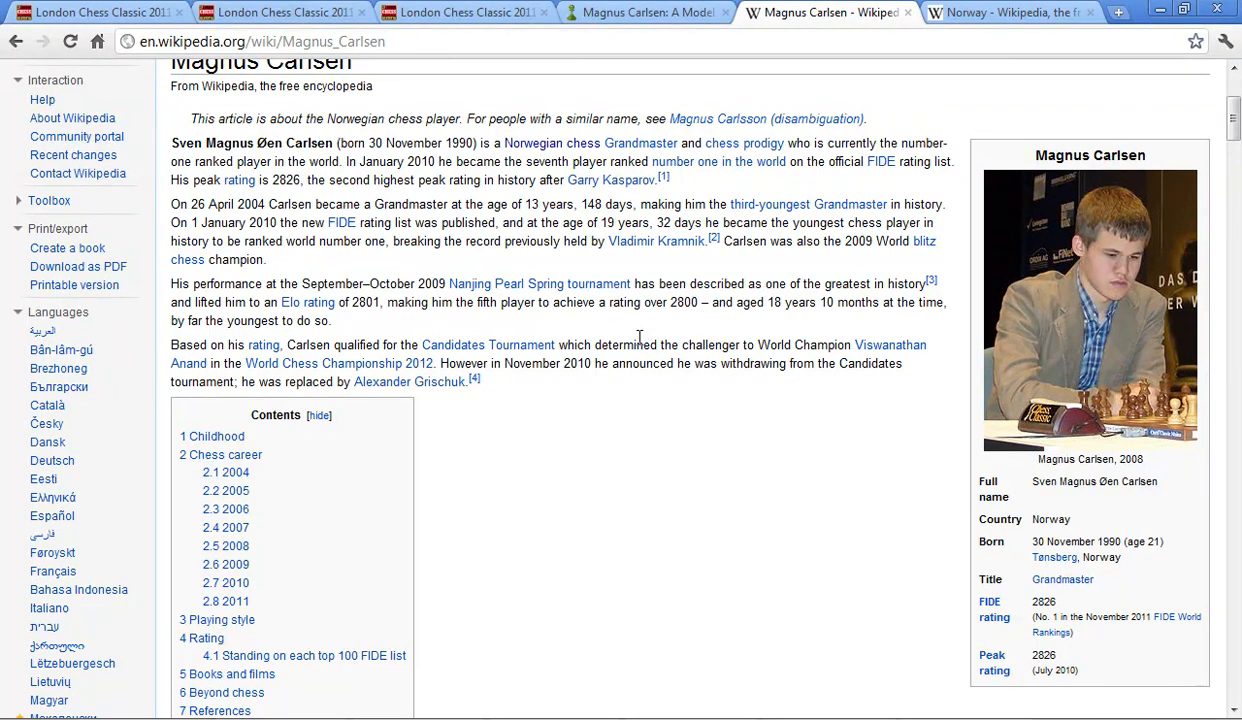
Scroll the Carlsen article down to the Elo rating history table and graph
{"action": "scroll", "scroll_direction": "down", "scroll_amount": 3}
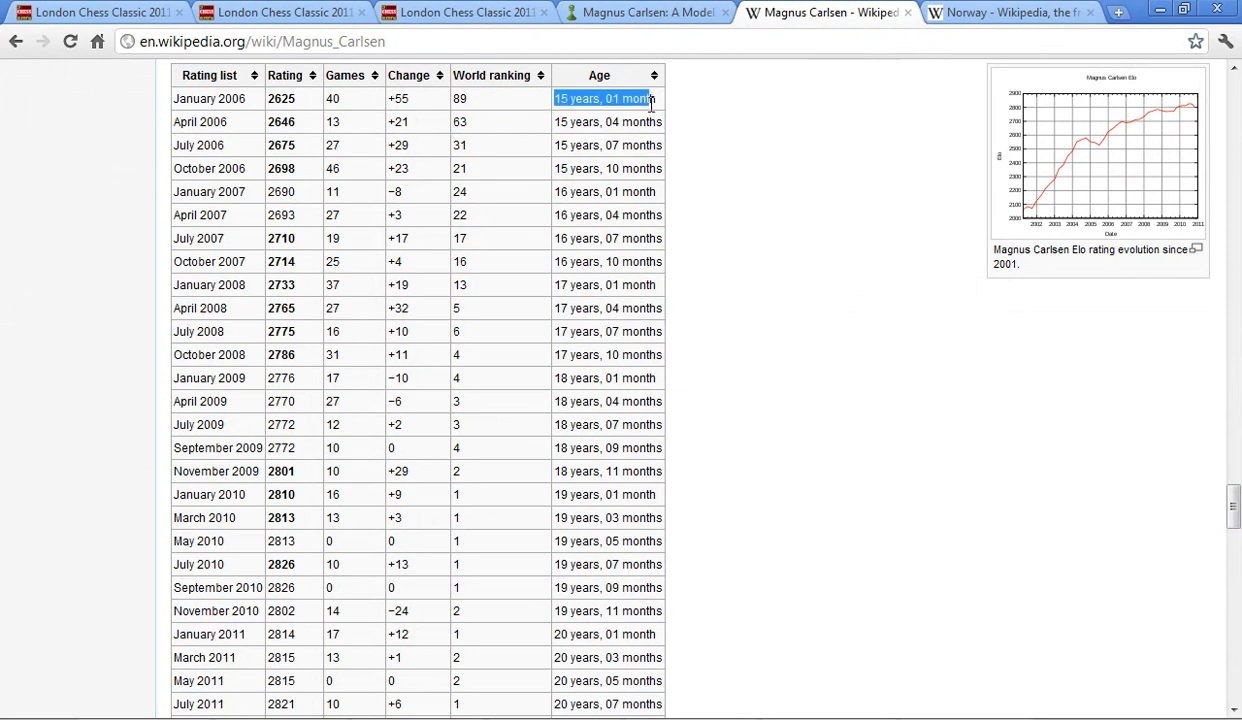
Scroll the rating table to November 2011, marking the November 2009 ranking and age entry
{"action": "left_click", "coordinate": [788, 402]}
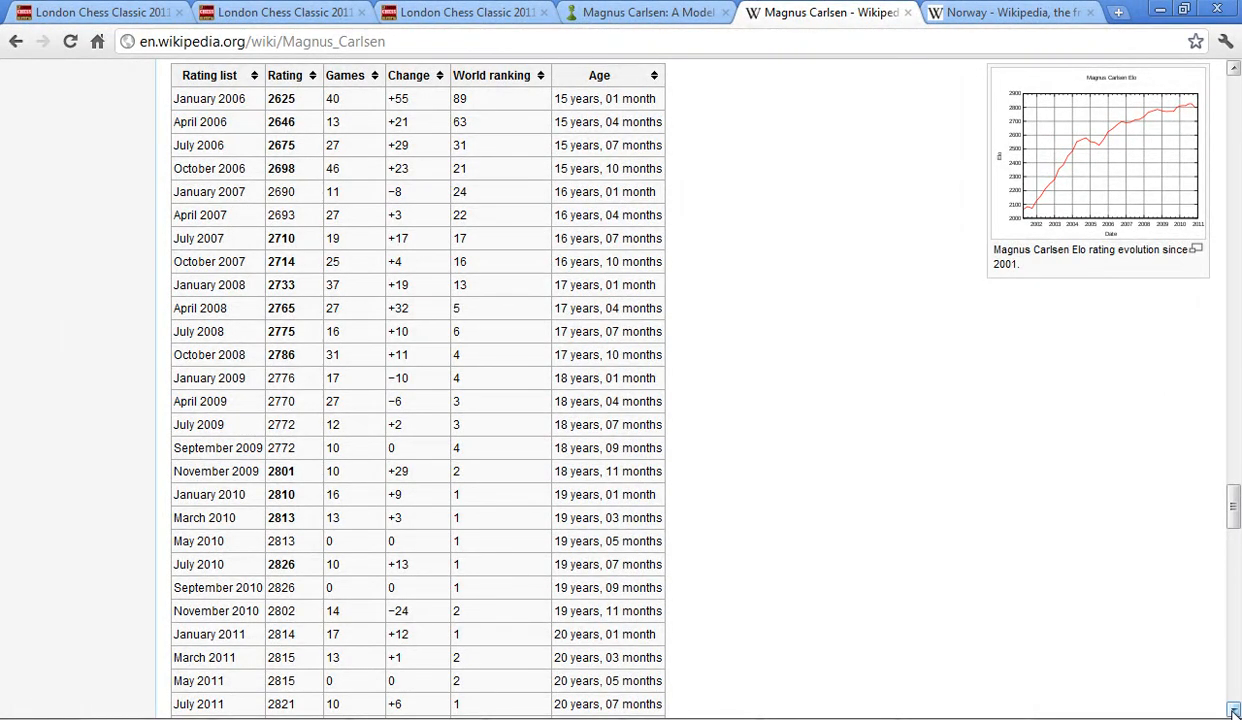
{"action": "scroll", "scroll_direction": "down", "scroll_amount": 3}
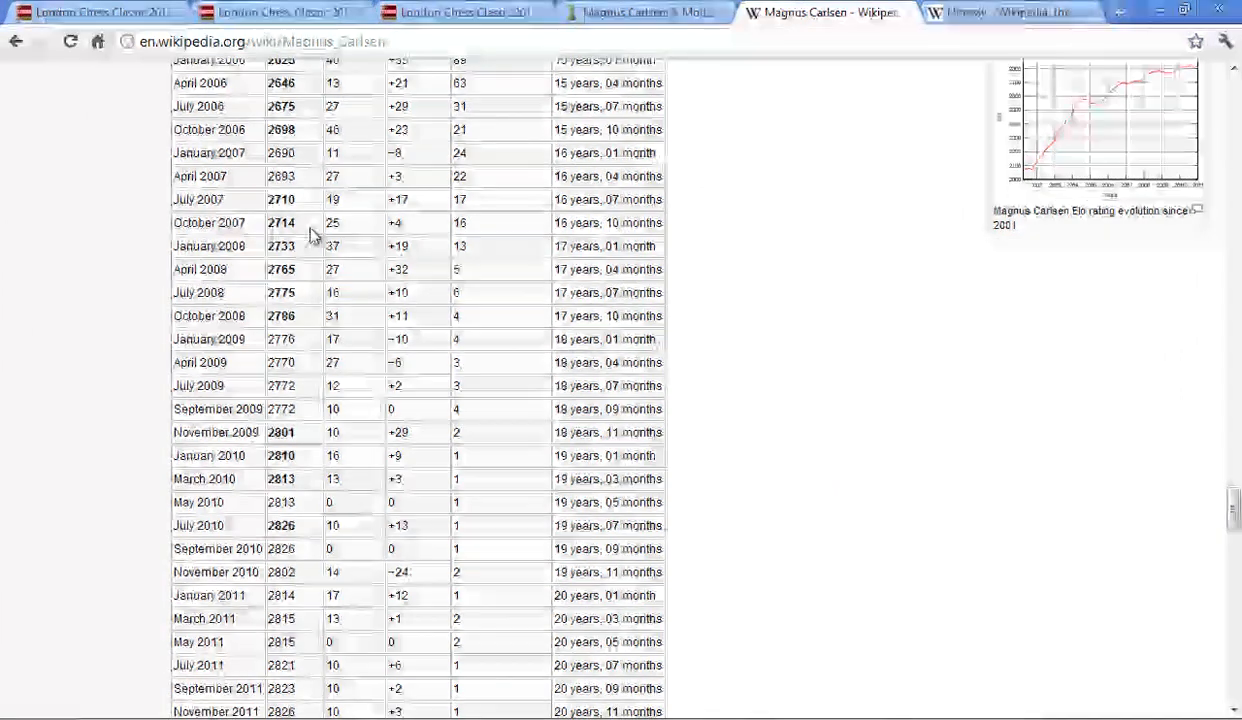
{"action": "scroll", "scroll_direction": "down", "scroll_amount": 3}
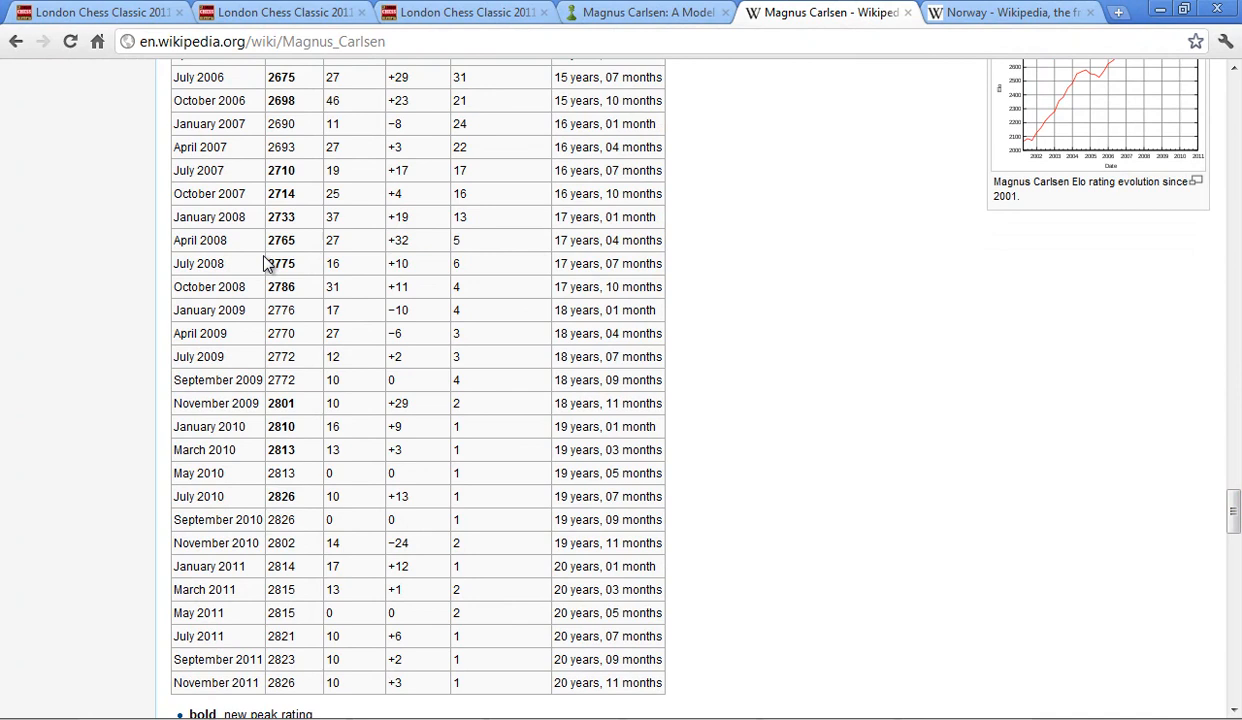
{"action": "mouse_move", "coordinate": [312, 376]}
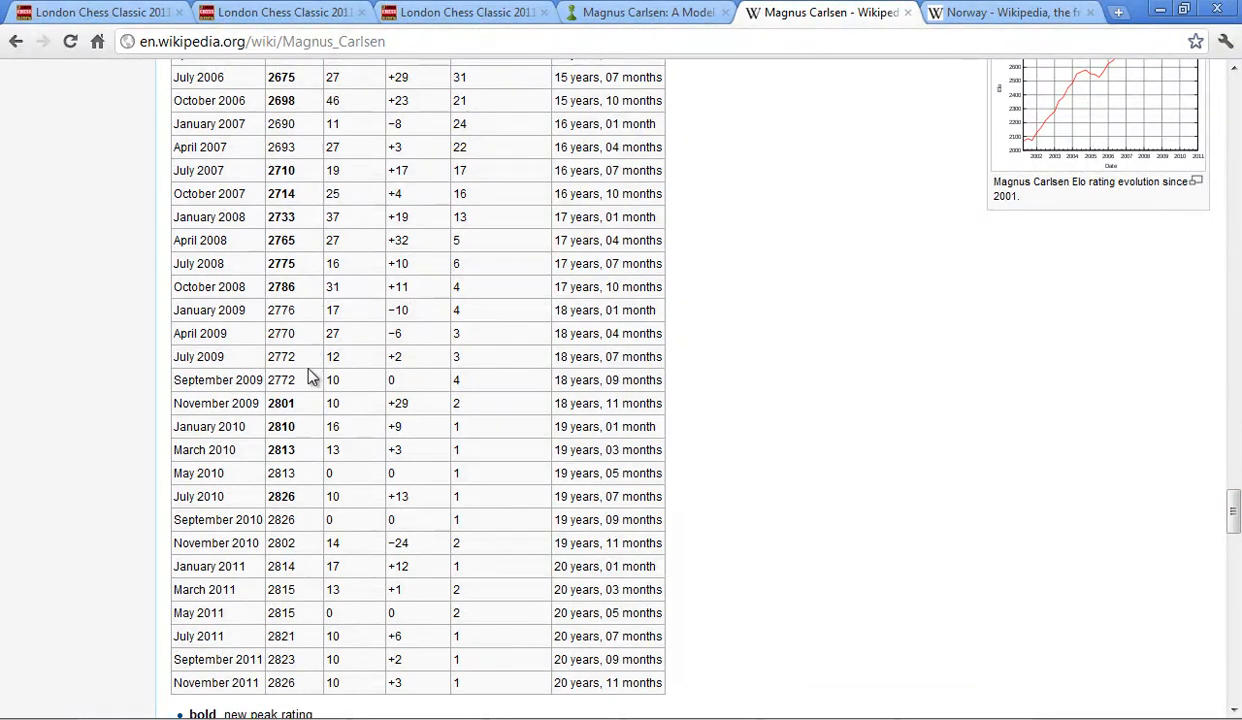
{"action": "left_click_drag", "start_coordinate": [460, 404], "coordinate": [620, 404]}
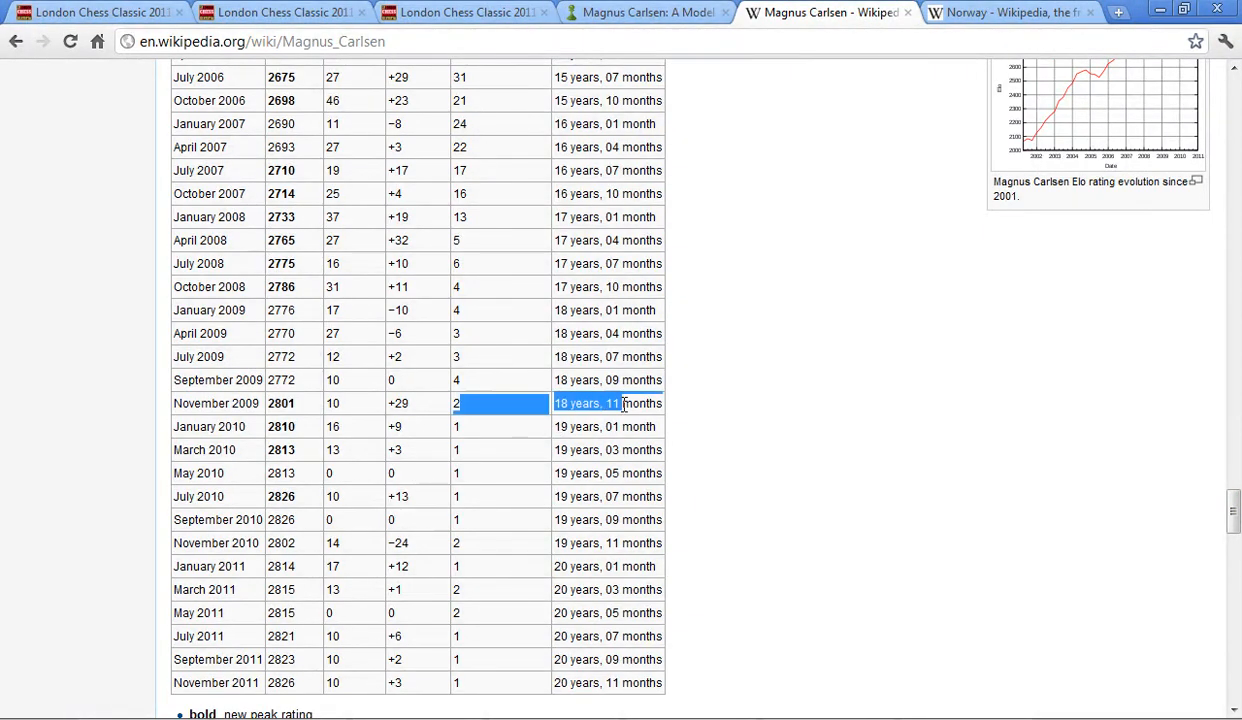
{"action": "left_click", "coordinate": [666, 412]}
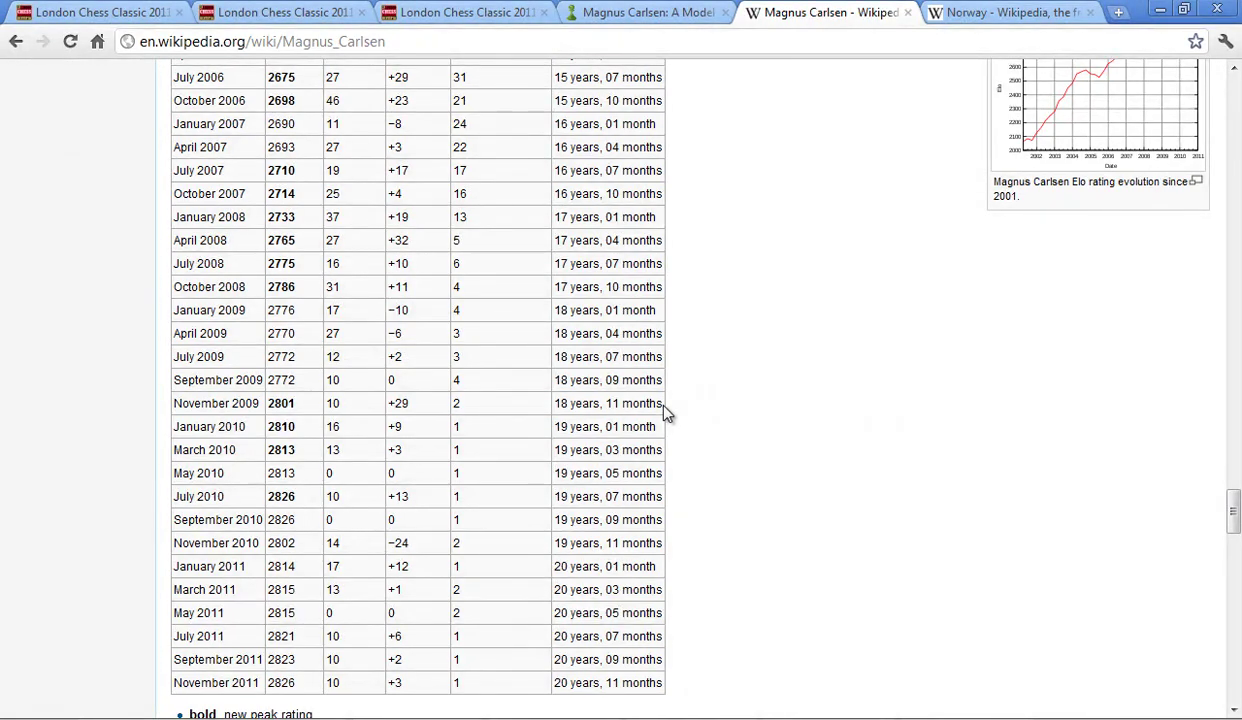
{"action": "mouse_move", "coordinate": [492, 596]}
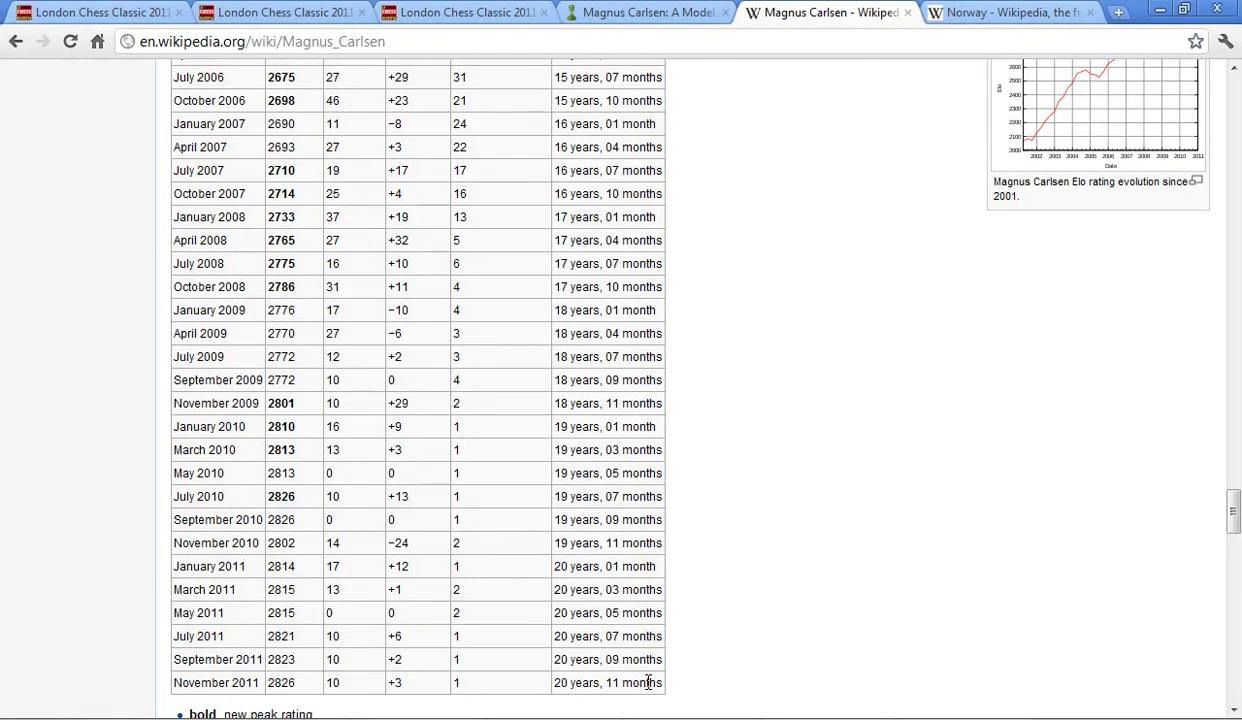
{"action": "mouse_move", "coordinate": [586, 656]}
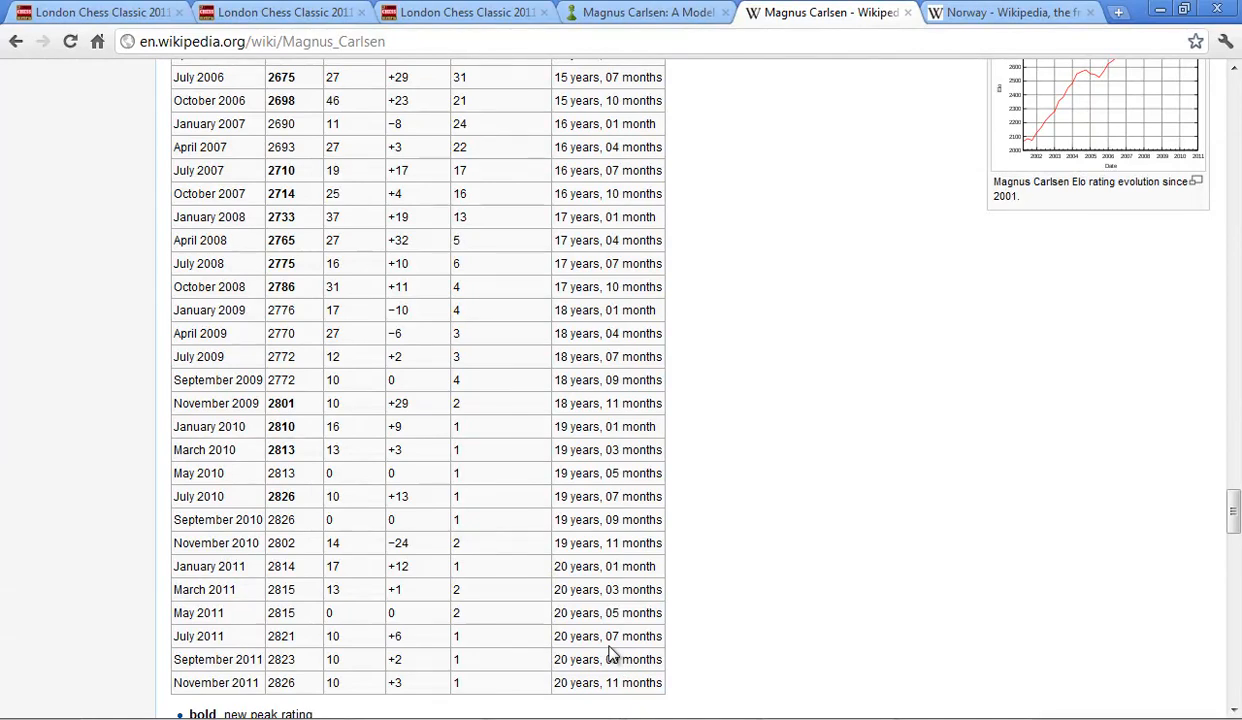
{"action": "mouse_move", "coordinate": [872, 650]}
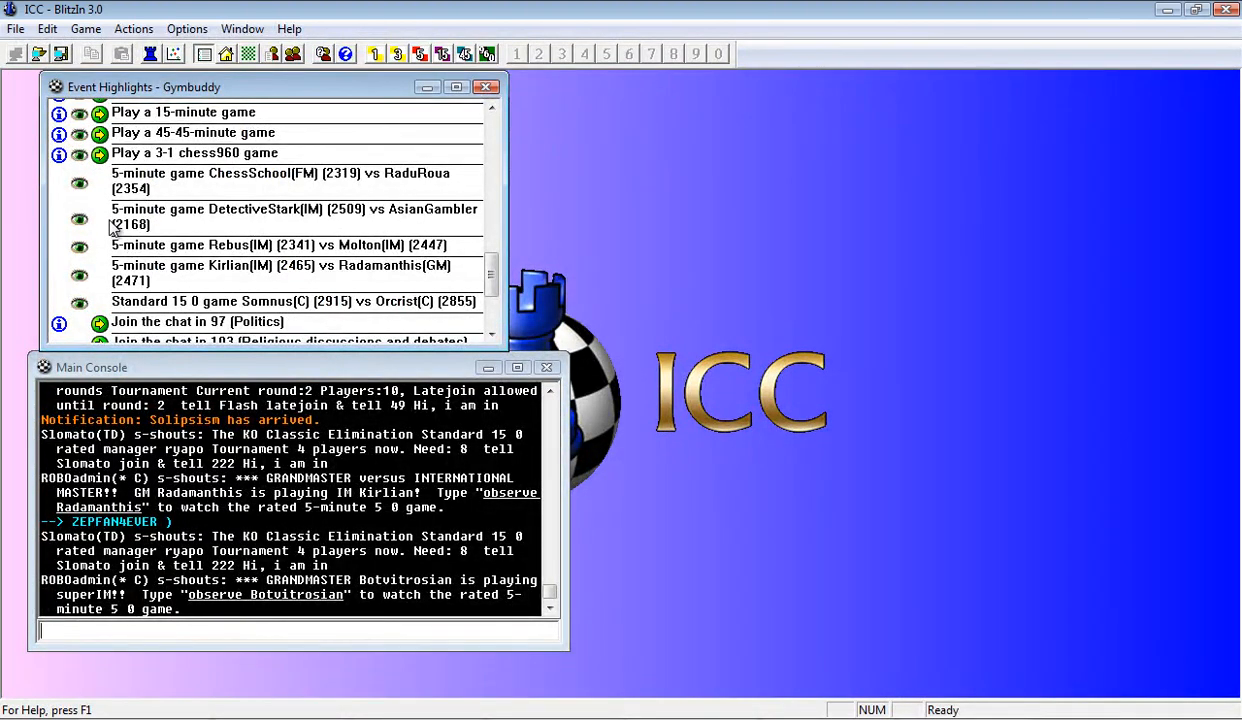
Maximize the examined game 1555, Carlsen versus Nakamura, at its starting position
{"action": "scroll", "scroll_direction": "down", "scroll_amount": 3}
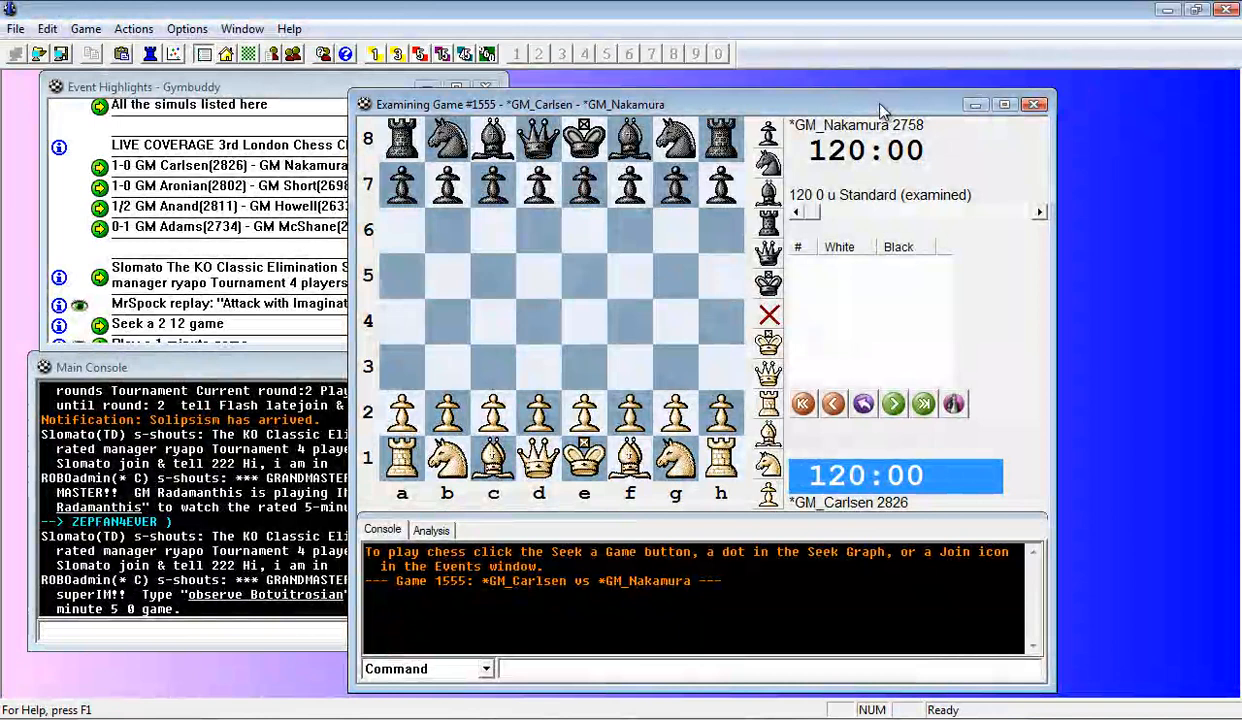
{"action": "left_click", "coordinate": [1000, 100]}
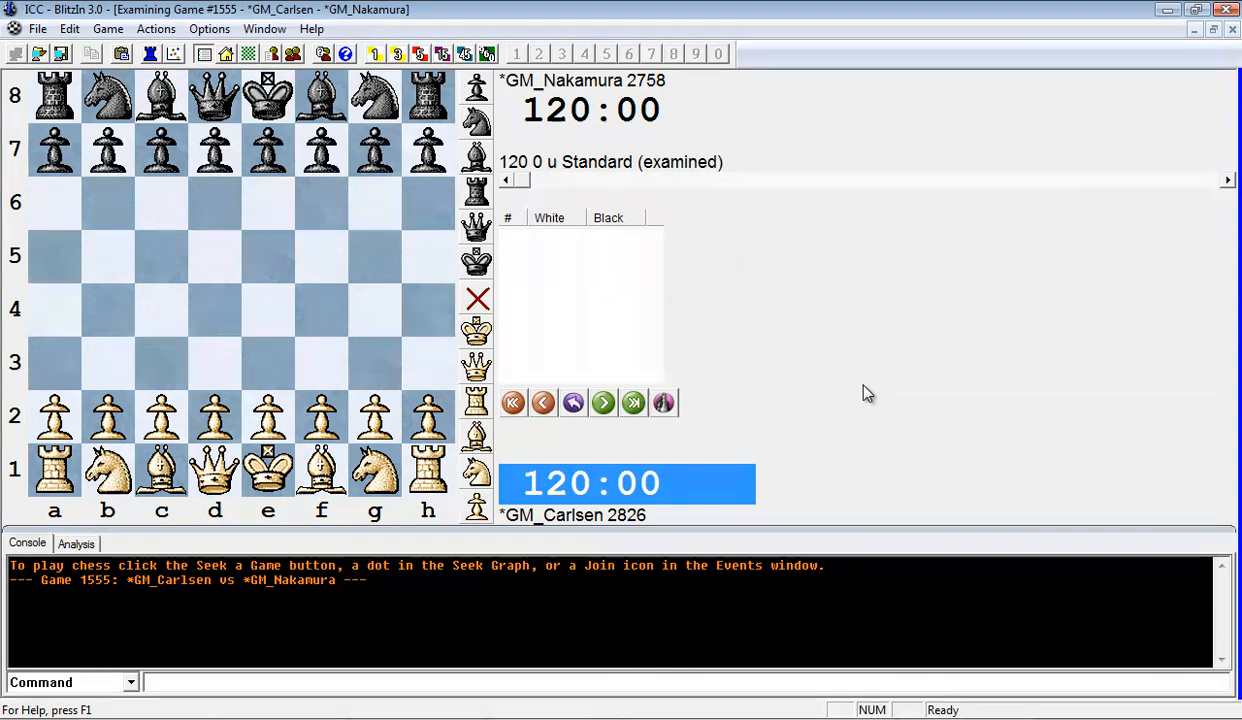
{"action": "mouse_move", "coordinate": [624, 520]}
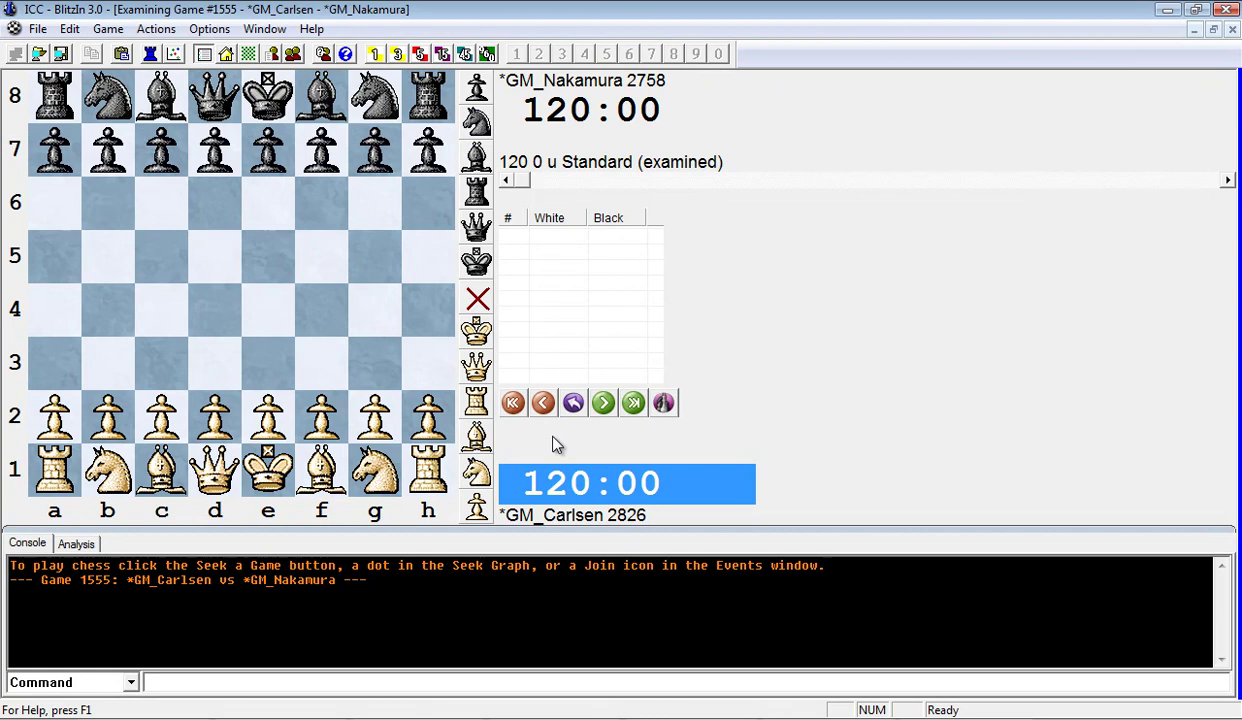
{"action": "mouse_move", "coordinate": [532, 90]}
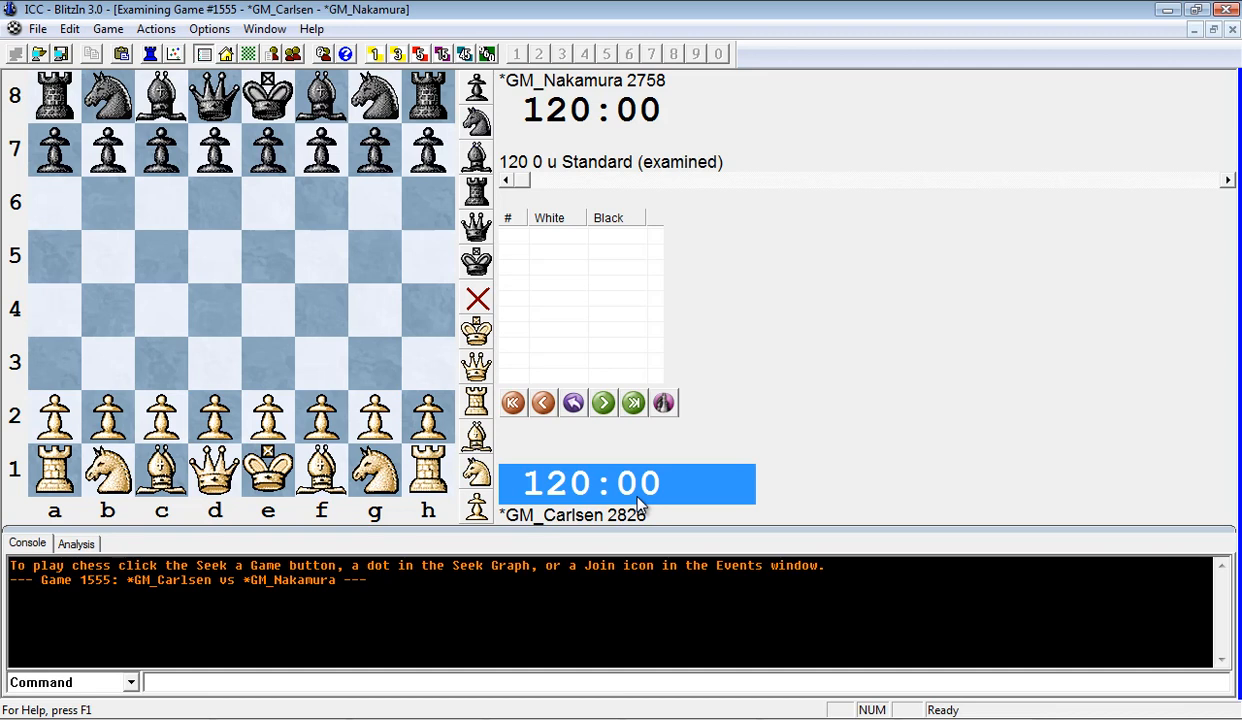
{"action": "mouse_move", "coordinate": [666, 80]}
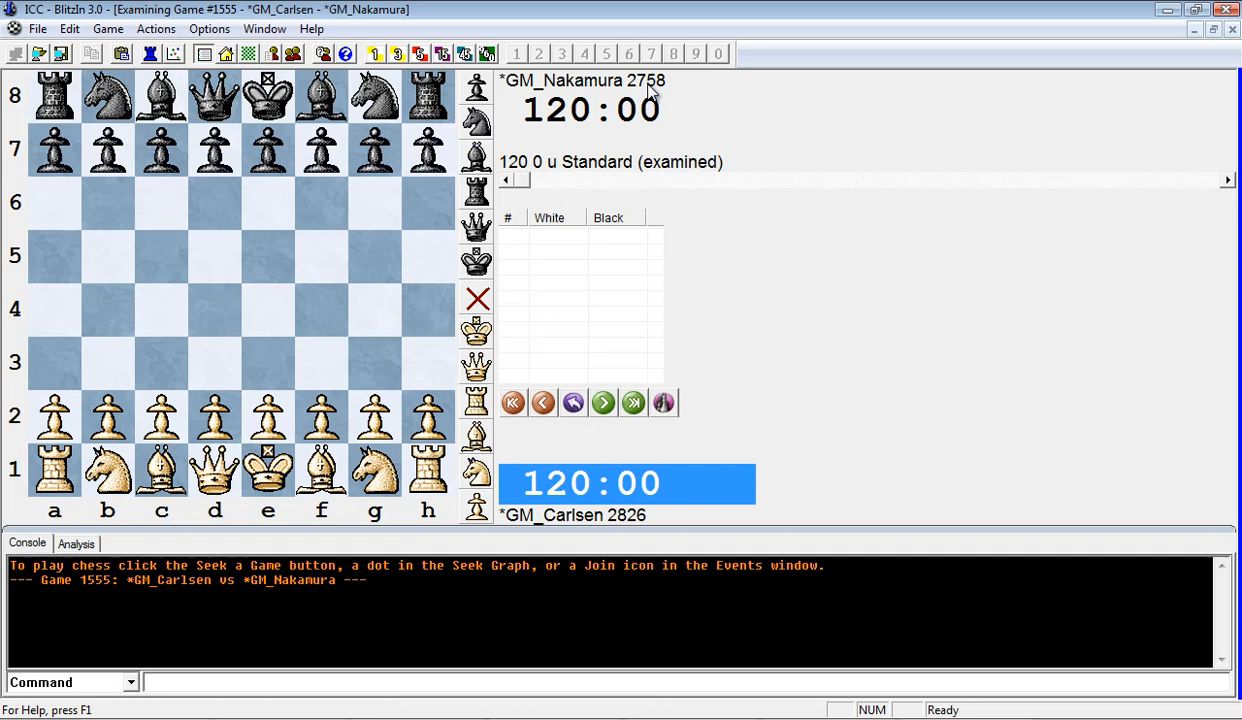
{"action": "mouse_move", "coordinate": [636, 112]}
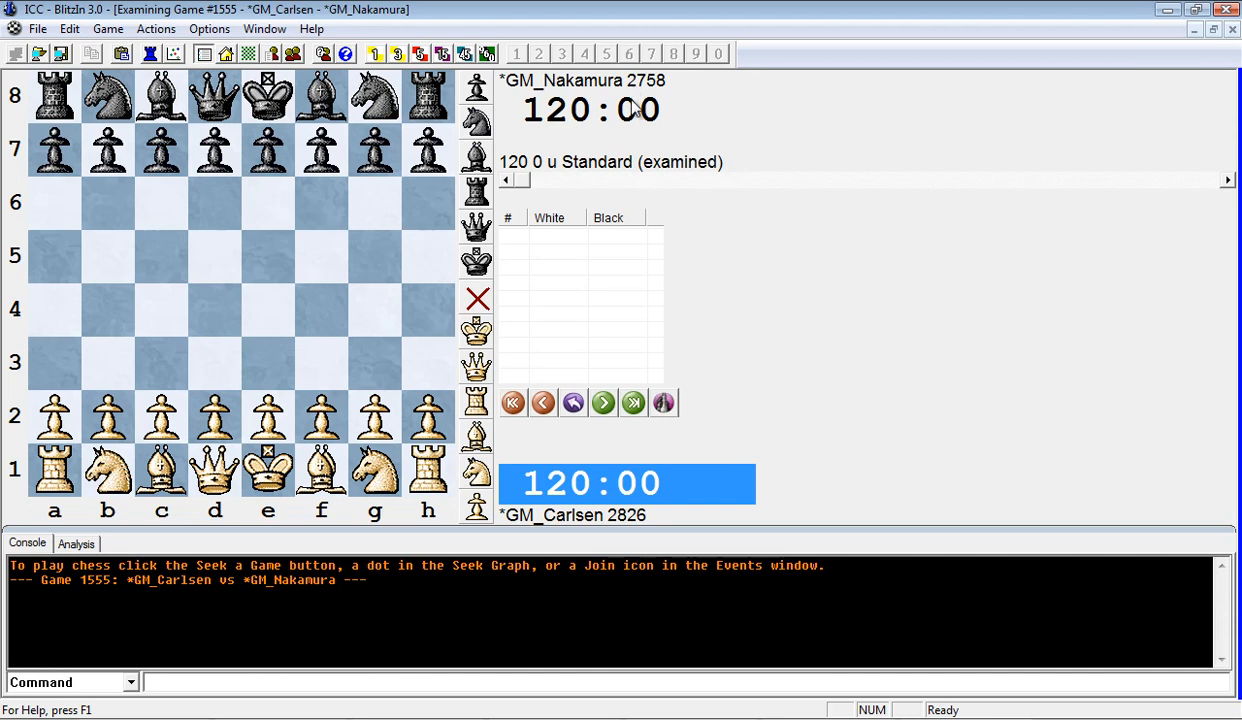
{"action": "mouse_move", "coordinate": [628, 536]}
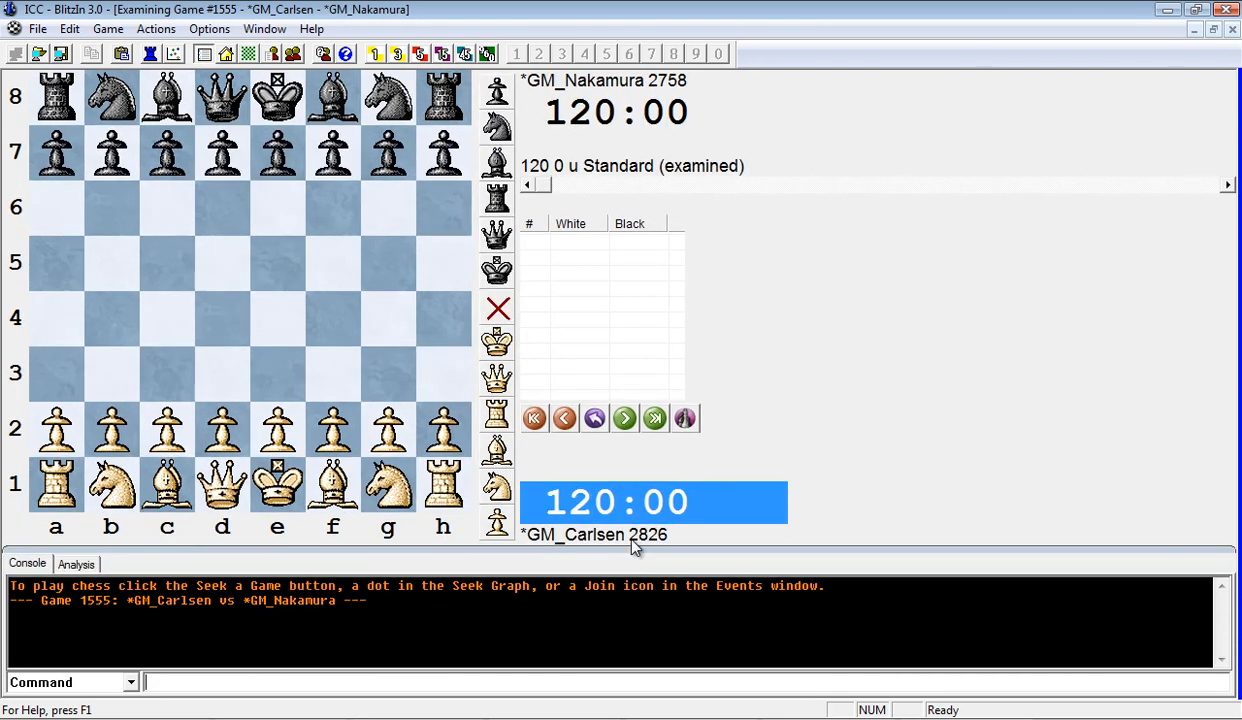
{"action": "mouse_move", "coordinate": [590, 540]}
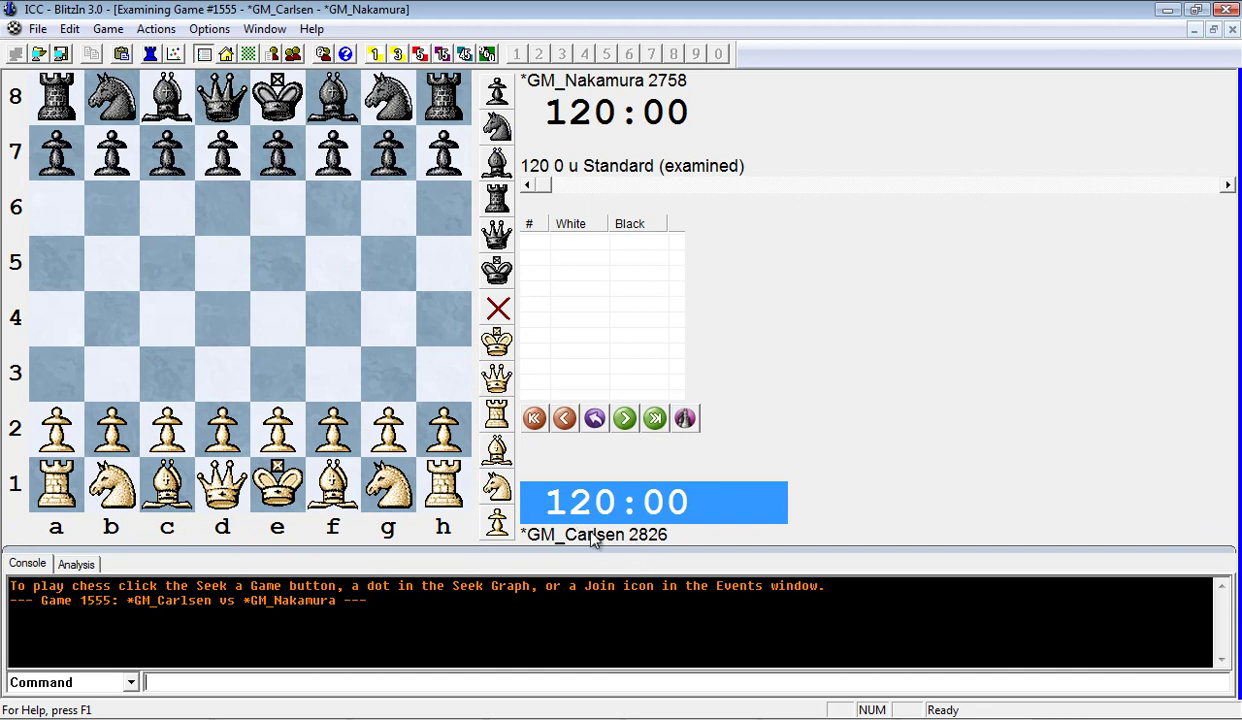
{"action": "mouse_move", "coordinate": [112, 526]}
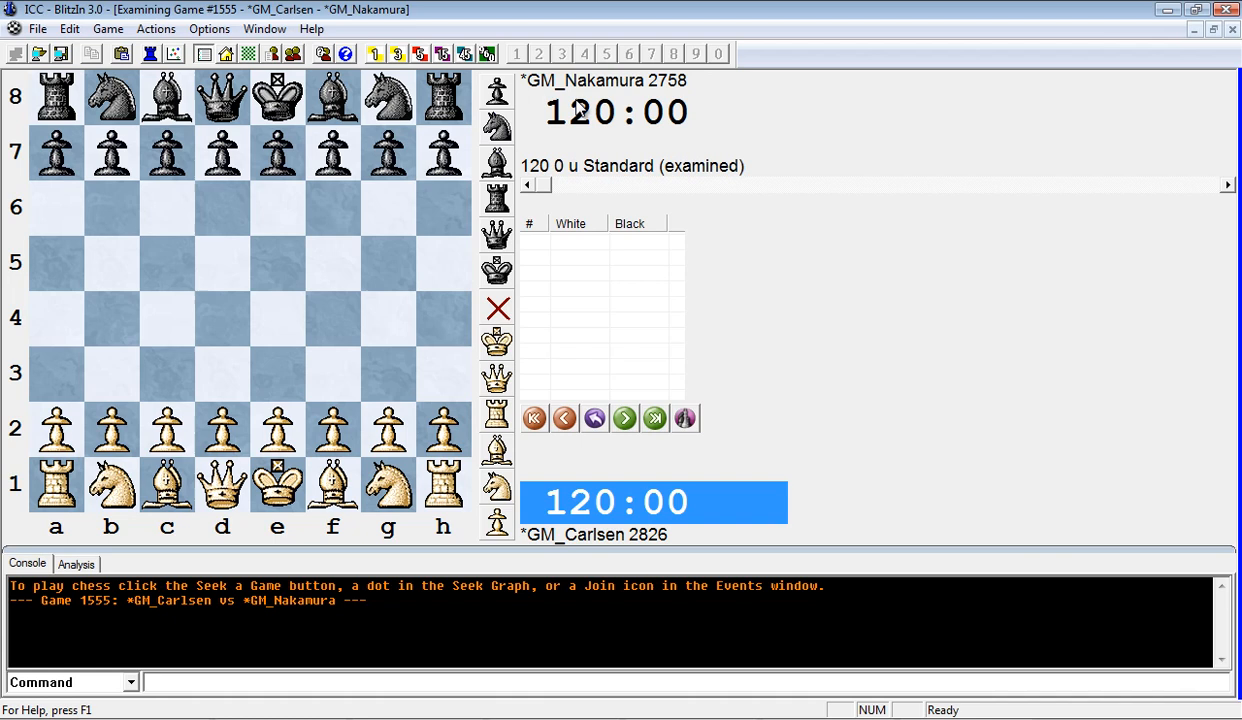
Start Houdini 1.5a analysing the starting position
{"action": "left_click", "coordinate": [76, 564]}
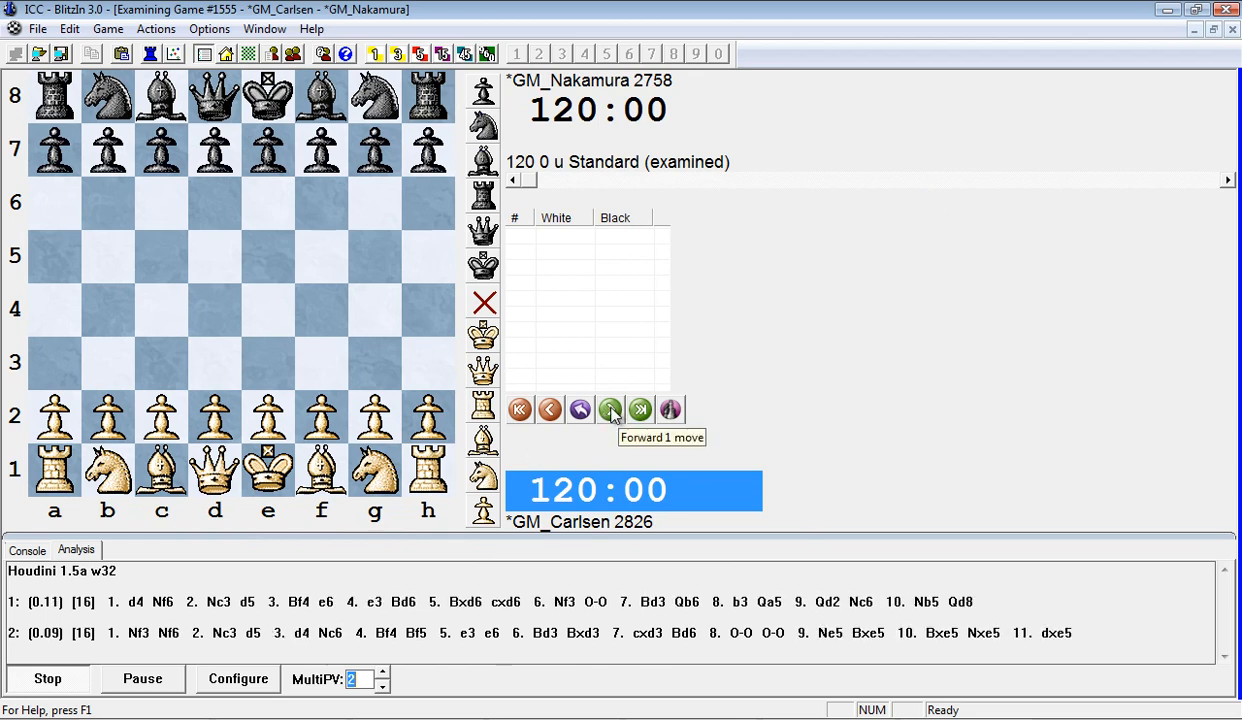
Step forward through 1.e4 e5 2.Nf3 Nc6 3.Bc4 with Houdini analysing
{"action": "left_click", "coordinate": [610, 408]}
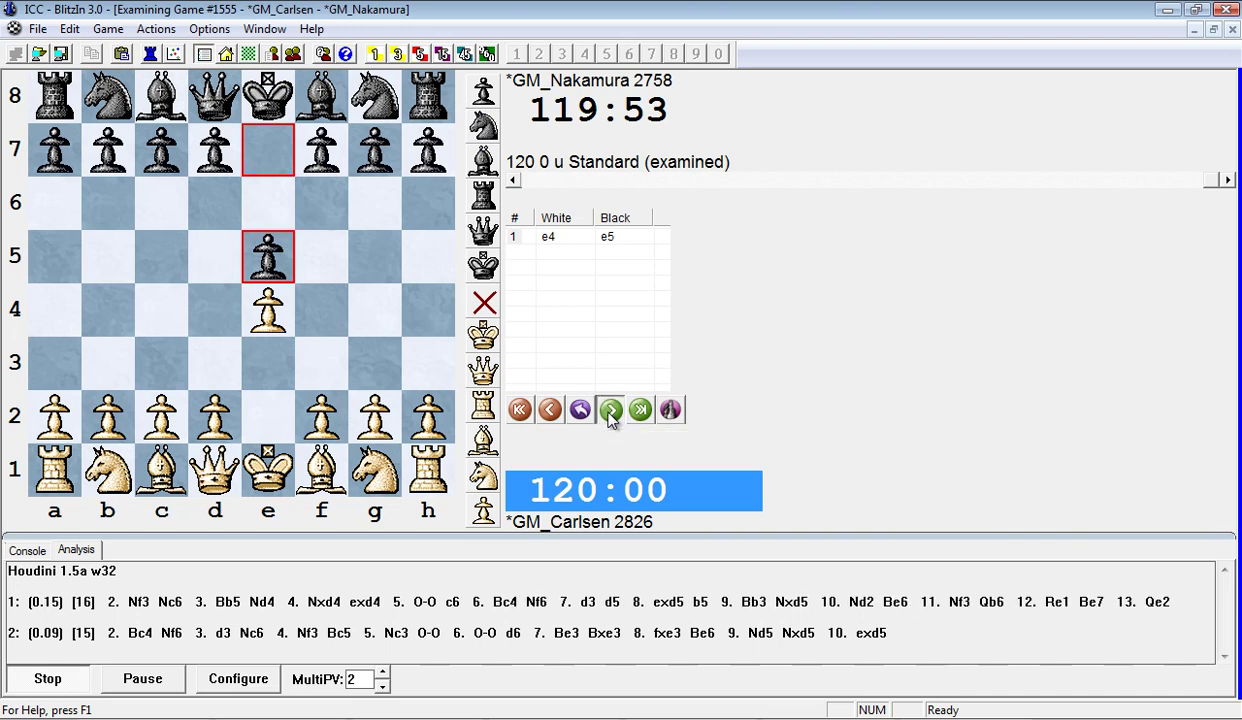
{"action": "left_click", "coordinate": [610, 408]}
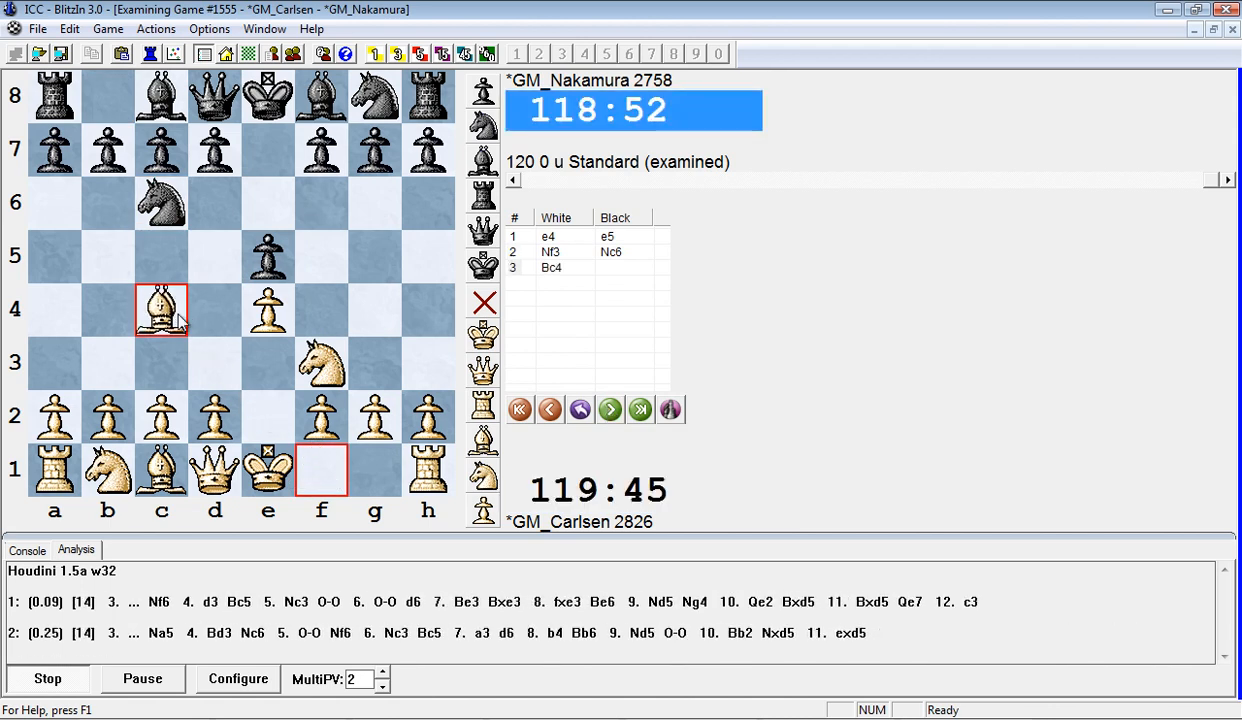
{"action": "mouse_move", "coordinate": [364, 332]}
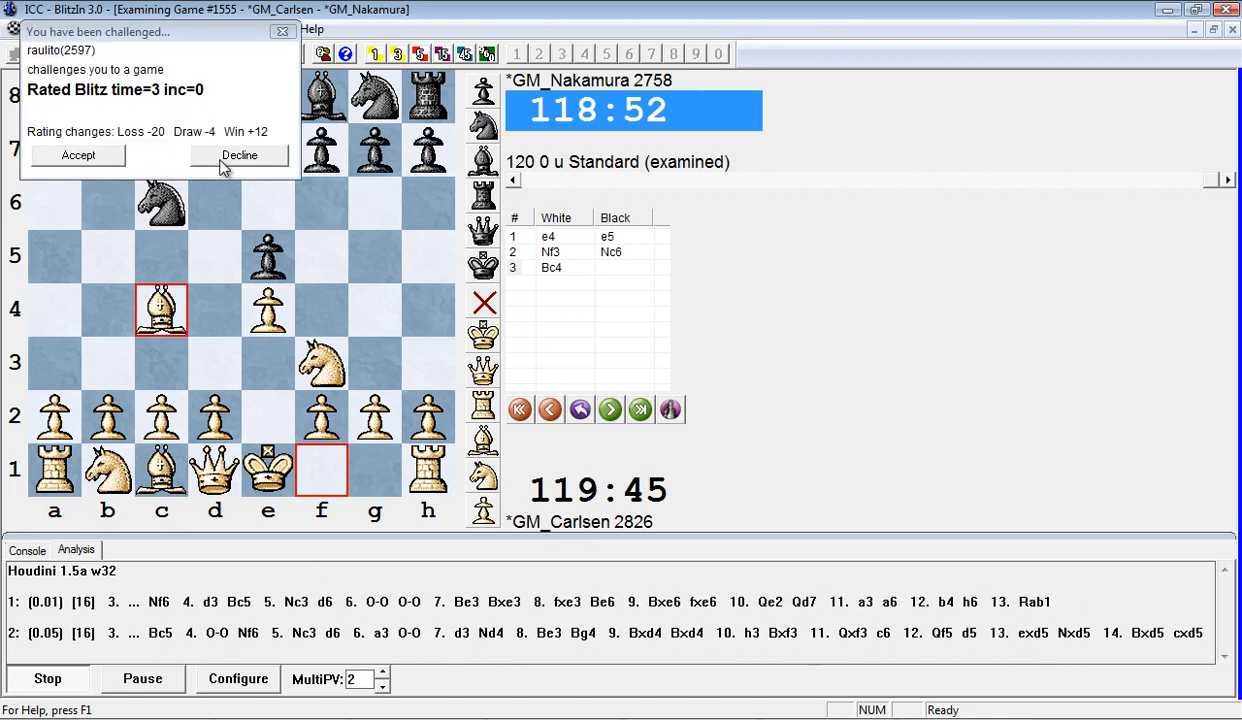
Decline the incoming challenge and advance the game through the next moves
{"action": "left_click", "coordinate": [240, 156]}
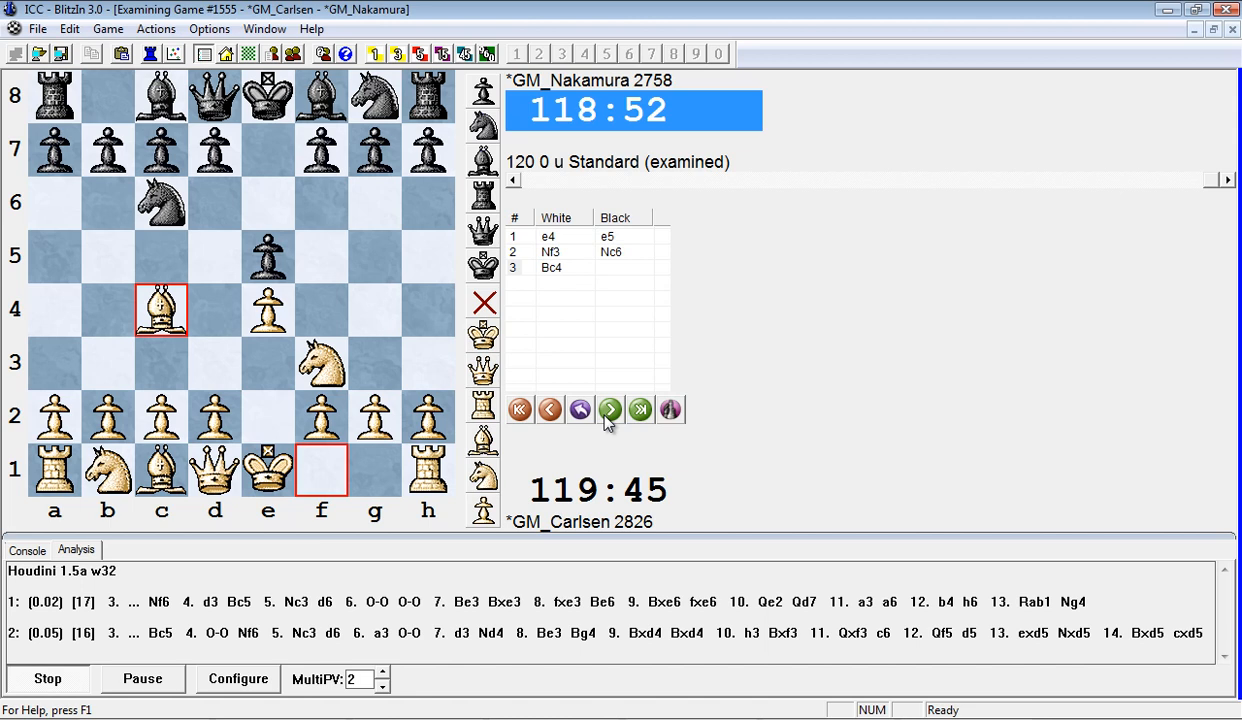
{"action": "mouse_move", "coordinate": [610, 414]}
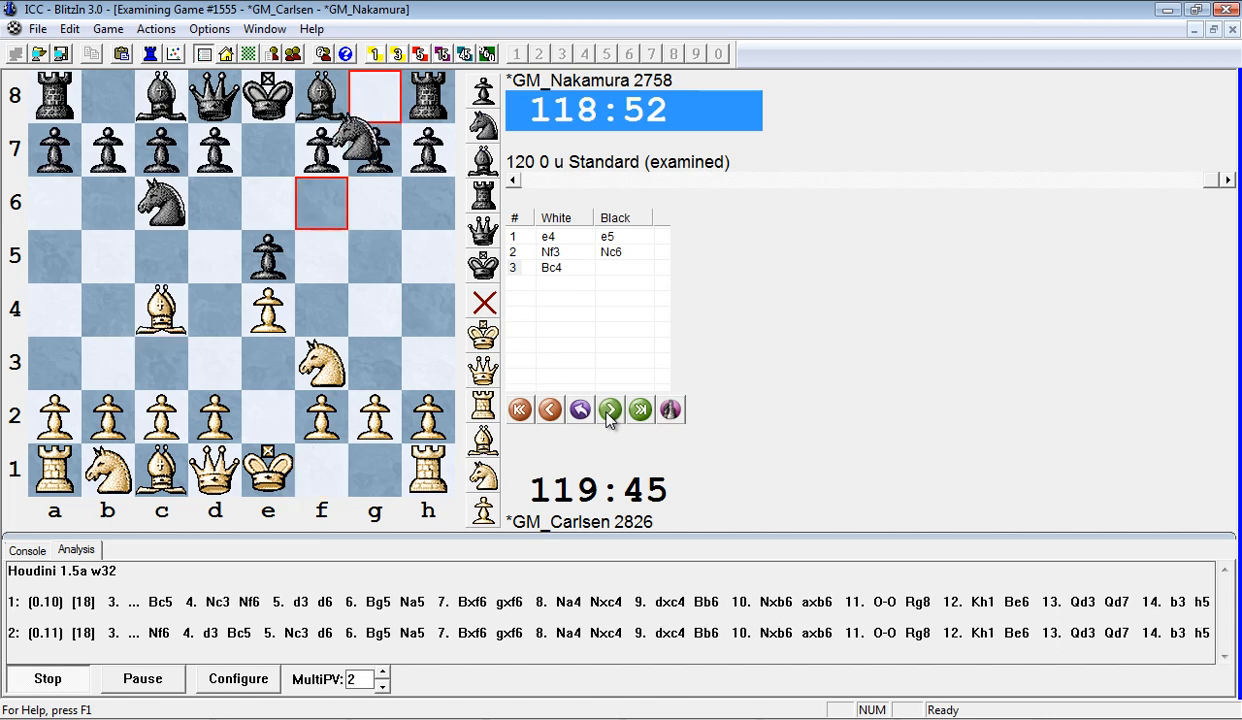
{"action": "left_click", "coordinate": [608, 408]}
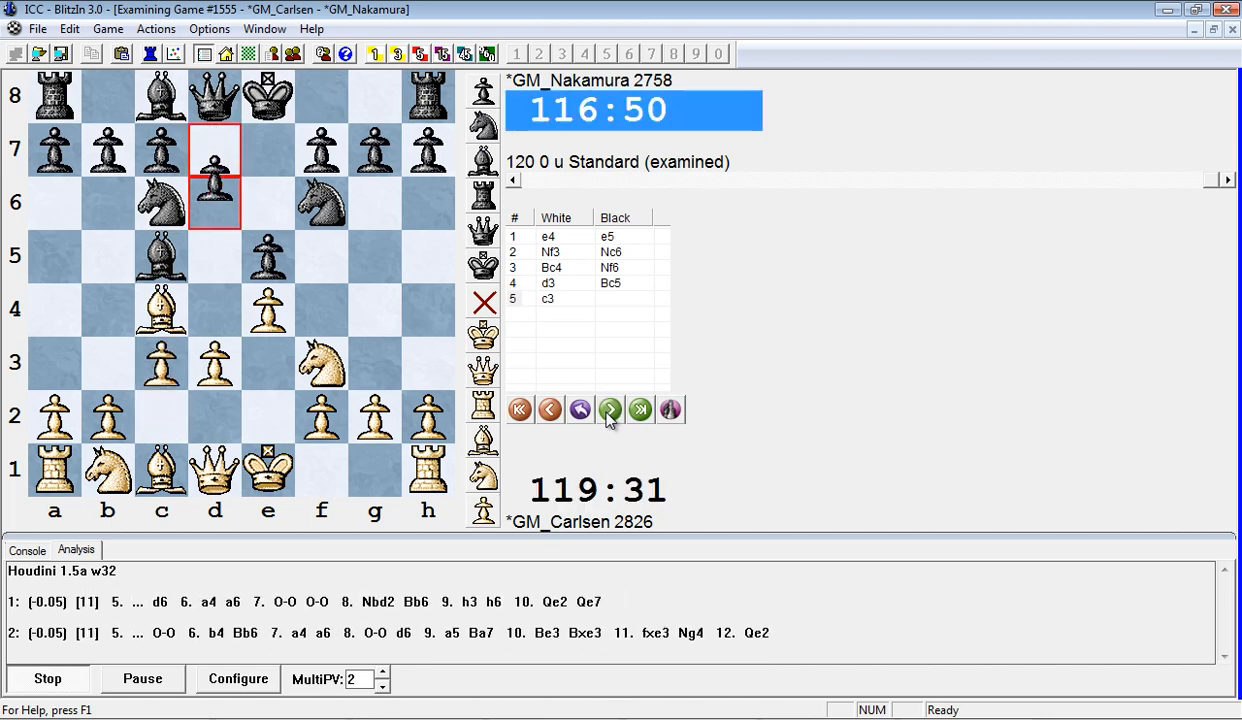
{"action": "left_click", "coordinate": [608, 408]}
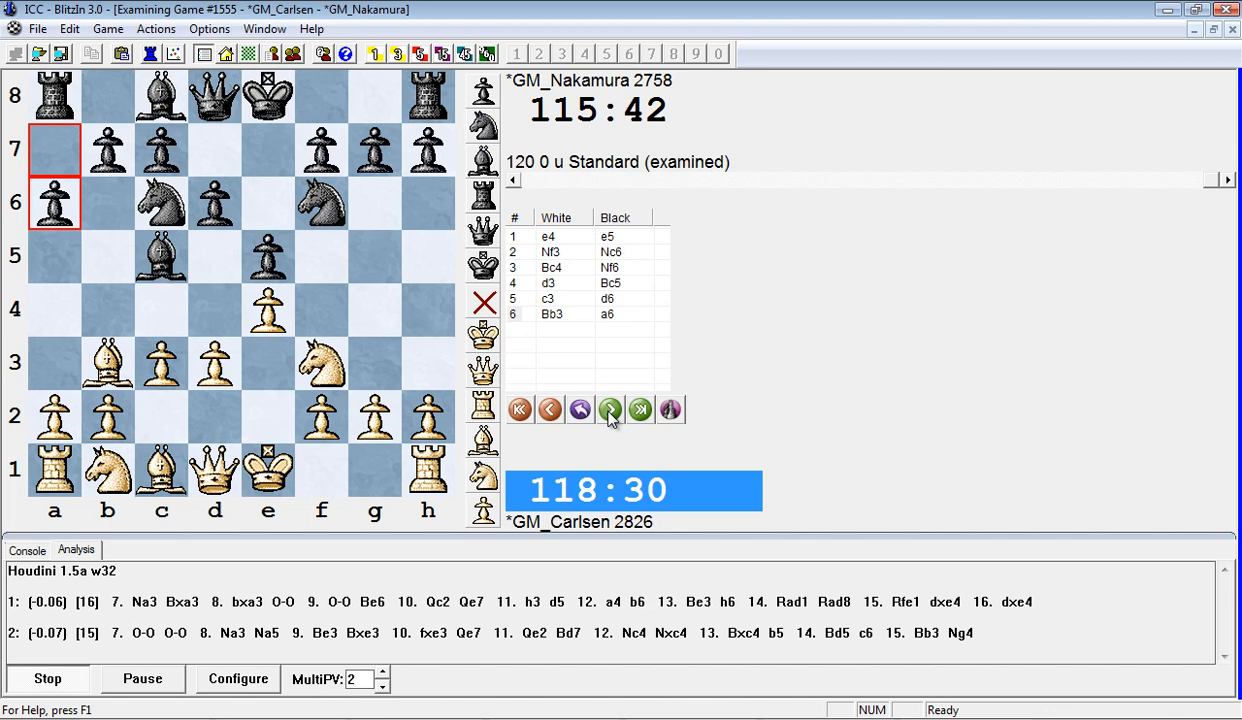
{"action": "left_click", "coordinate": [608, 408]}
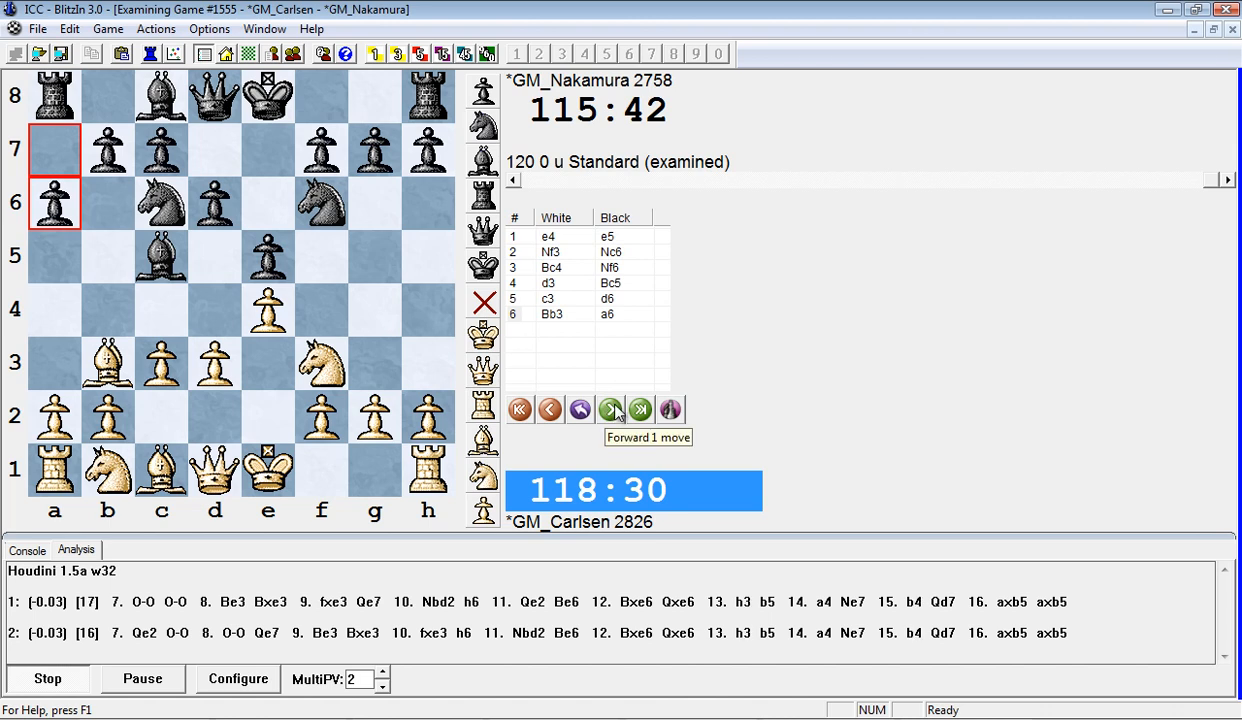
{"action": "left_click", "coordinate": [608, 408]}
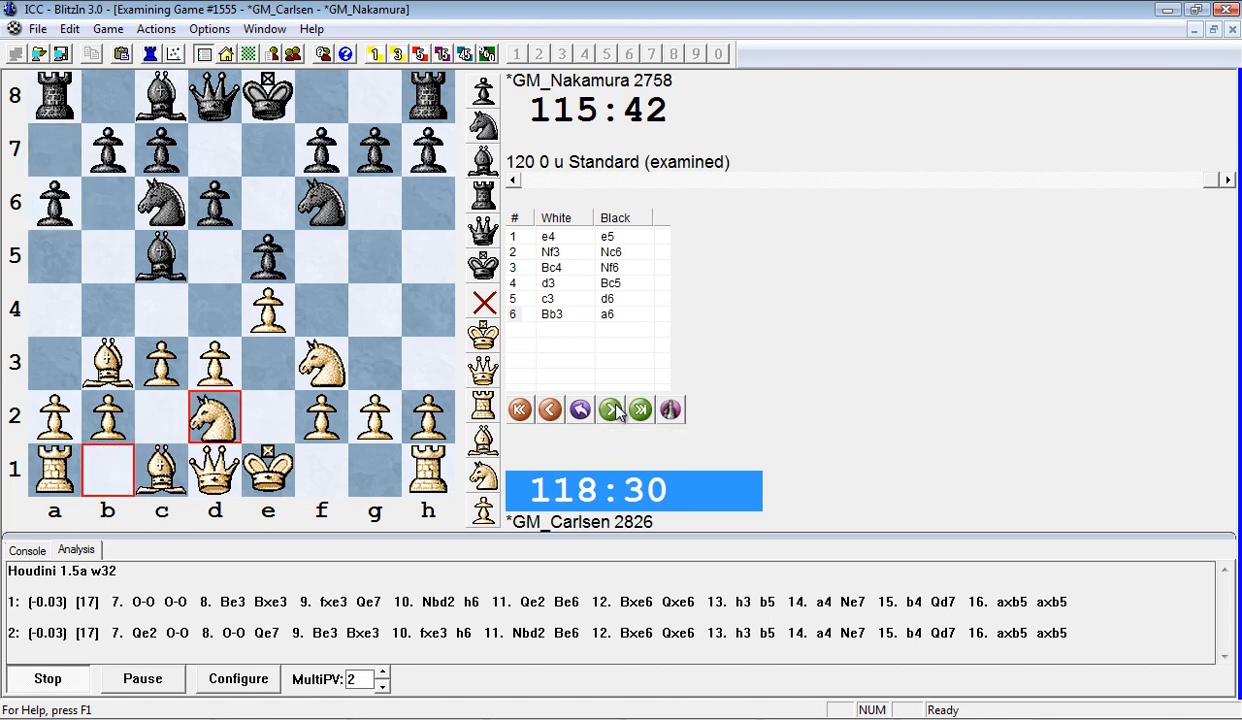
Continue from 7.Nbd2 through Bg5 Re8 and Ne3 Be6 to 11.Nd5
{"action": "left_click", "coordinate": [608, 408]}
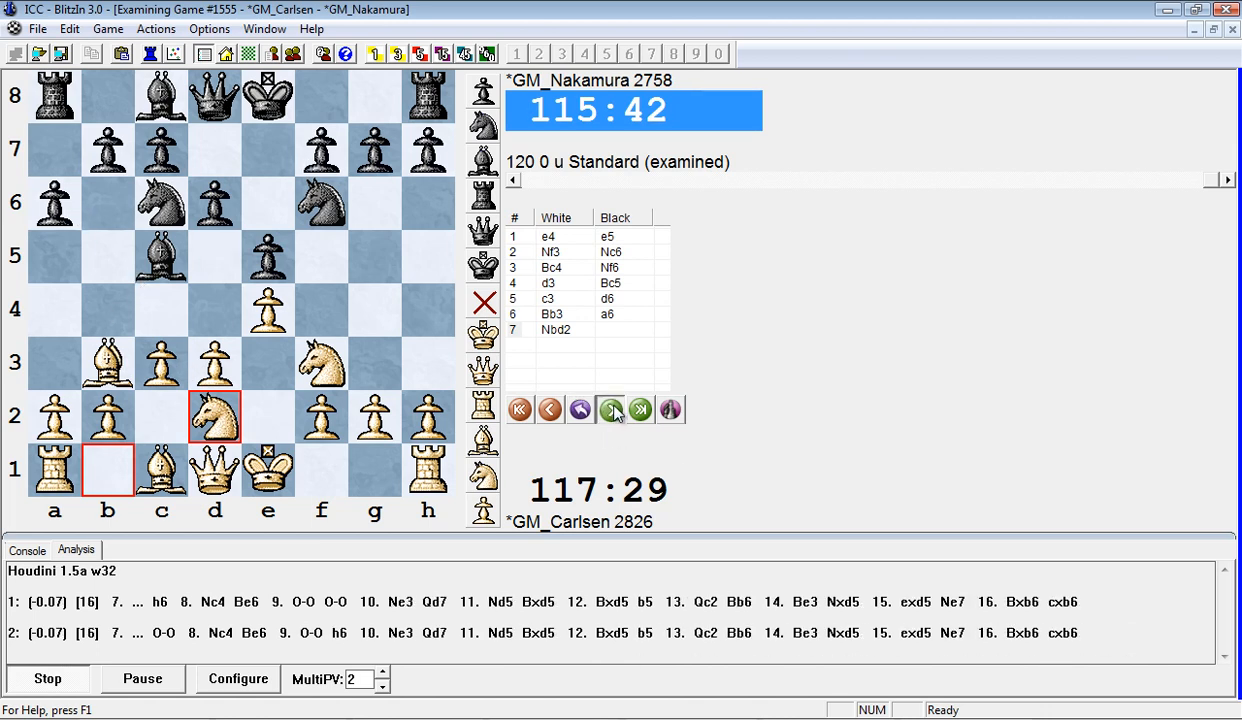
{"action": "left_click", "coordinate": [610, 408]}
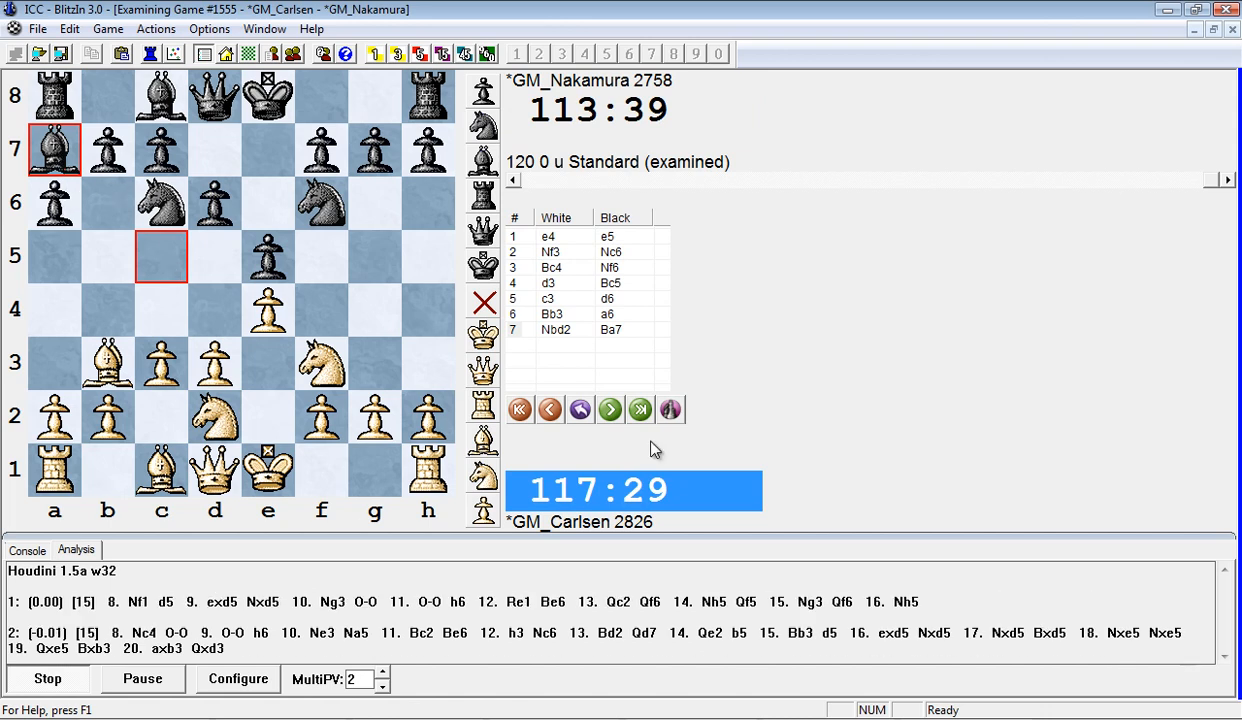
{"action": "left_click", "coordinate": [610, 408]}
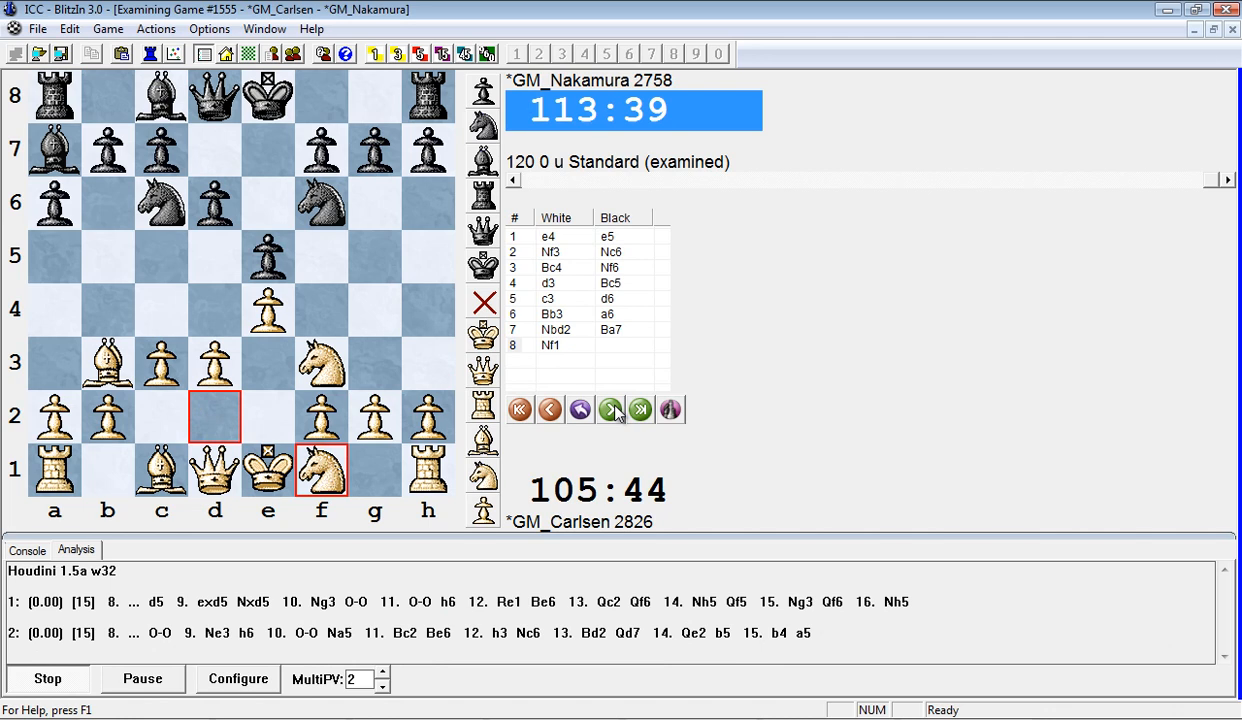
{"action": "left_click", "coordinate": [608, 408]}
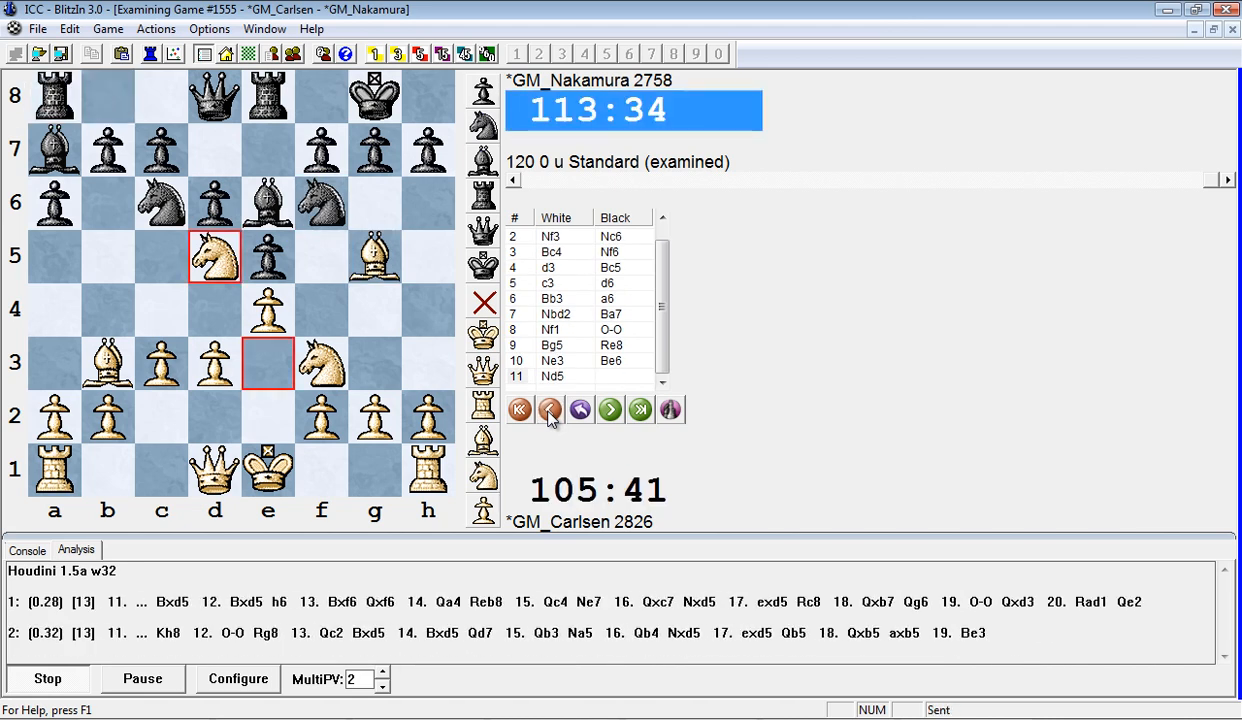
Enter the 10...h6 11.Bh4 g5 12.Nxg5 hxg5 13.Bxg5 line, then step back to 8.Nf1 for 8...h6
{"action": "left_click", "coordinate": [550, 408]}
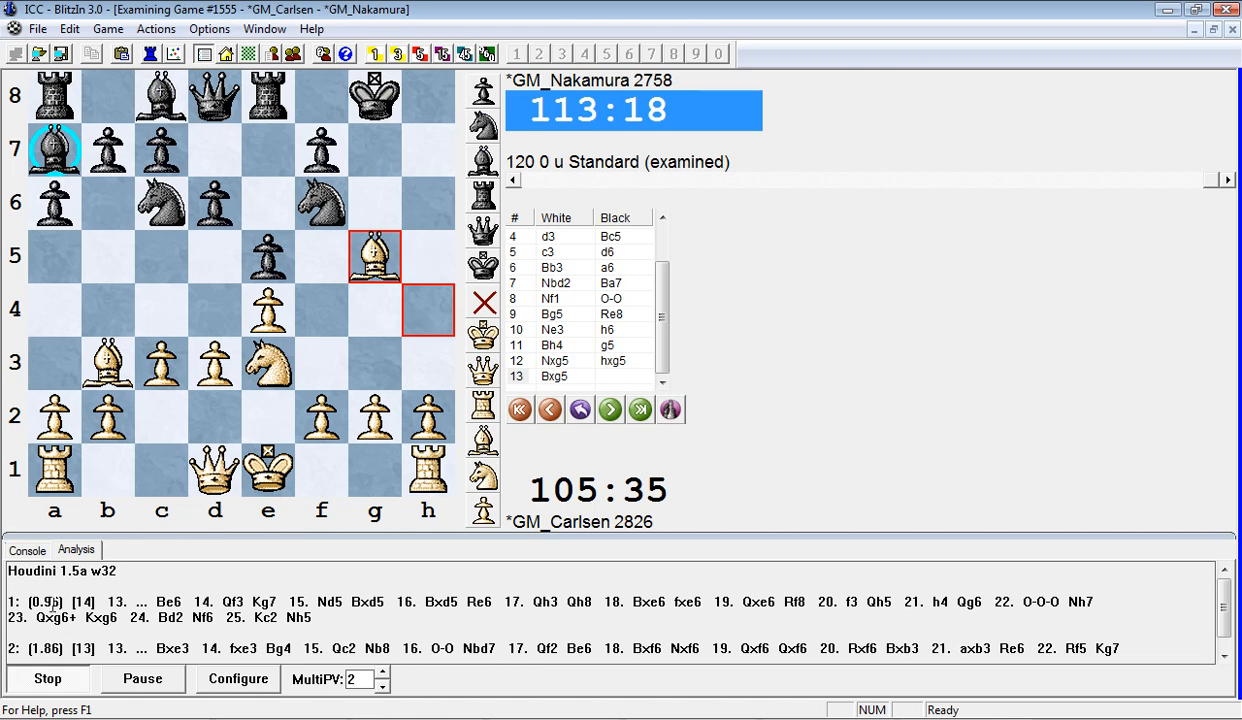
{"action": "left_click", "coordinate": [548, 408]}
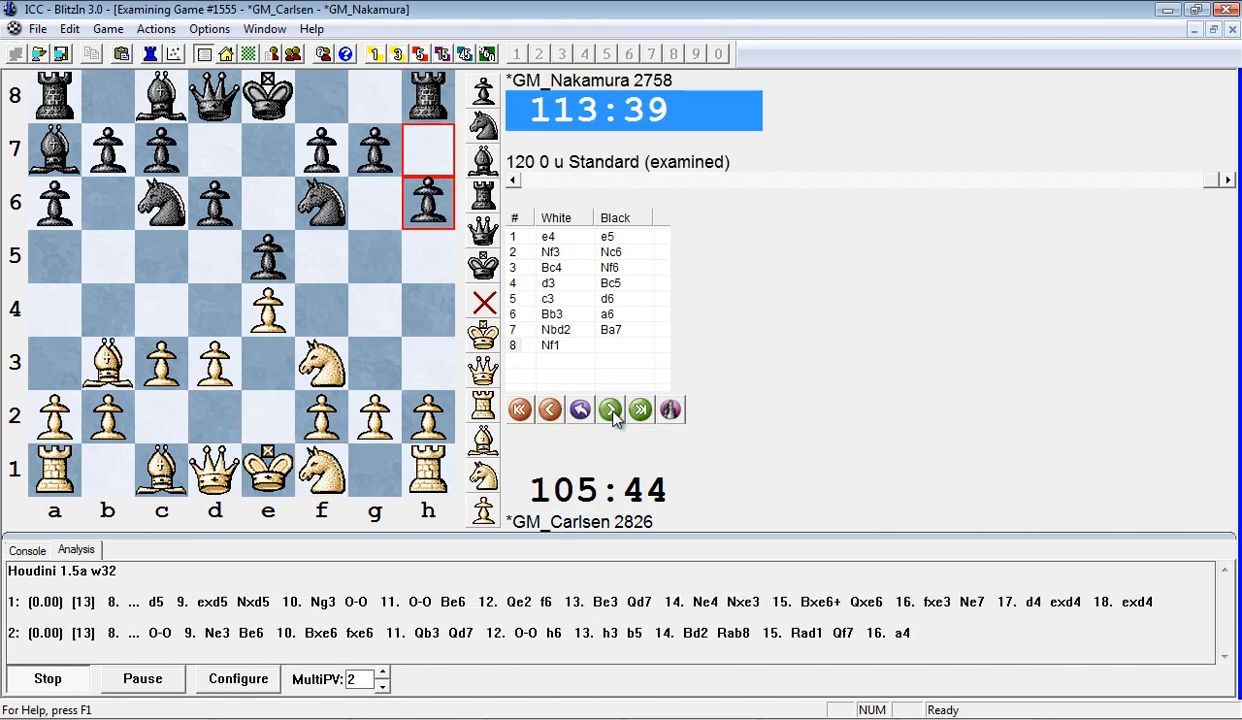
Play Ng3 and 11.h3 Qd7, then the 12...Bxh3 13.Bxa7 Rxa7 14.gxh3 Qxh3 15.Nh2 sacrifice line
{"action": "left_click", "coordinate": [610, 410]}
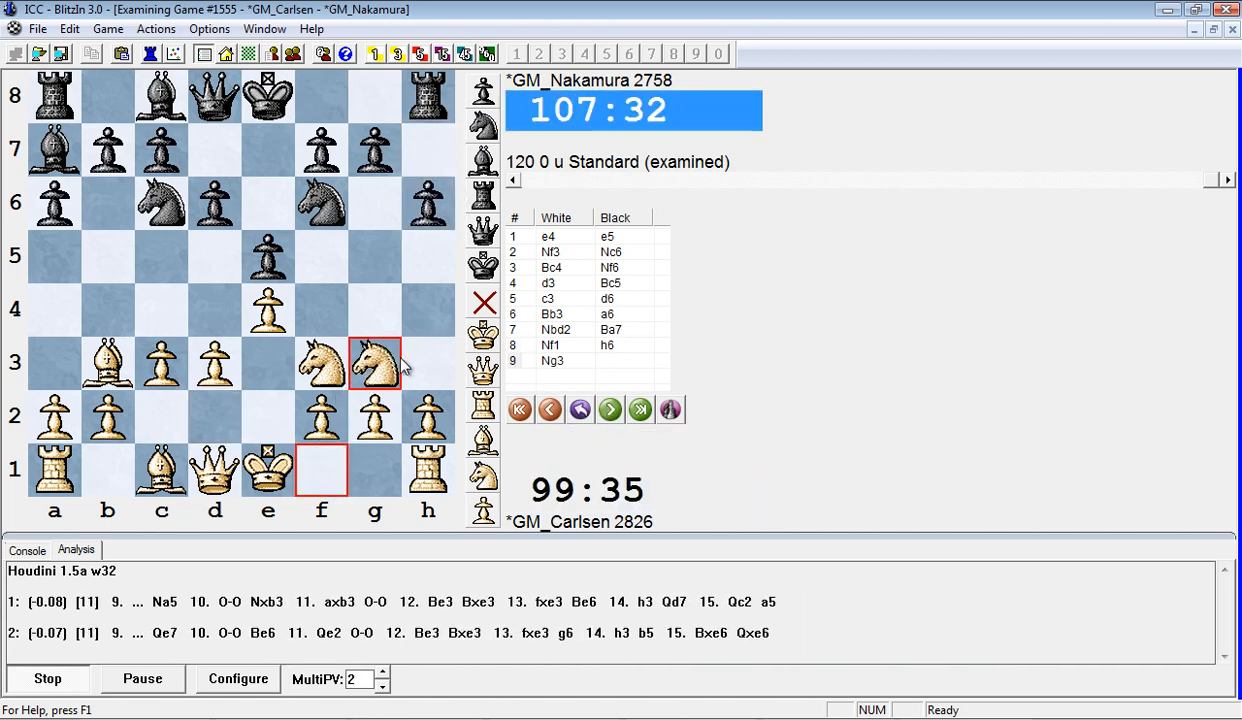
{"action": "left_click", "coordinate": [610, 408]}
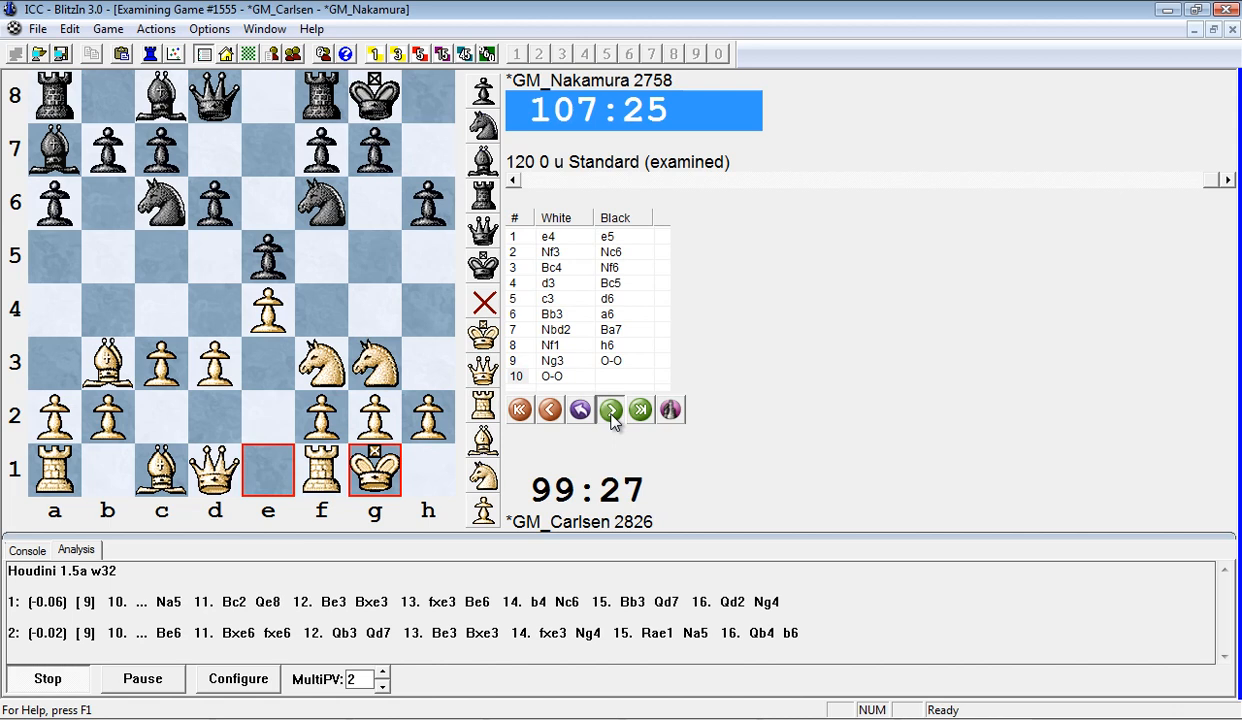
{"action": "left_click", "coordinate": [610, 410]}
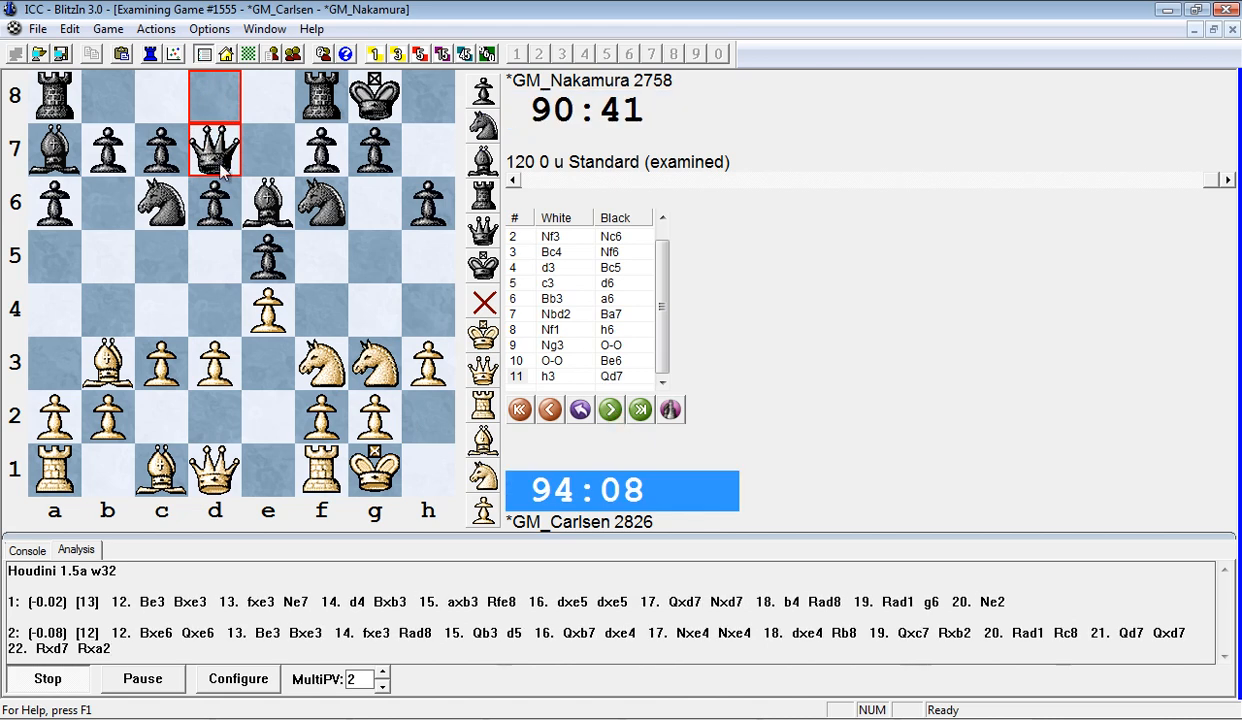
{"action": "left_click", "coordinate": [610, 408]}
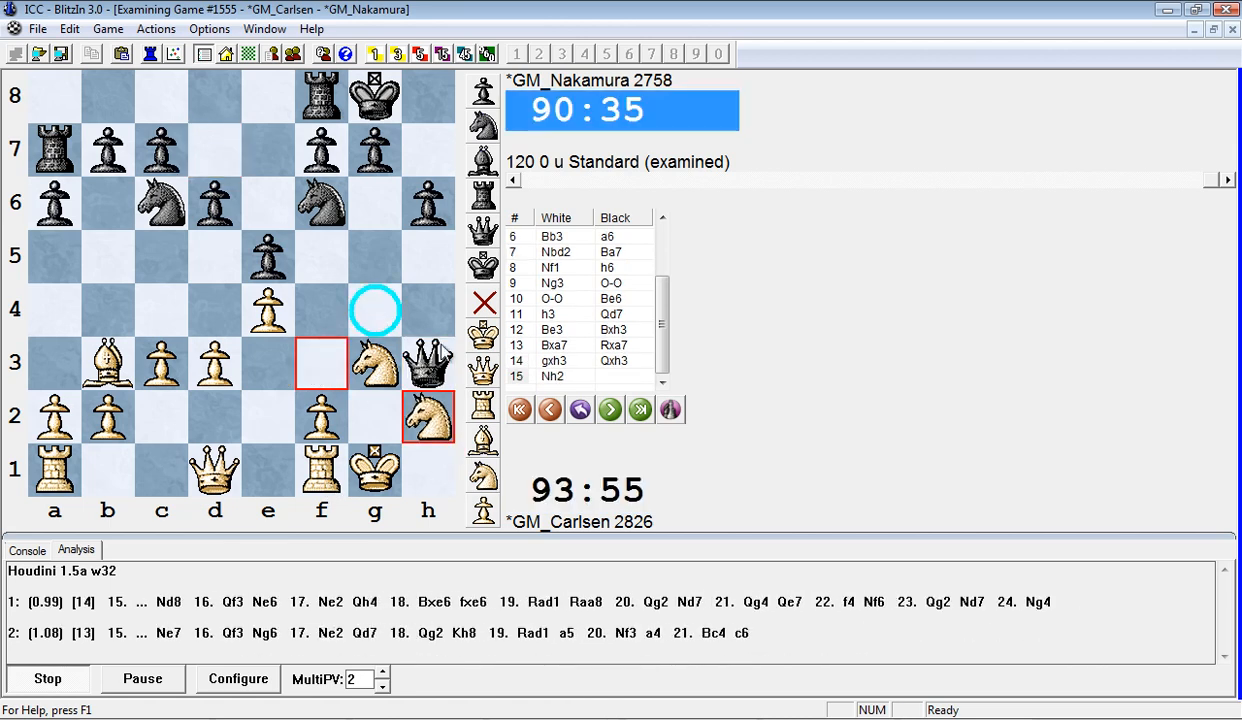
From 12.Be3 enter 12...Ne7 13.Nh4 Bxh3 up to 18.Nf1, then step back to 14...Rxa7
{"action": "left_click", "coordinate": [548, 408]}
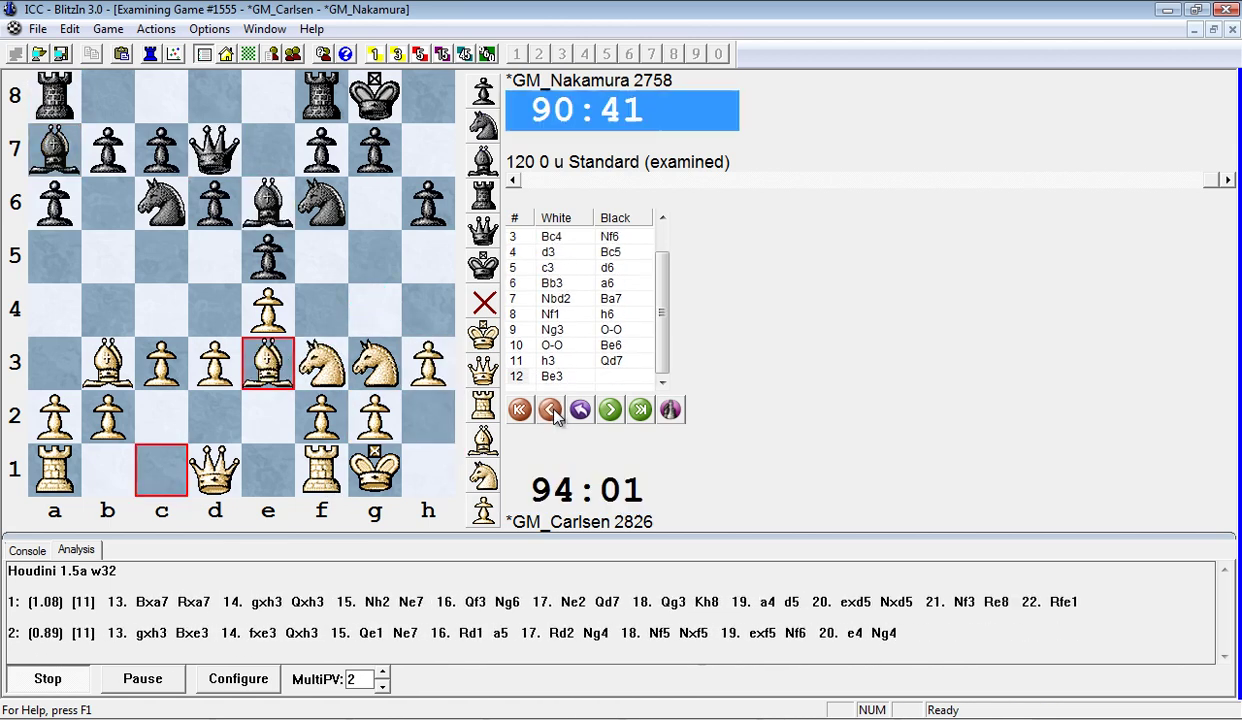
{"action": "left_click", "coordinate": [608, 410]}
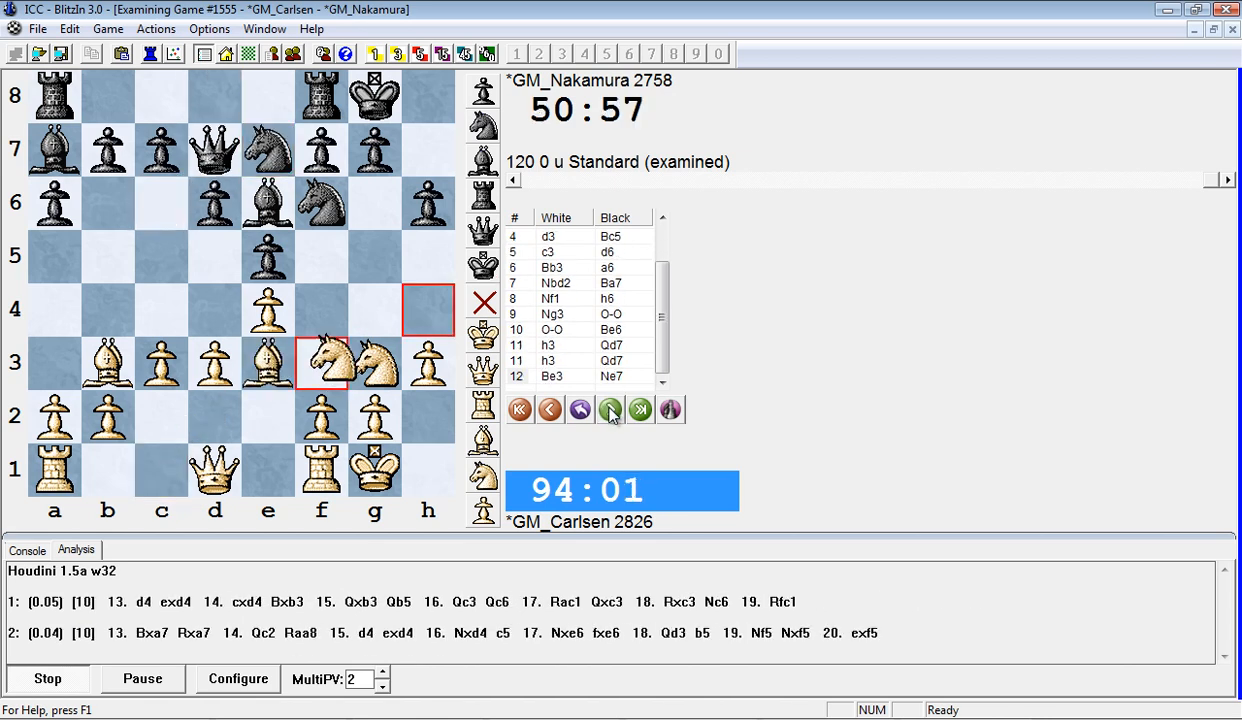
{"action": "left_click", "coordinate": [610, 410]}
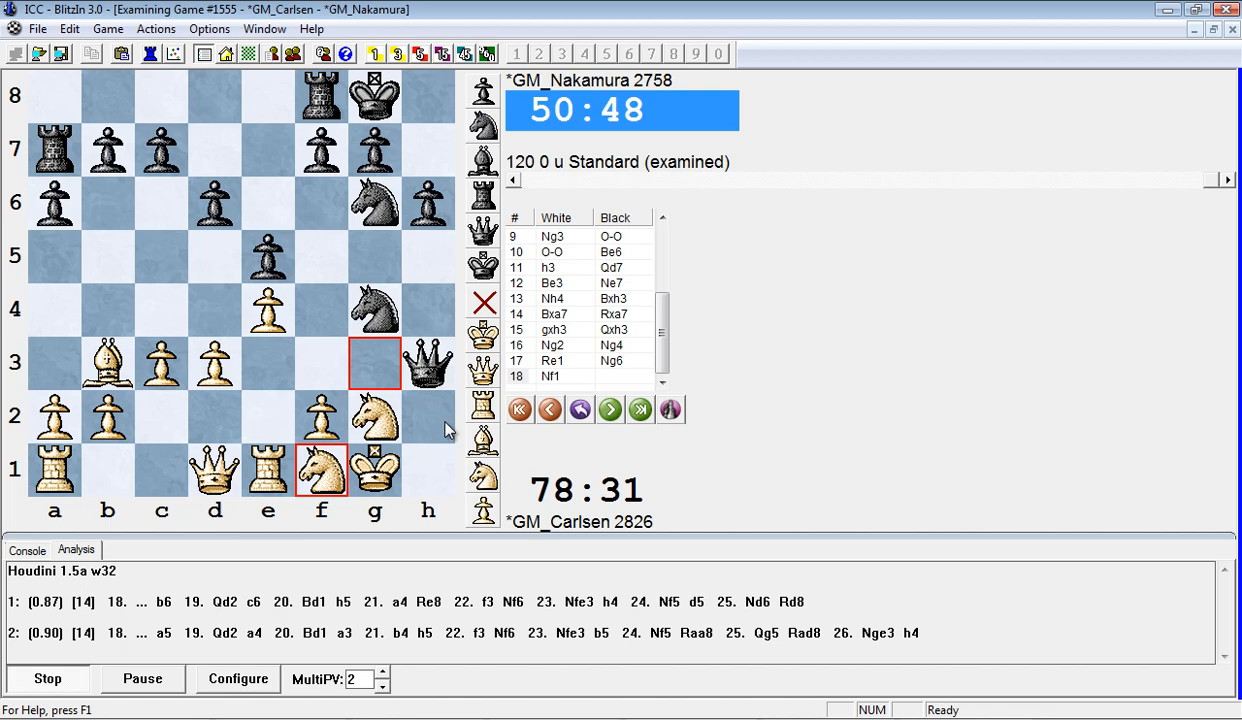
{"action": "left_click", "coordinate": [550, 408]}
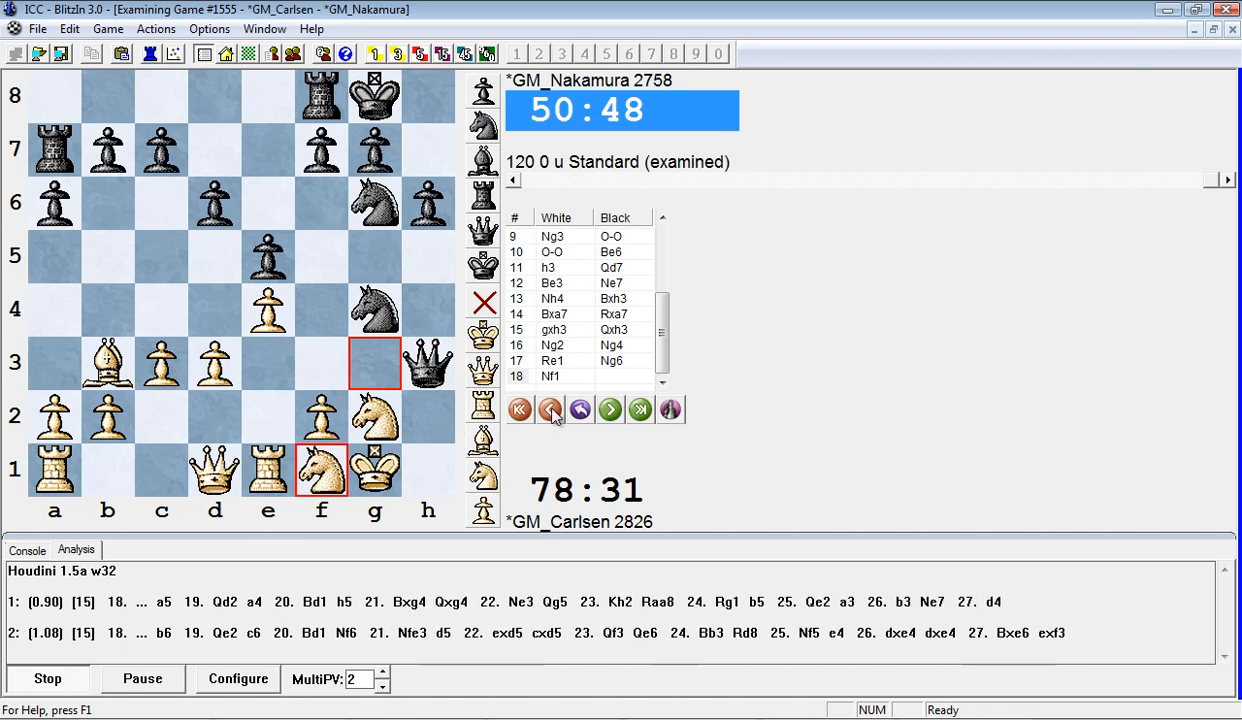
{"action": "mouse_move", "coordinate": [550, 408]}
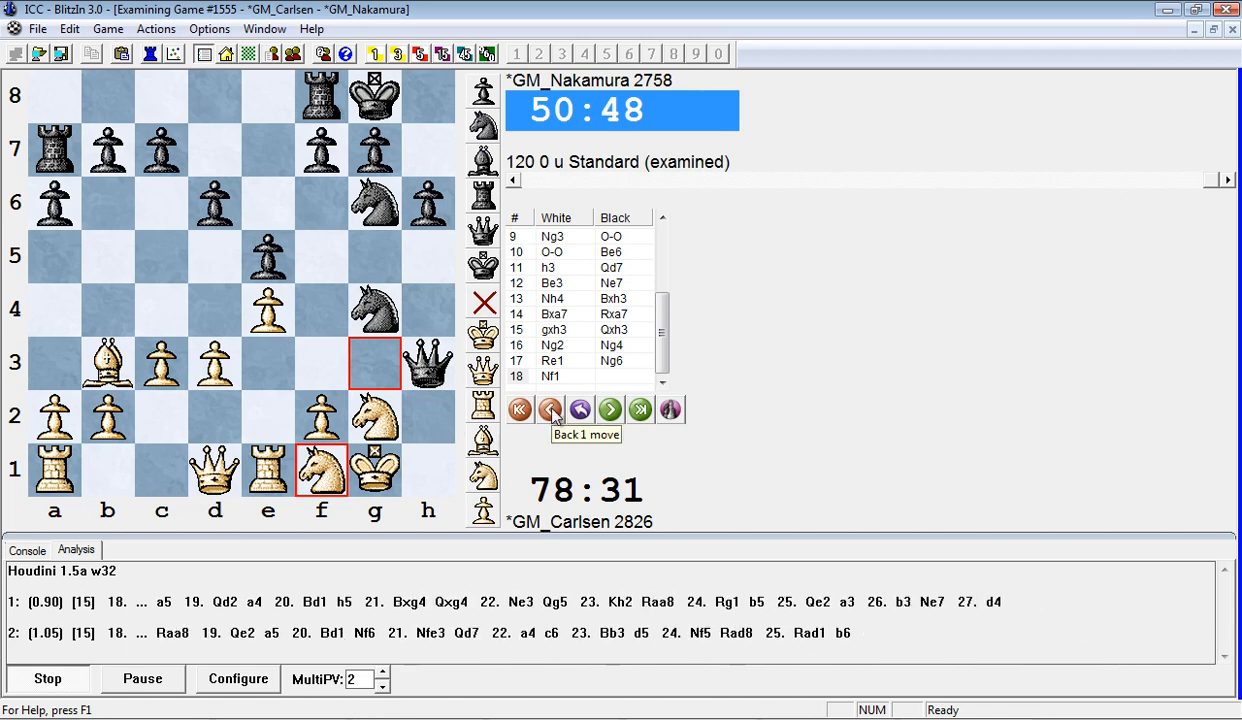
{"action": "left_click", "coordinate": [550, 408]}
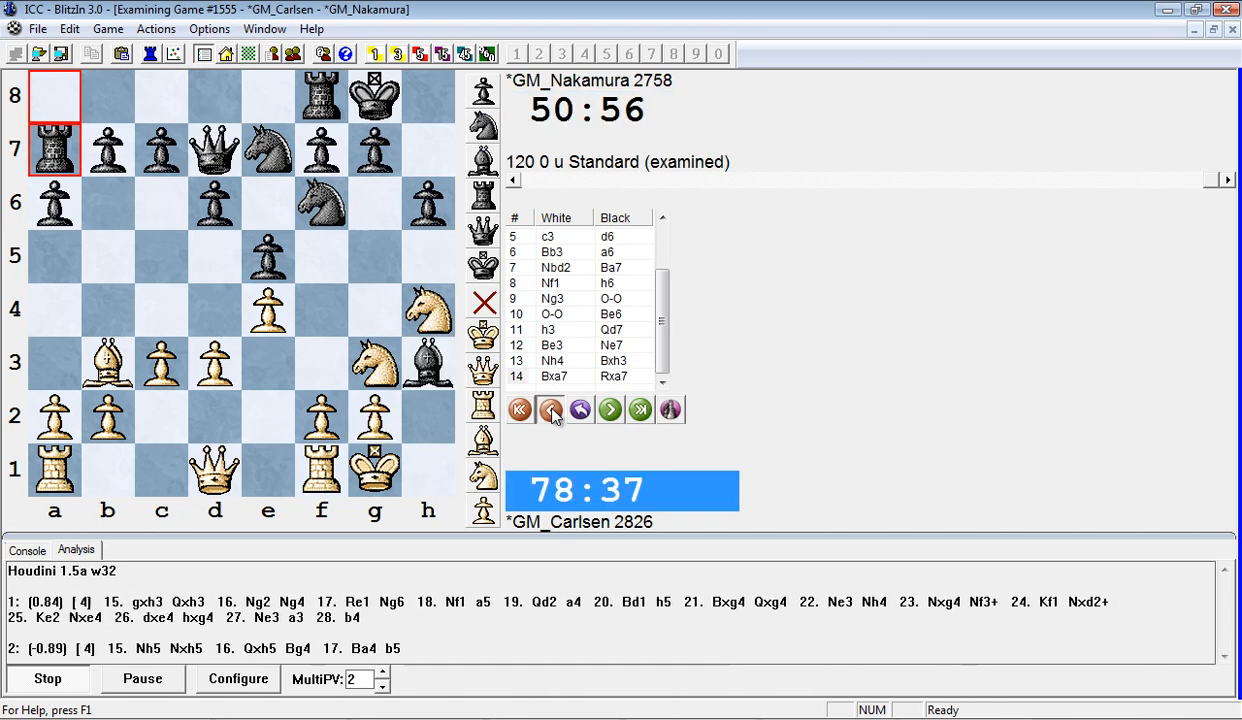
Advance through 15 Nxe7+ Qxe7, test 17 d4 on the board, then play the game's 17 f4
{"action": "left_click", "coordinate": [608, 410]}
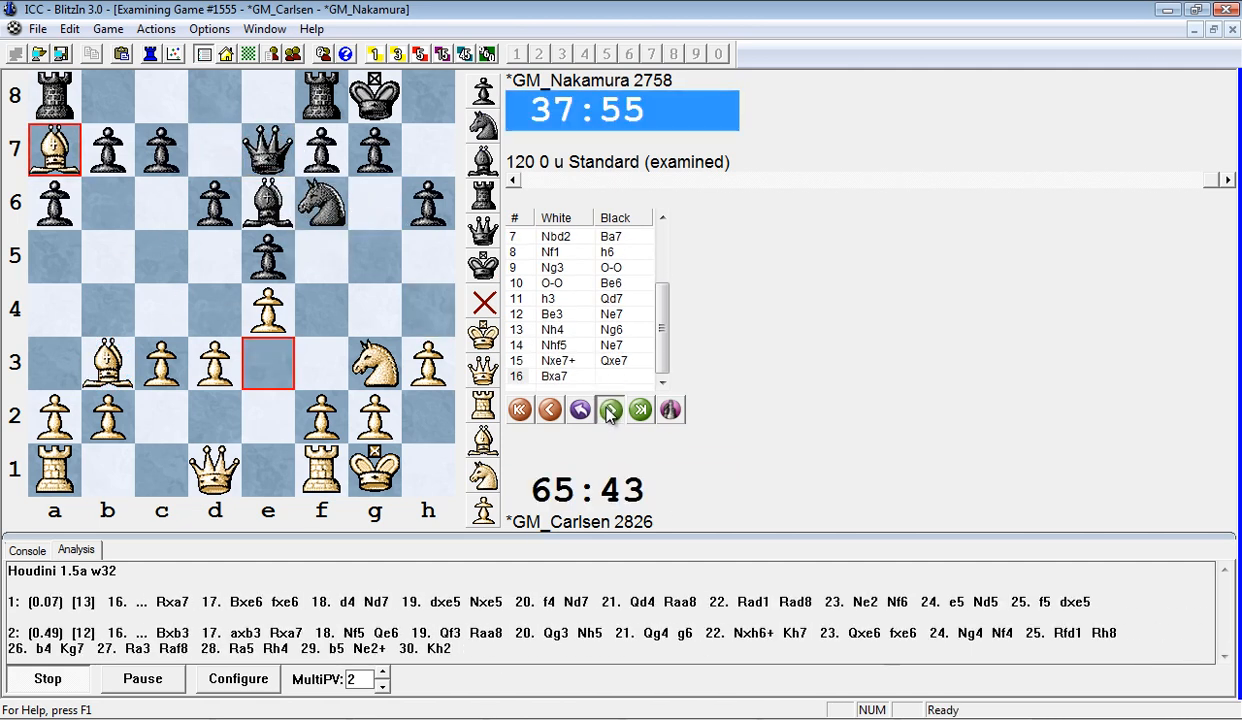
{"action": "left_click", "coordinate": [608, 408]}
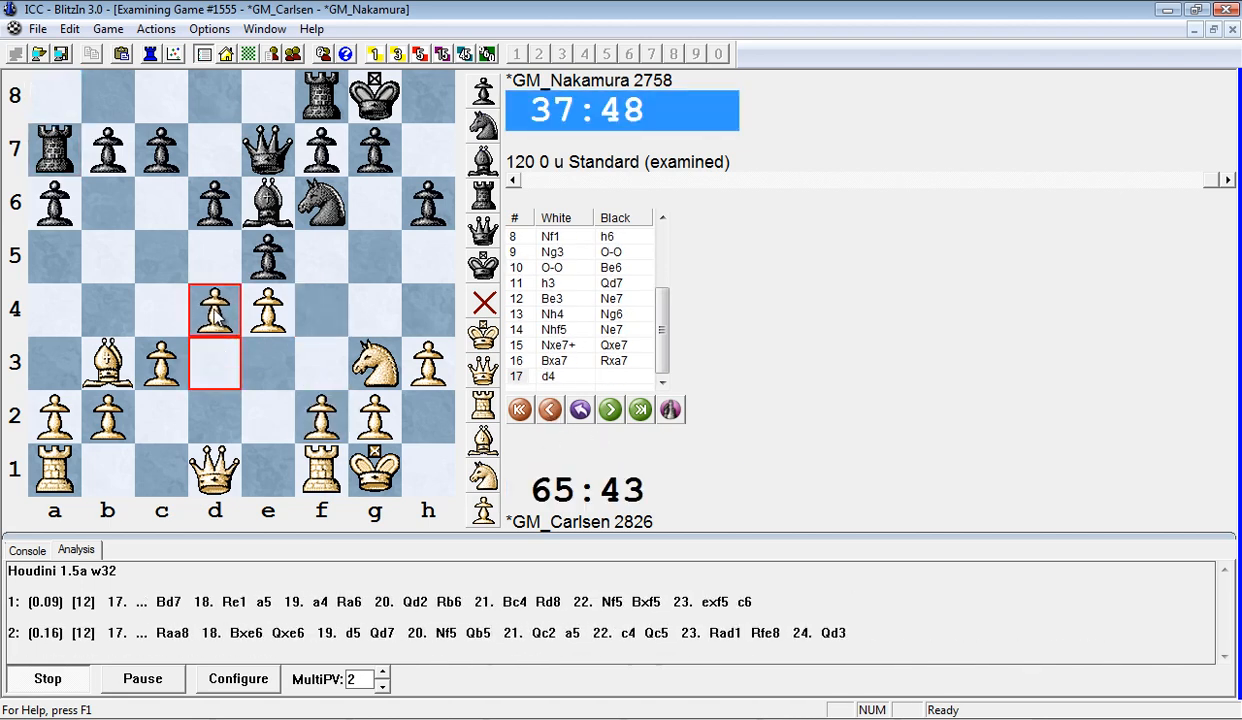
{"action": "left_click", "coordinate": [548, 408]}
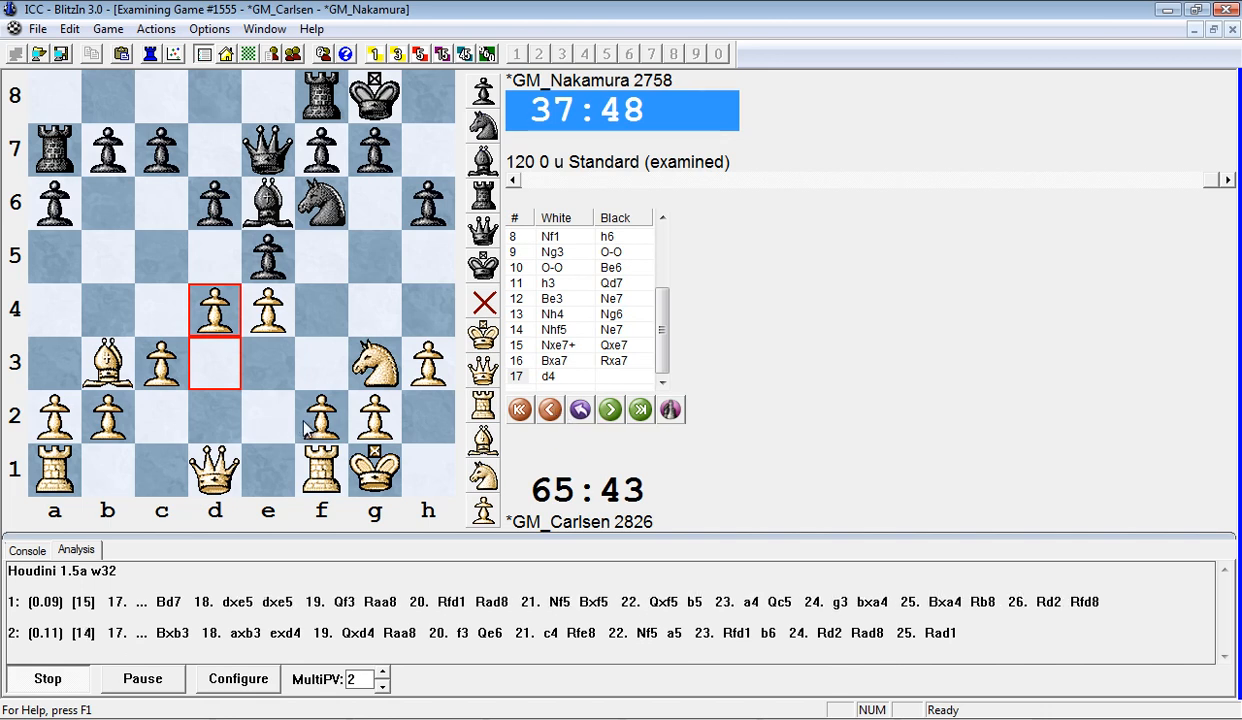
{"action": "left_click", "coordinate": [548, 408]}
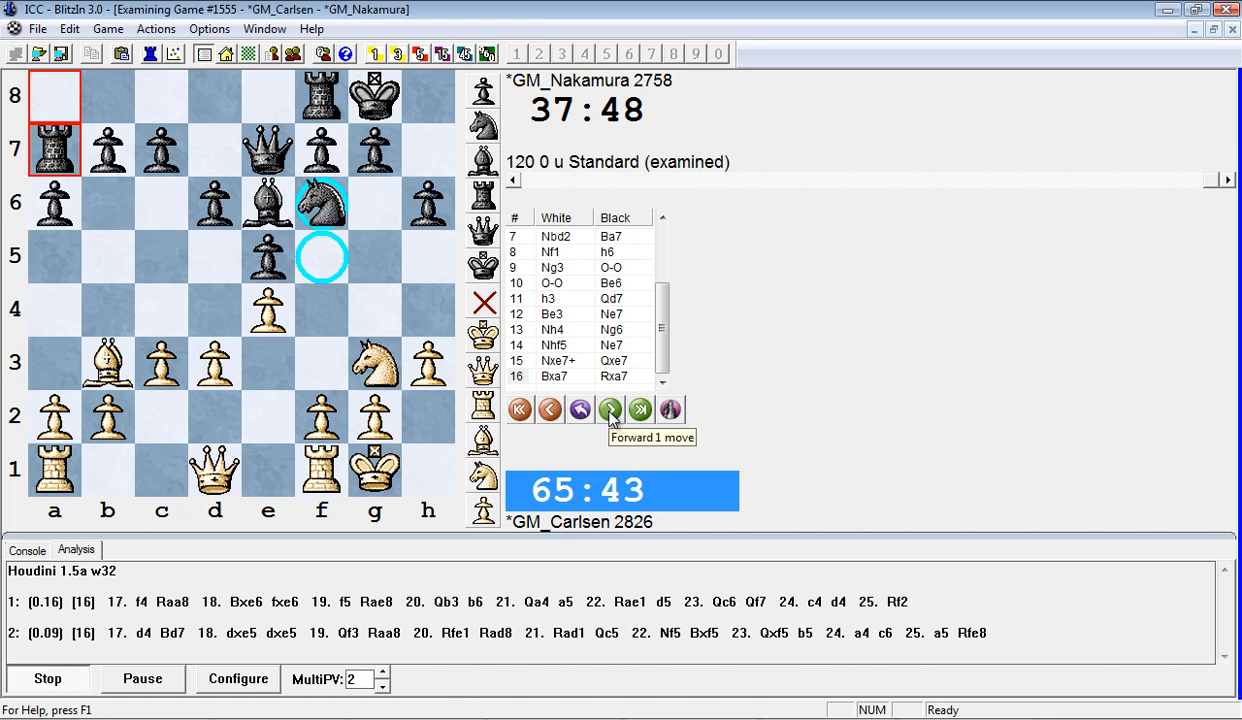
{"action": "left_click", "coordinate": [610, 408]}
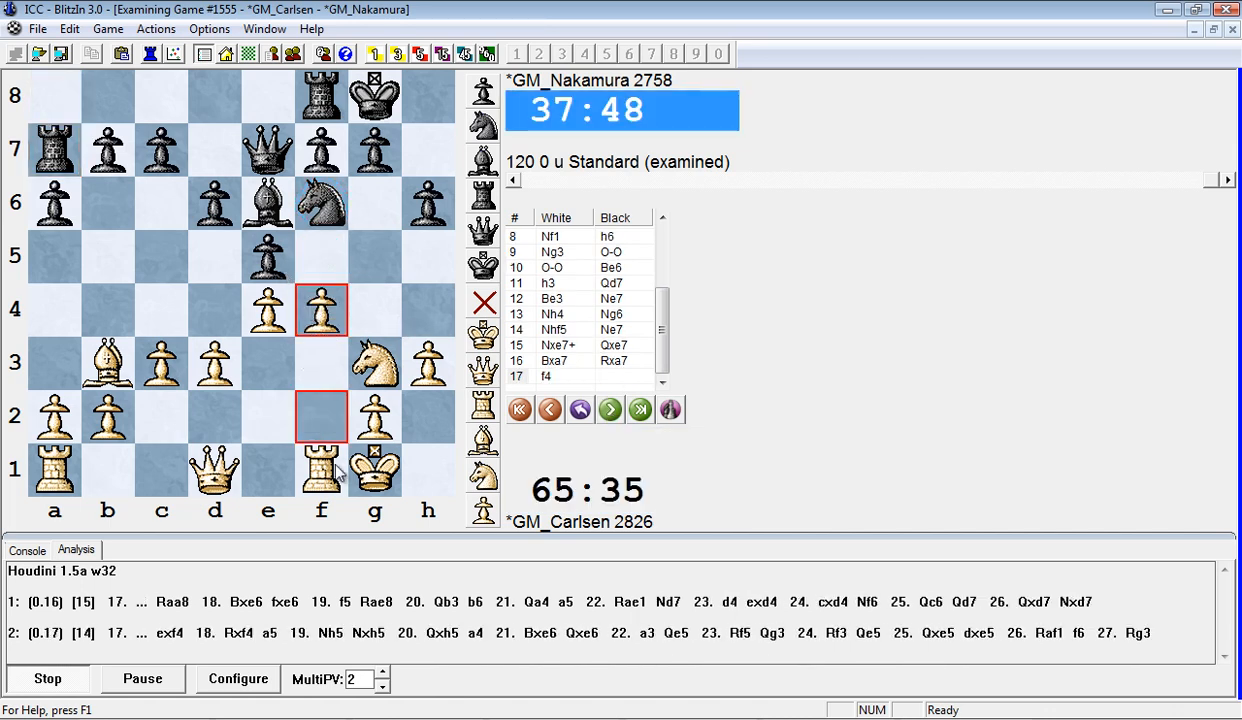
Step forward through 17...c5 18 Bc2 b5 19 Qd2 Rb7 20 a3
{"action": "left_click", "coordinate": [610, 410]}
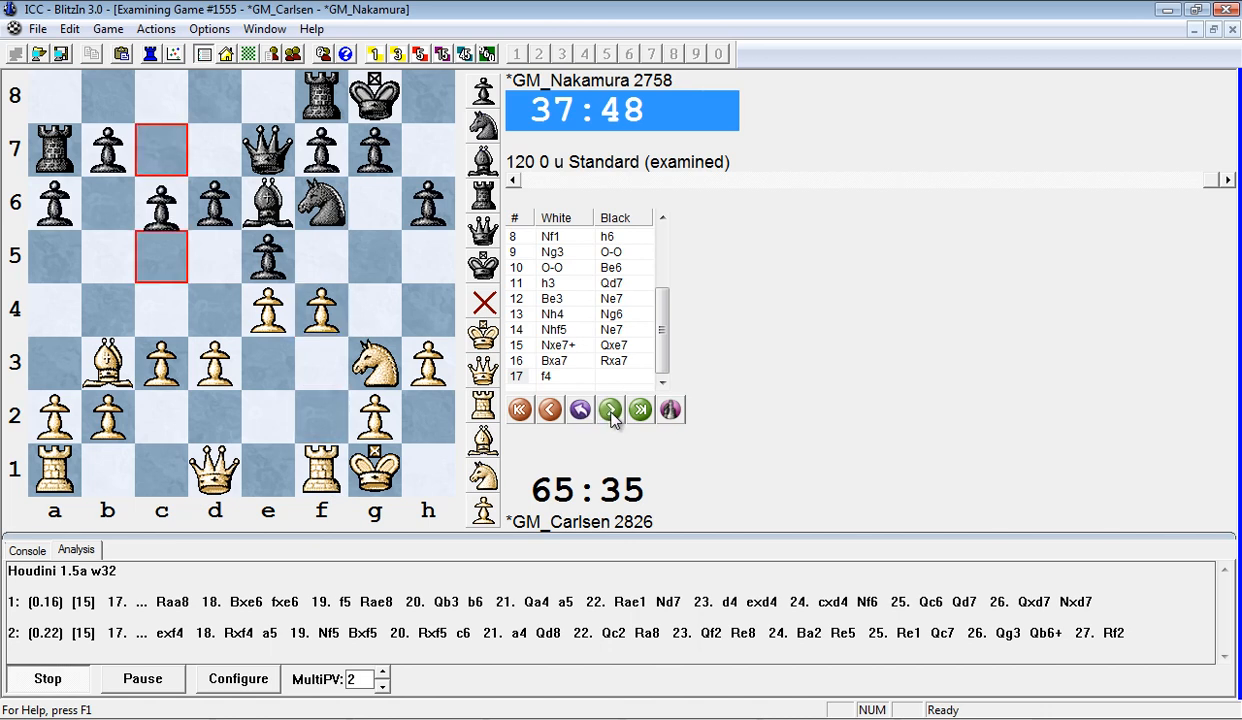
{"action": "left_click", "coordinate": [610, 408]}
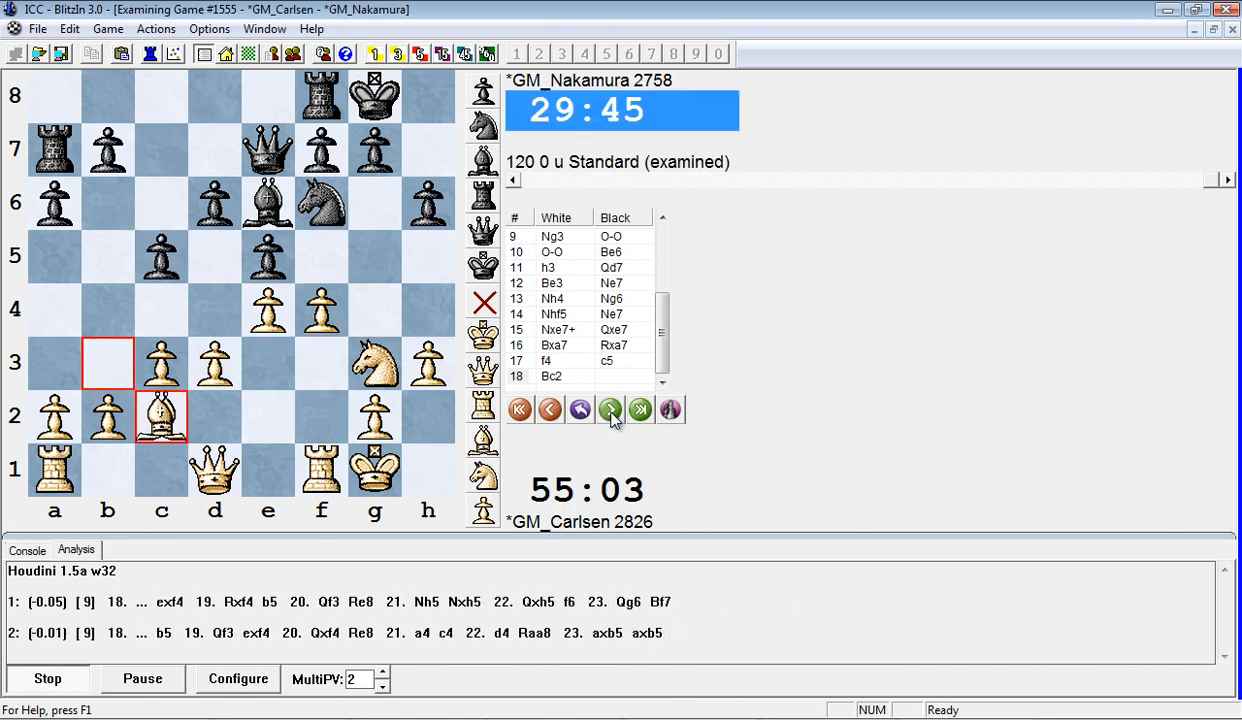
{"action": "left_click", "coordinate": [608, 408]}
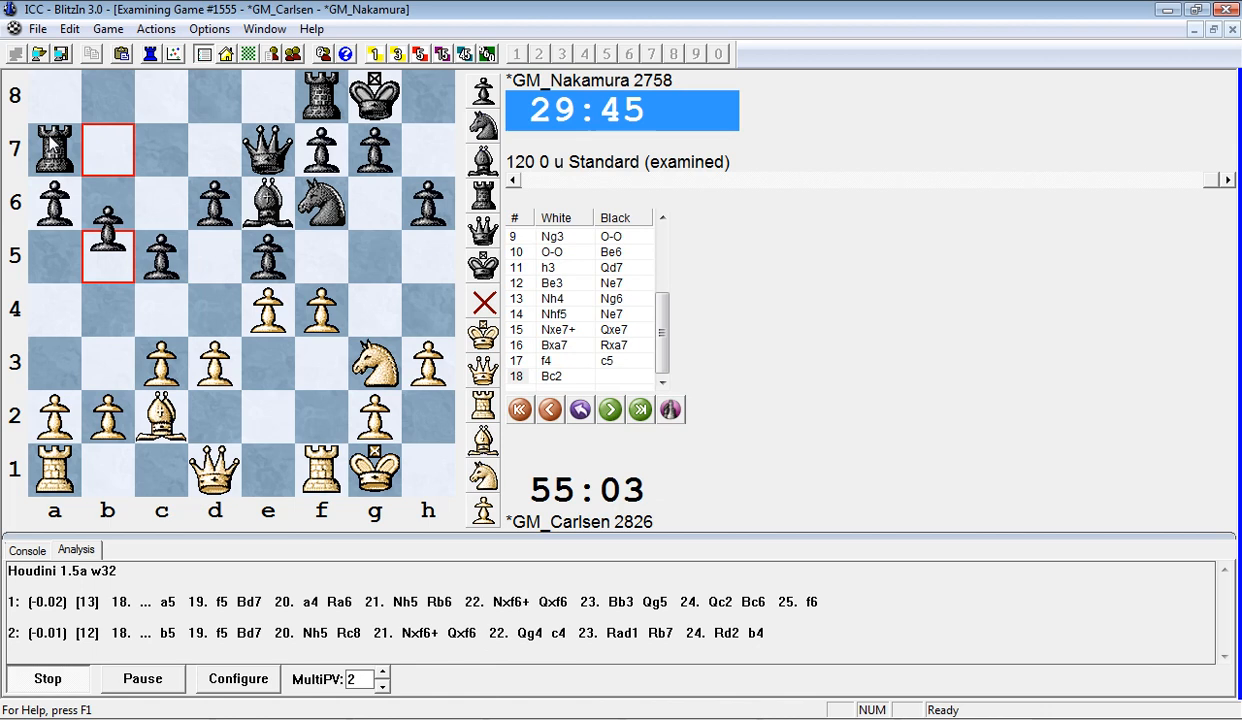
{"action": "left_click", "coordinate": [610, 410]}
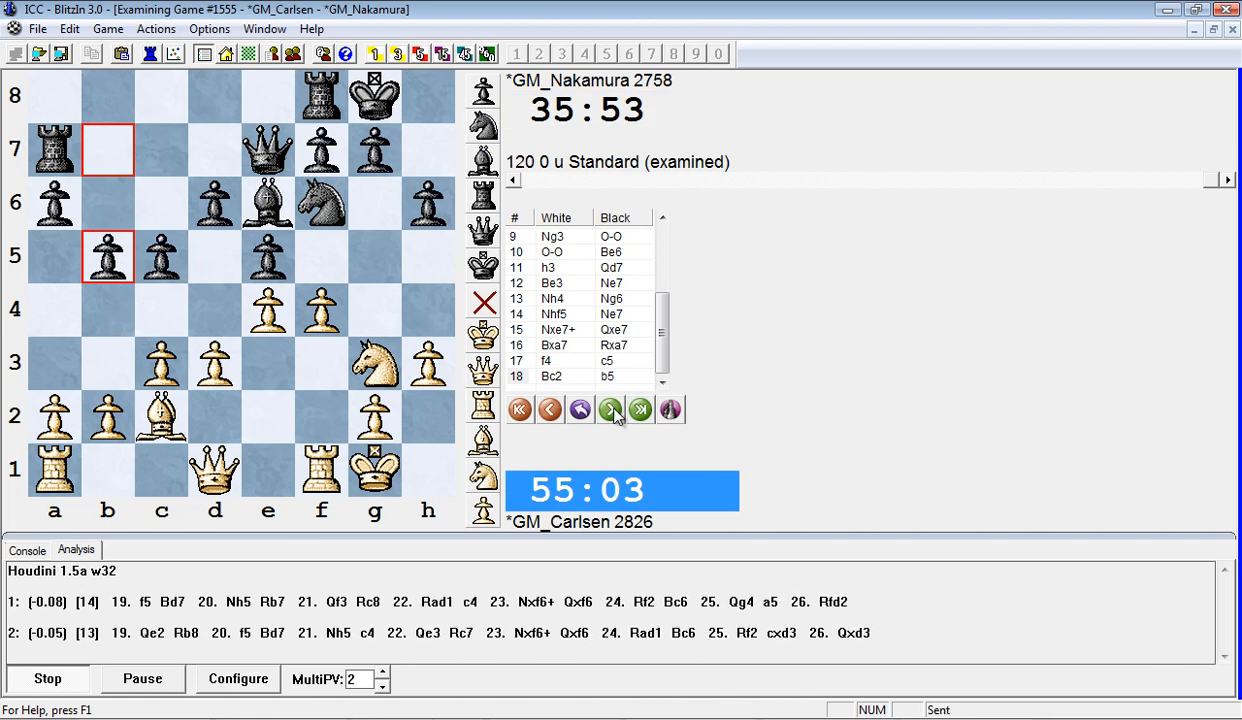
{"action": "left_click", "coordinate": [608, 408]}
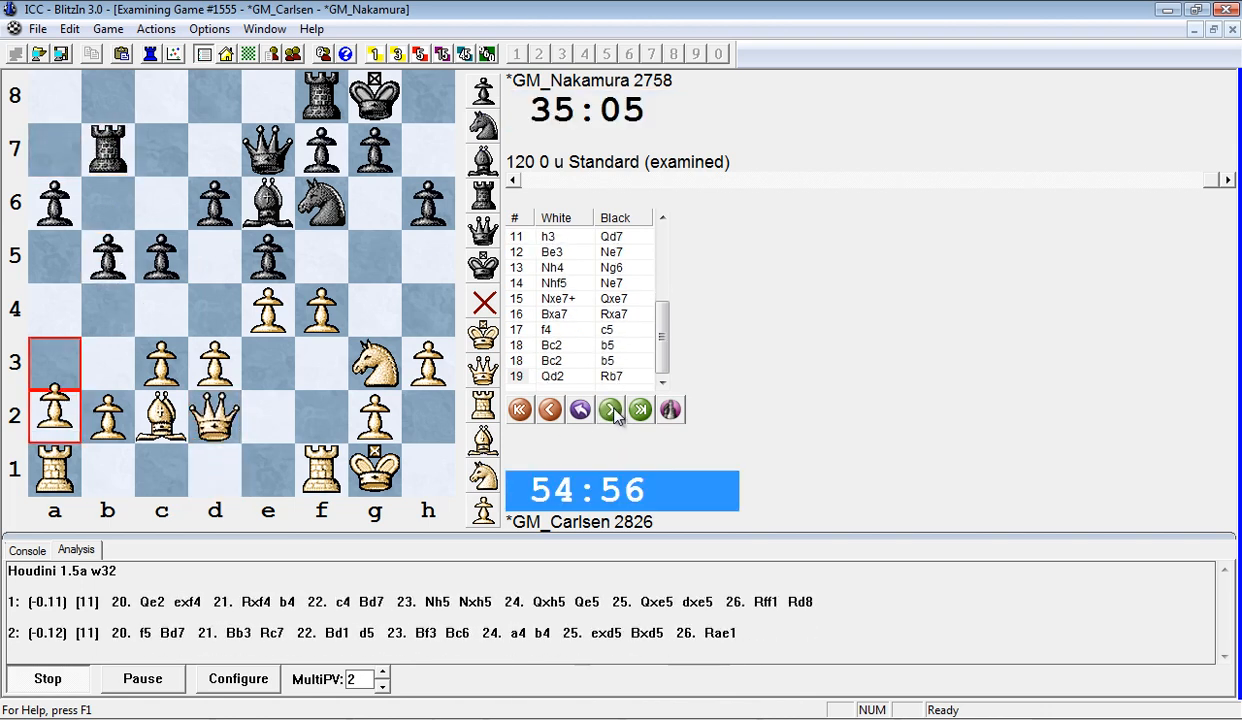
Continue forward through 21 Rf2, 22 axb4 axb4, 23 Raf1 bxc3 to 24 bxc3 Rfb8
{"action": "left_click", "coordinate": [610, 408]}
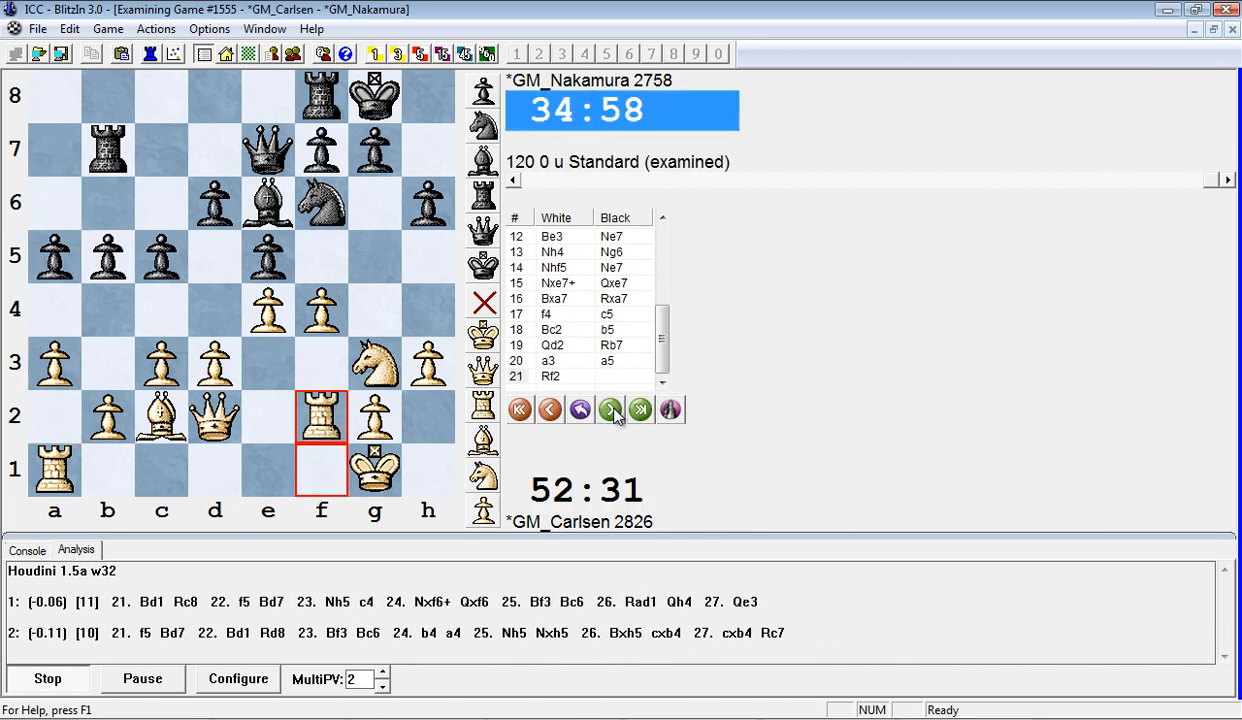
{"action": "left_click", "coordinate": [608, 408]}
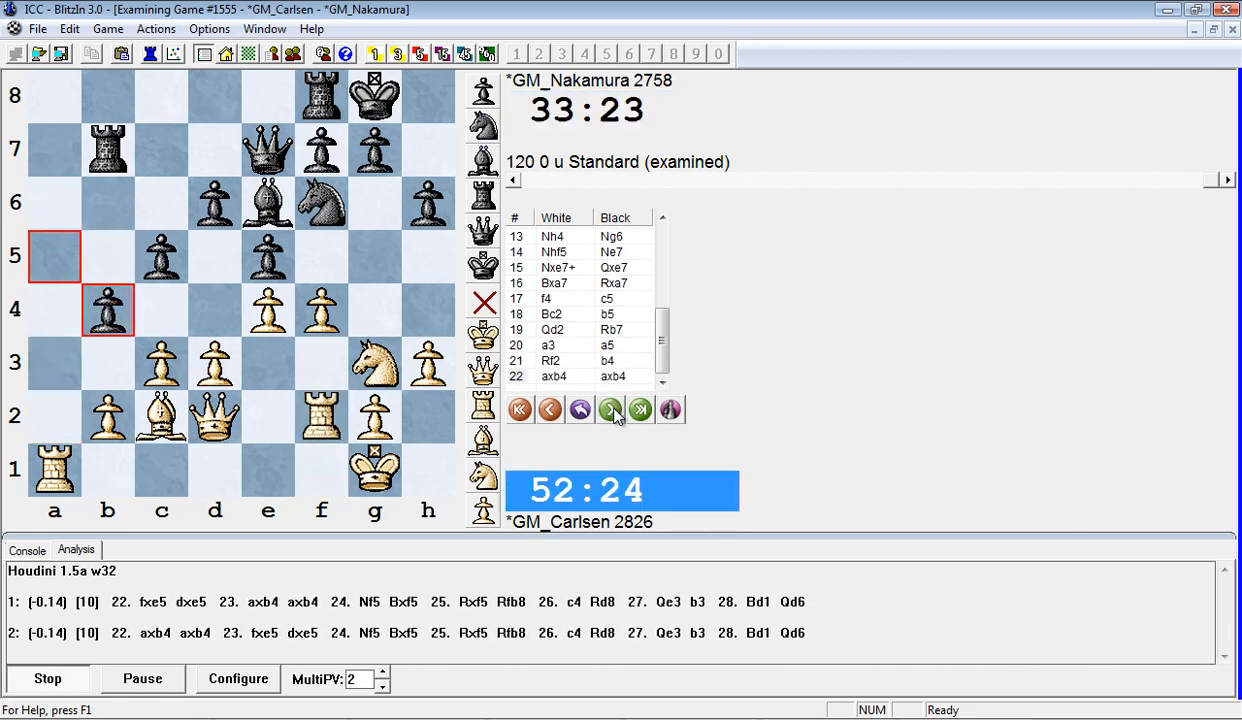
{"action": "left_click", "coordinate": [610, 408]}
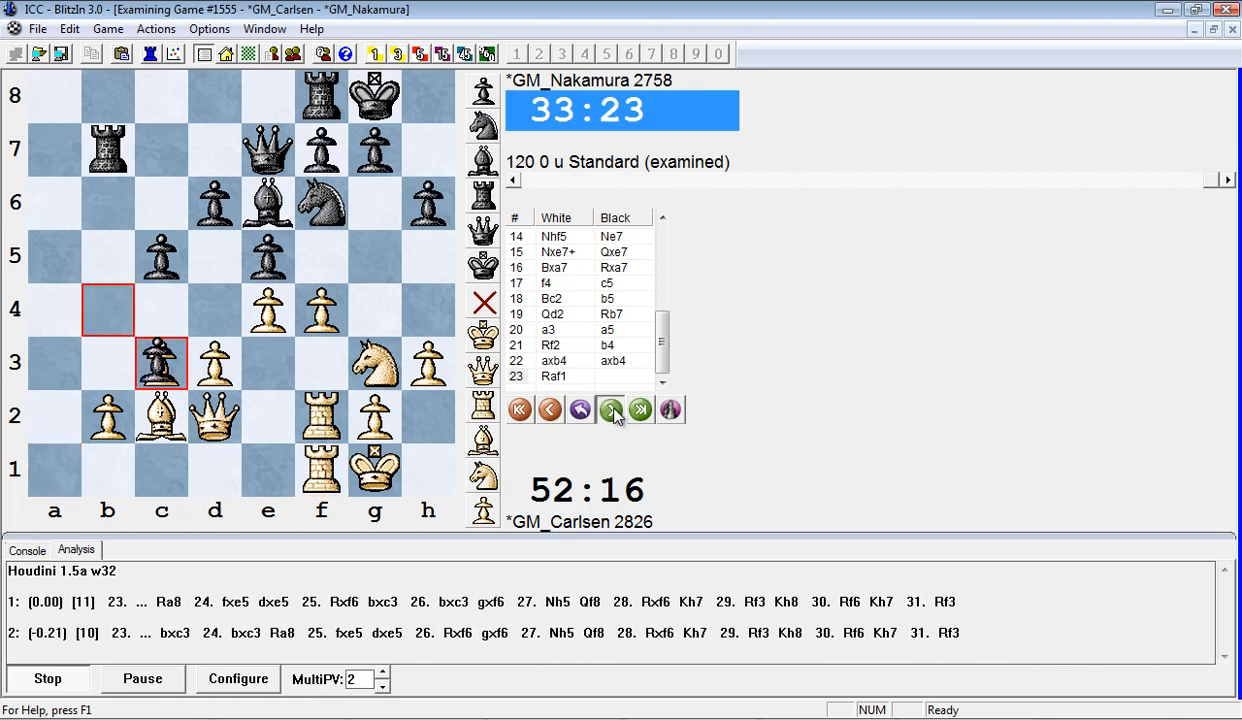
{"action": "left_click", "coordinate": [610, 410]}
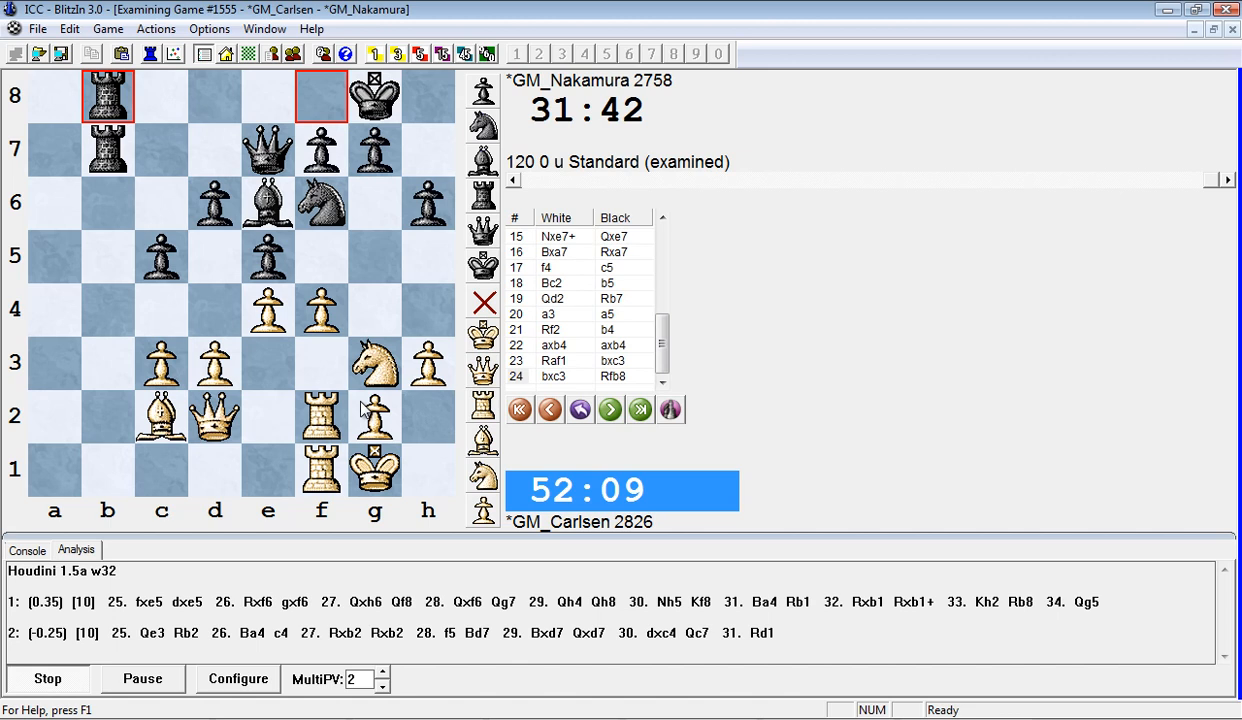
Try the 25 fxe5 dxe5 26 Rxf6 sideline, then return to the game's 24...exf4 25 Rxf4
{"action": "left_click", "coordinate": [608, 408]}
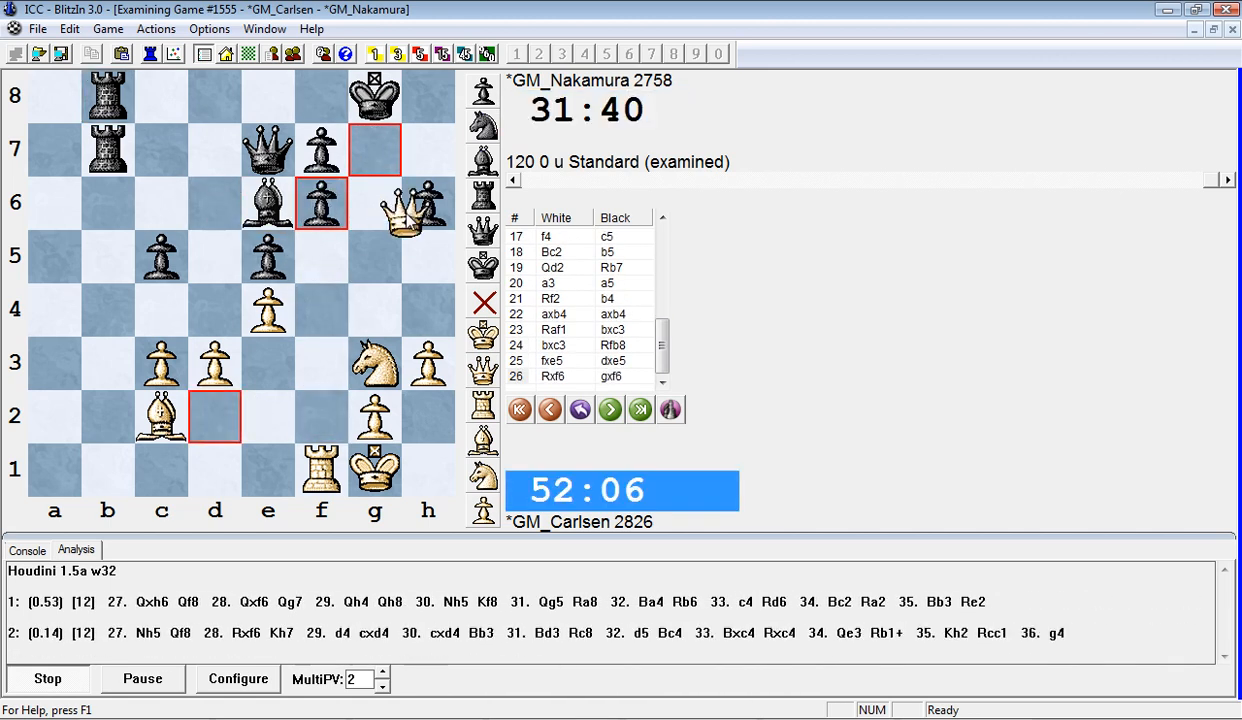
{"action": "left_click", "coordinate": [608, 408]}
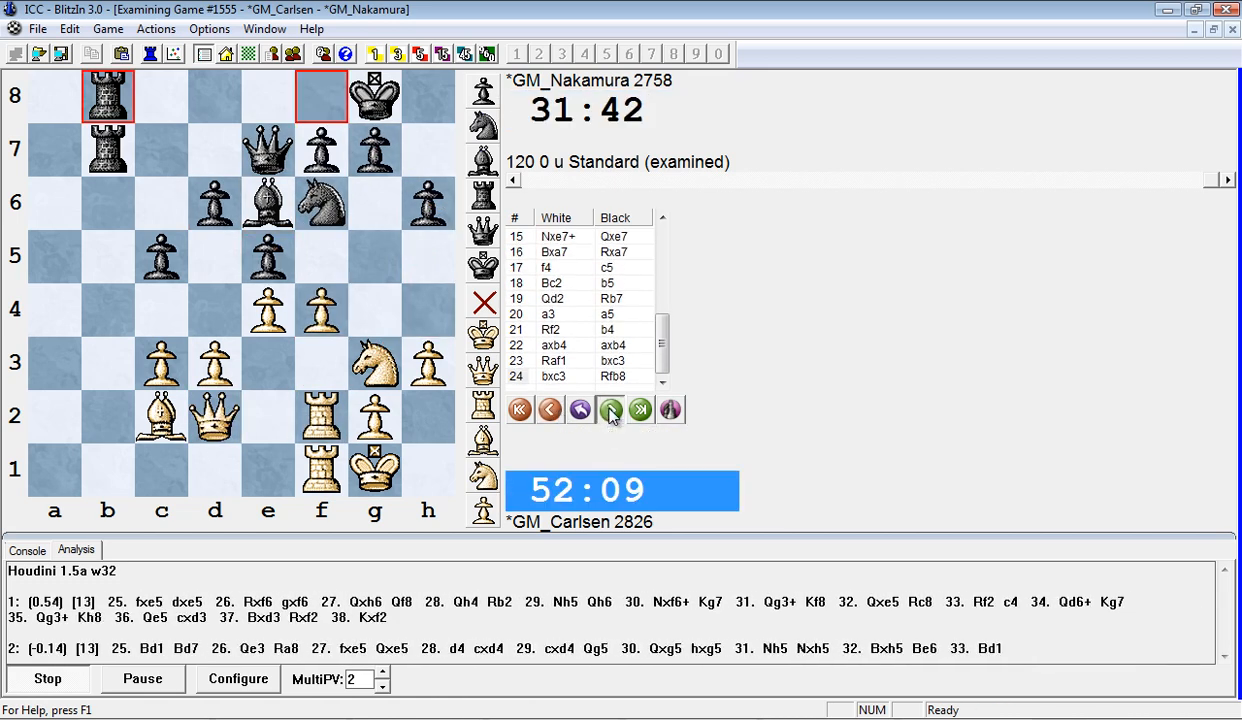
{"action": "left_click", "coordinate": [608, 408]}
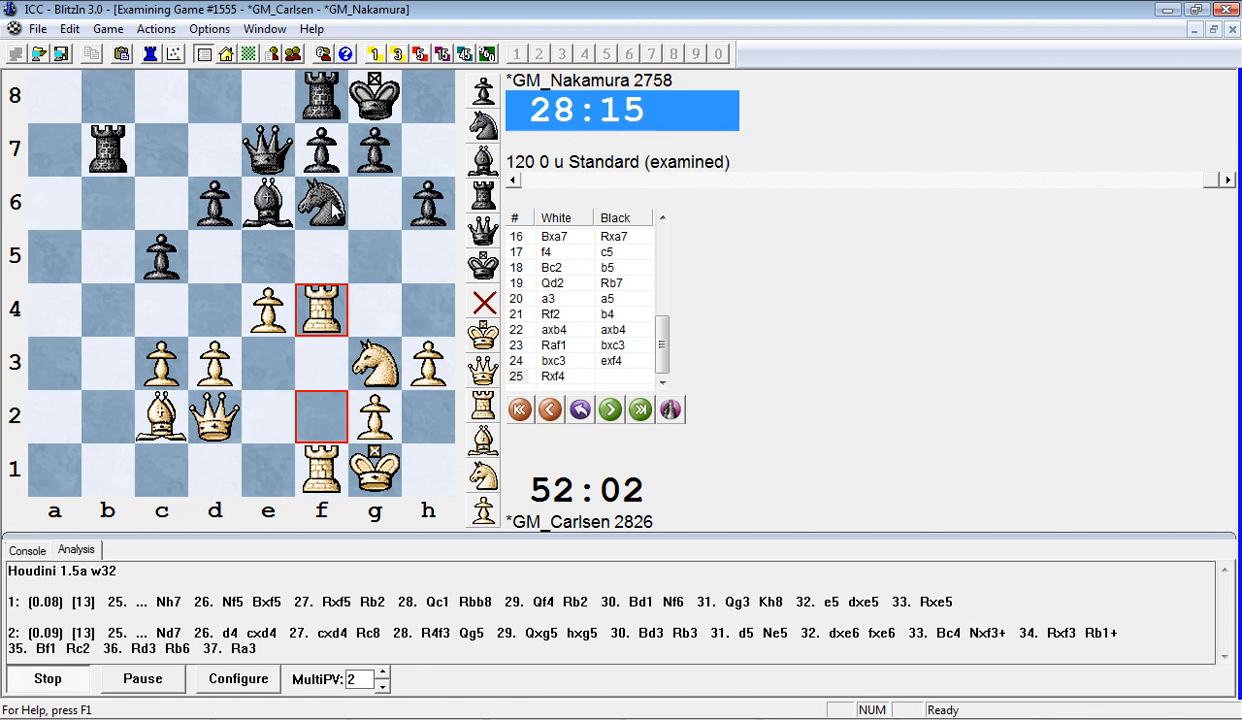
Step forward through 25...Nh7 26 d4 cxd4 27 cxd4 Qg5 28 Kh2 Nf6 29 Bd1
{"action": "left_click", "coordinate": [608, 410]}
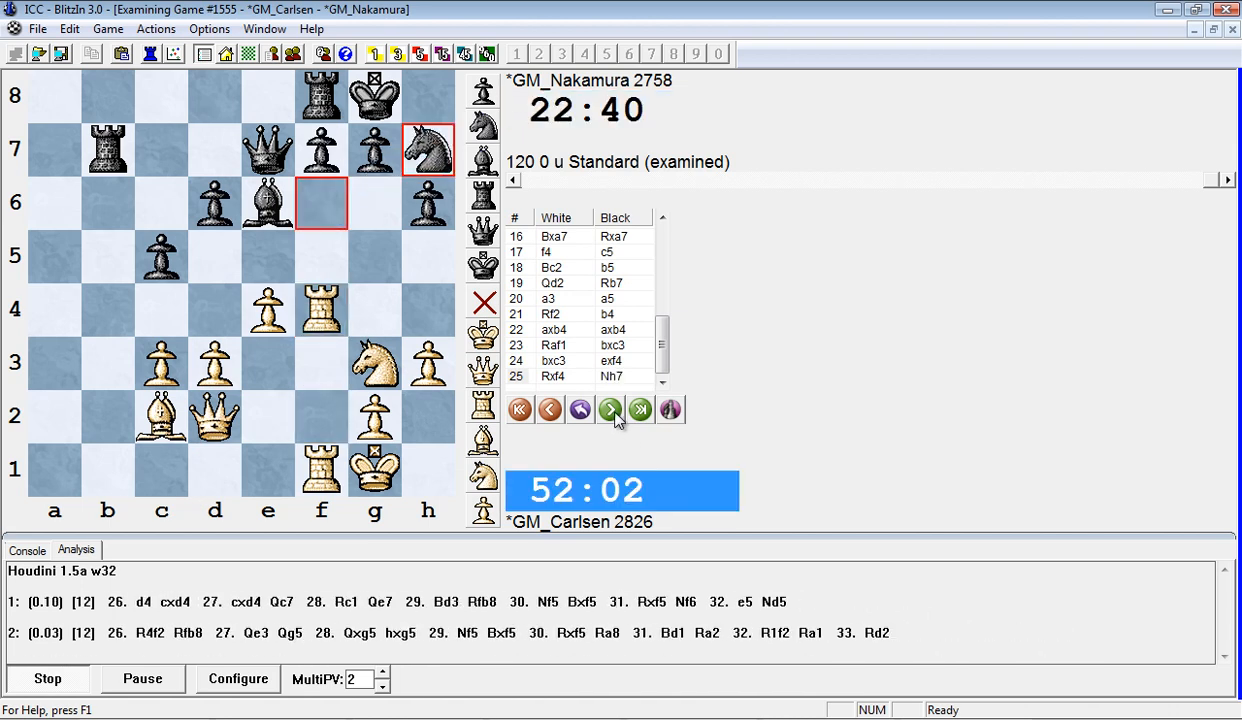
{"action": "left_click", "coordinate": [608, 408]}
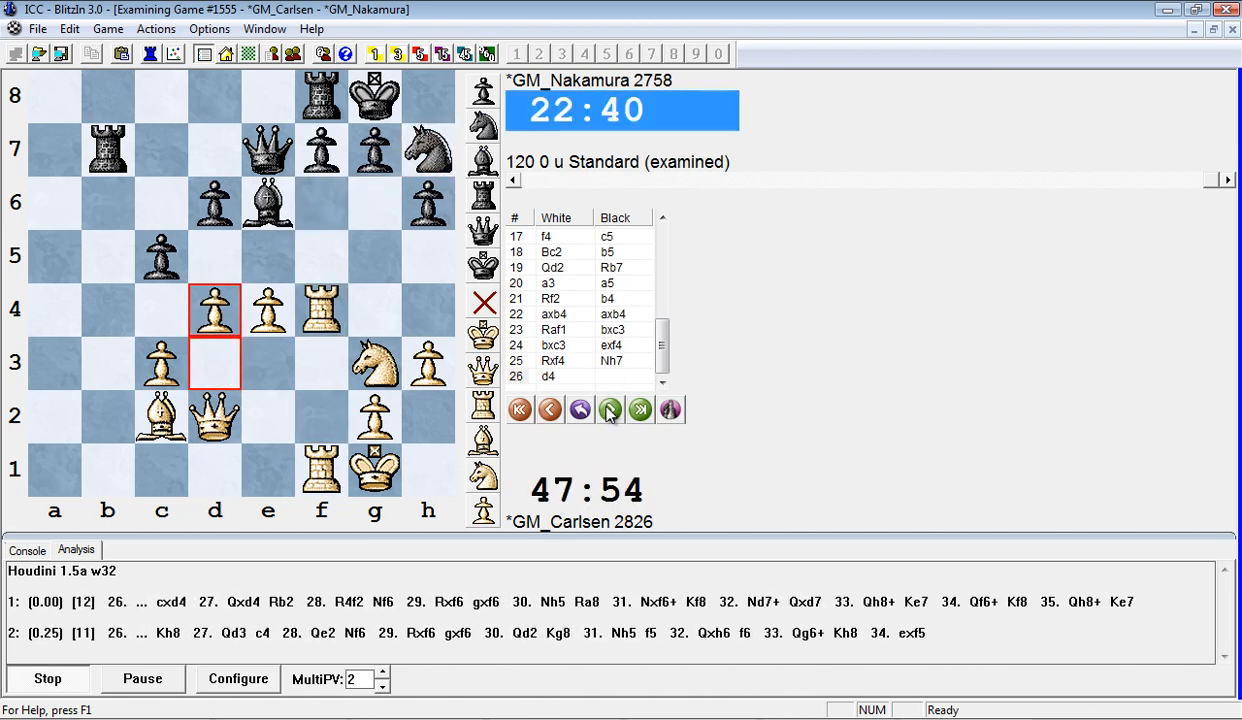
{"action": "left_click", "coordinate": [608, 410]}
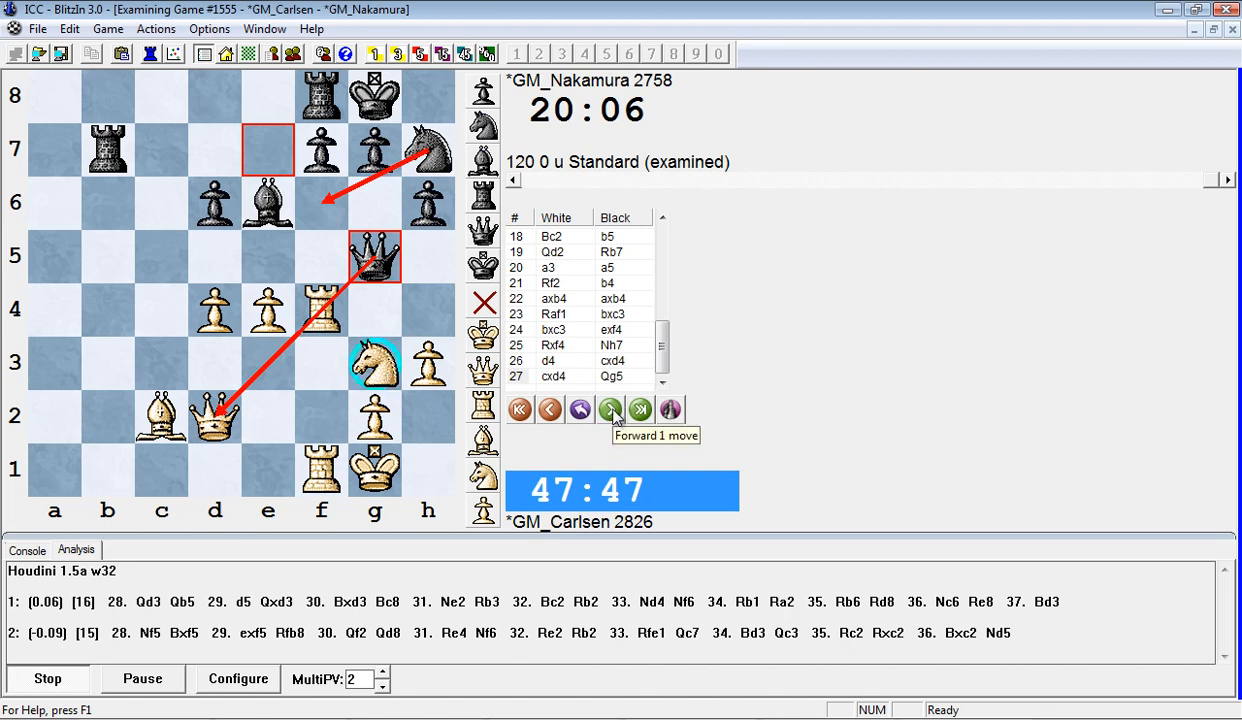
{"action": "left_click", "coordinate": [608, 408]}
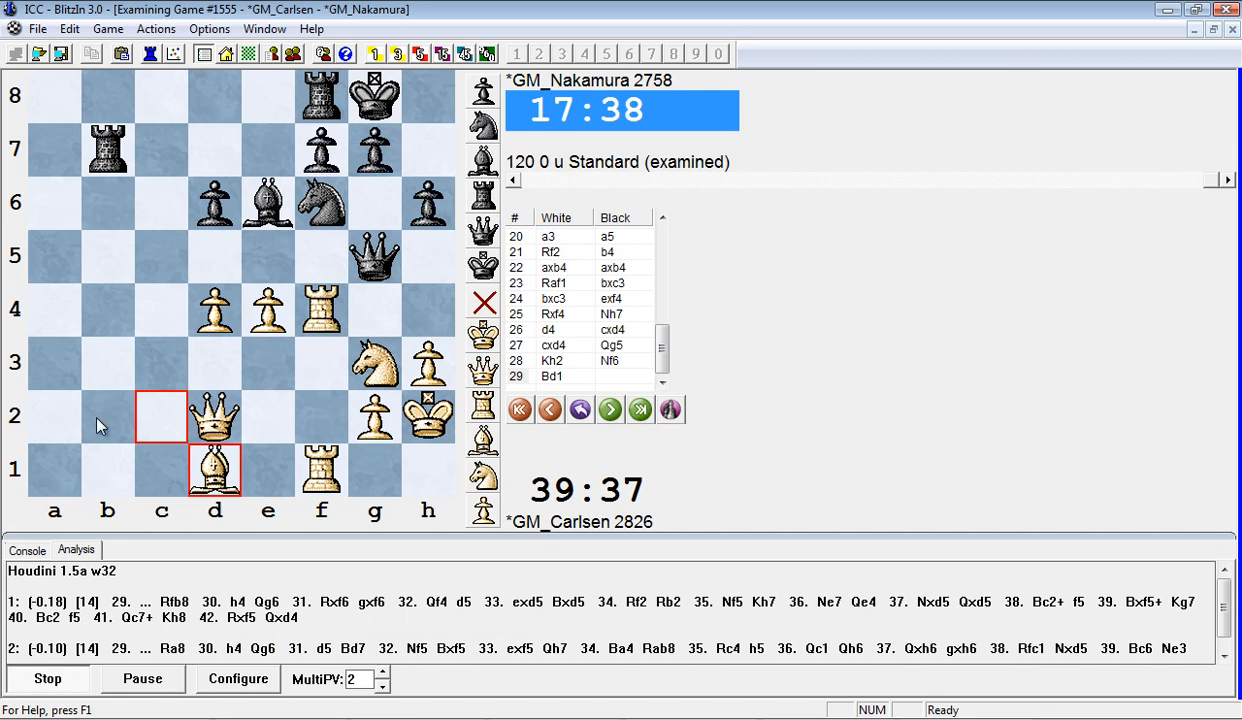
Mark the rook's route to b2 with an arrow, then replay 29...Rfb8 30 h4 Qg6
{"action": "left_click_drag", "start_coordinate": [106, 150], "coordinate": [106, 414]}
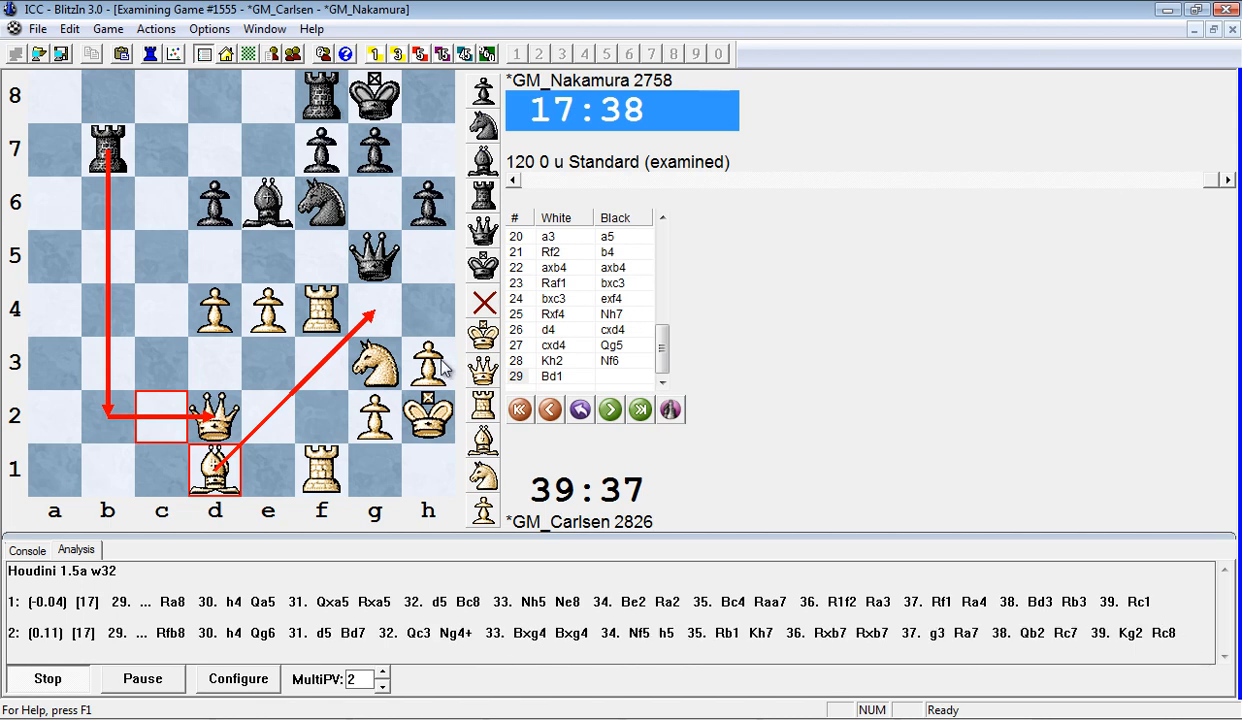
{"action": "mouse_move", "coordinate": [610, 410]}
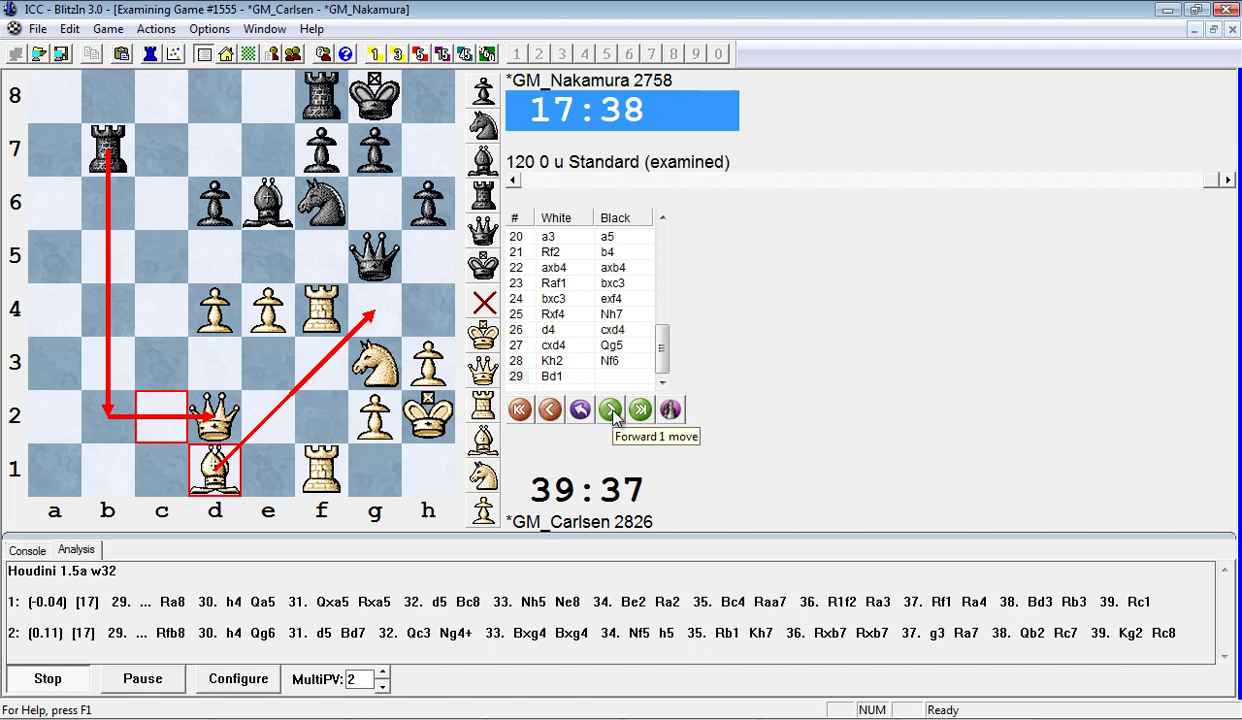
{"action": "left_click", "coordinate": [610, 408]}
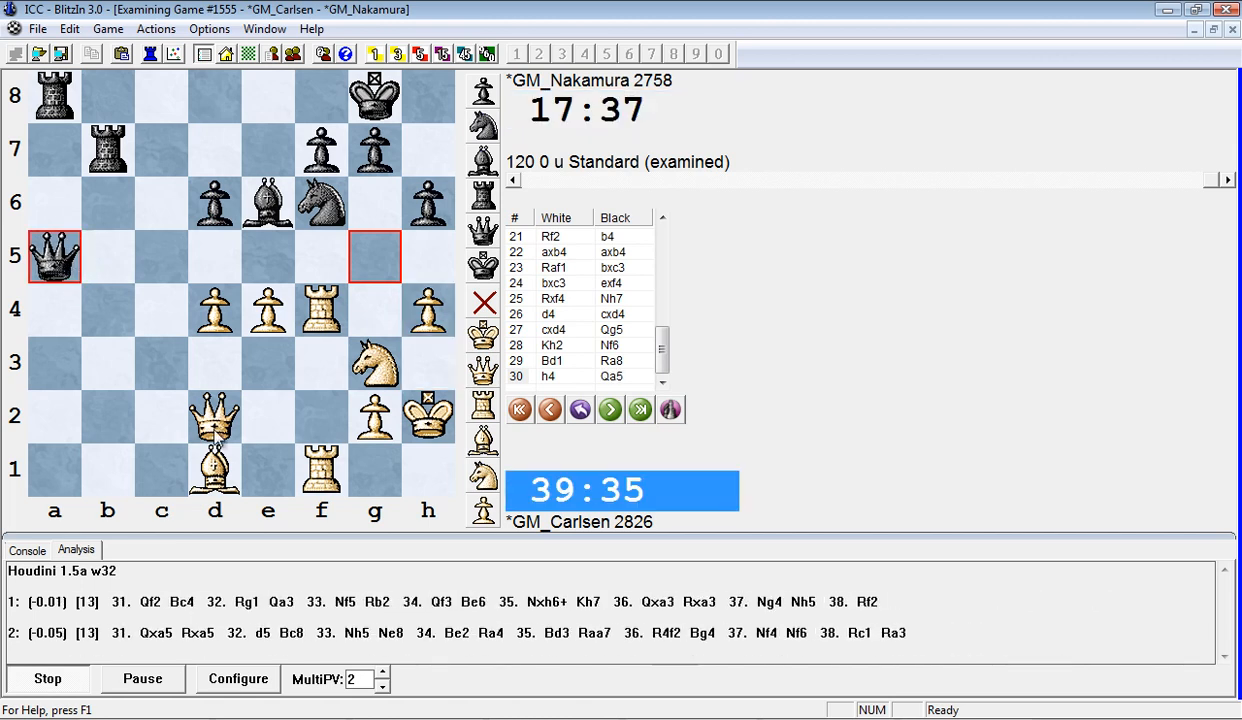
{"action": "left_click", "coordinate": [550, 408]}
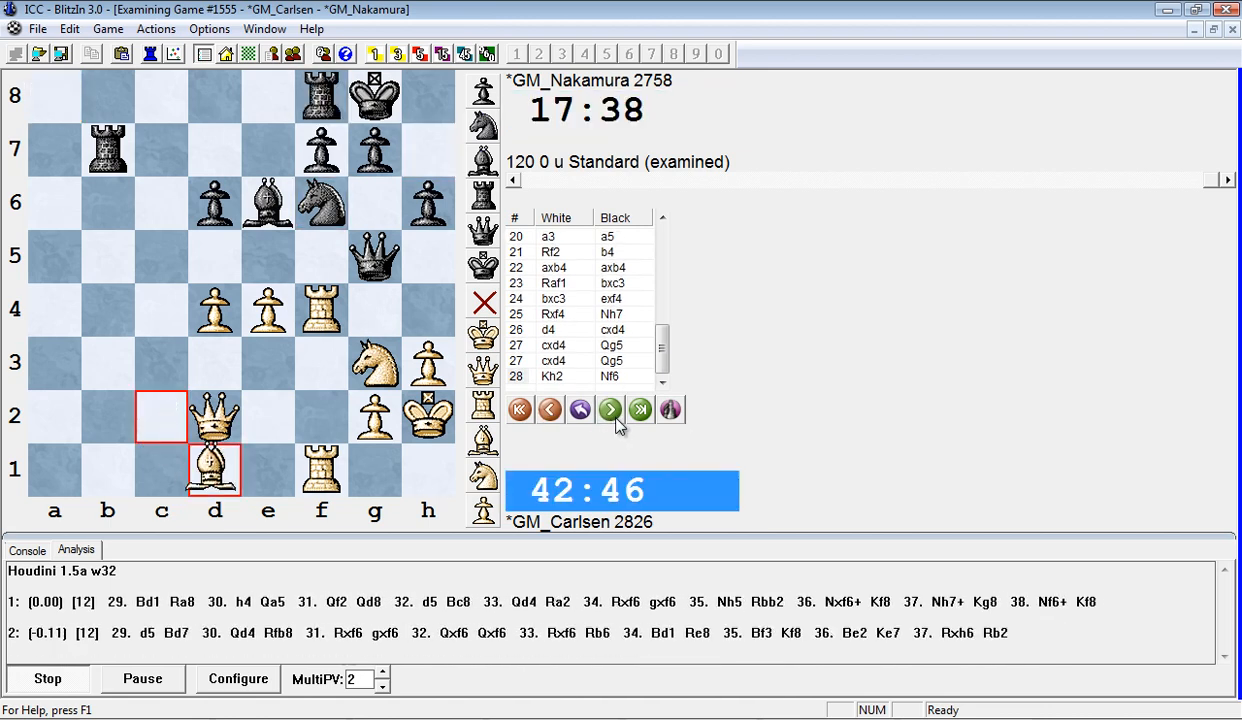
{"action": "left_click", "coordinate": [608, 408]}
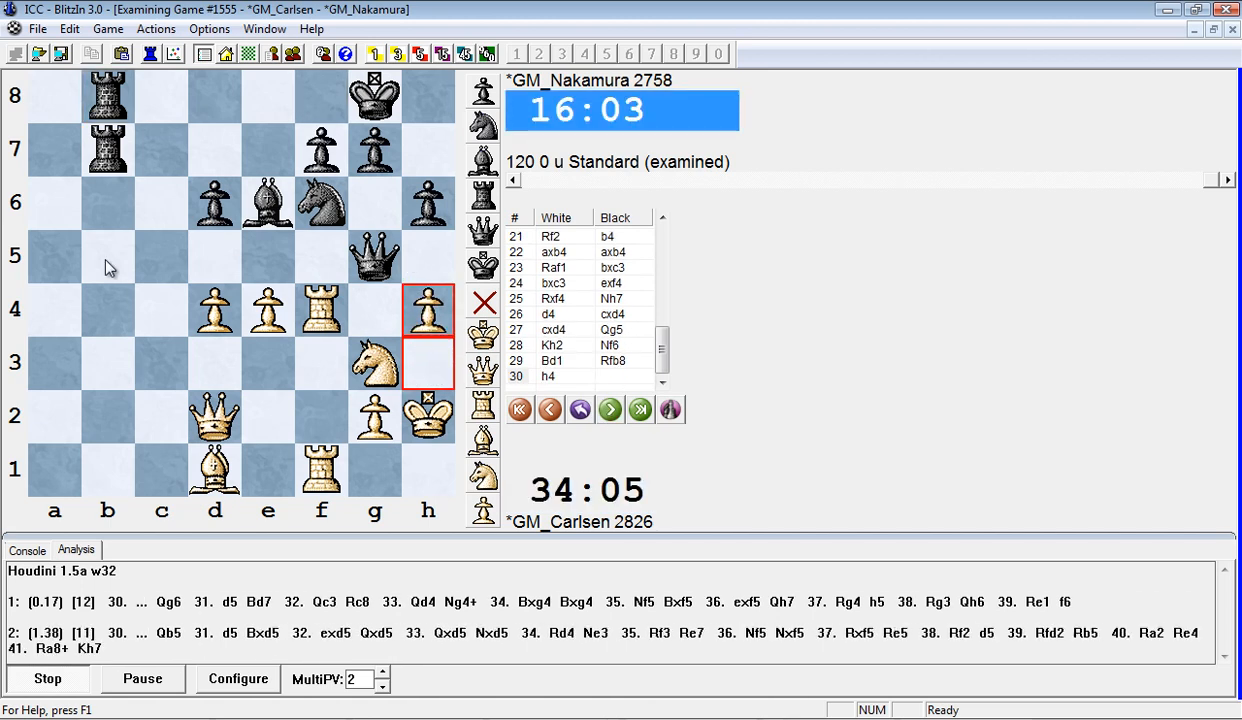
{"action": "left_click", "coordinate": [610, 408]}
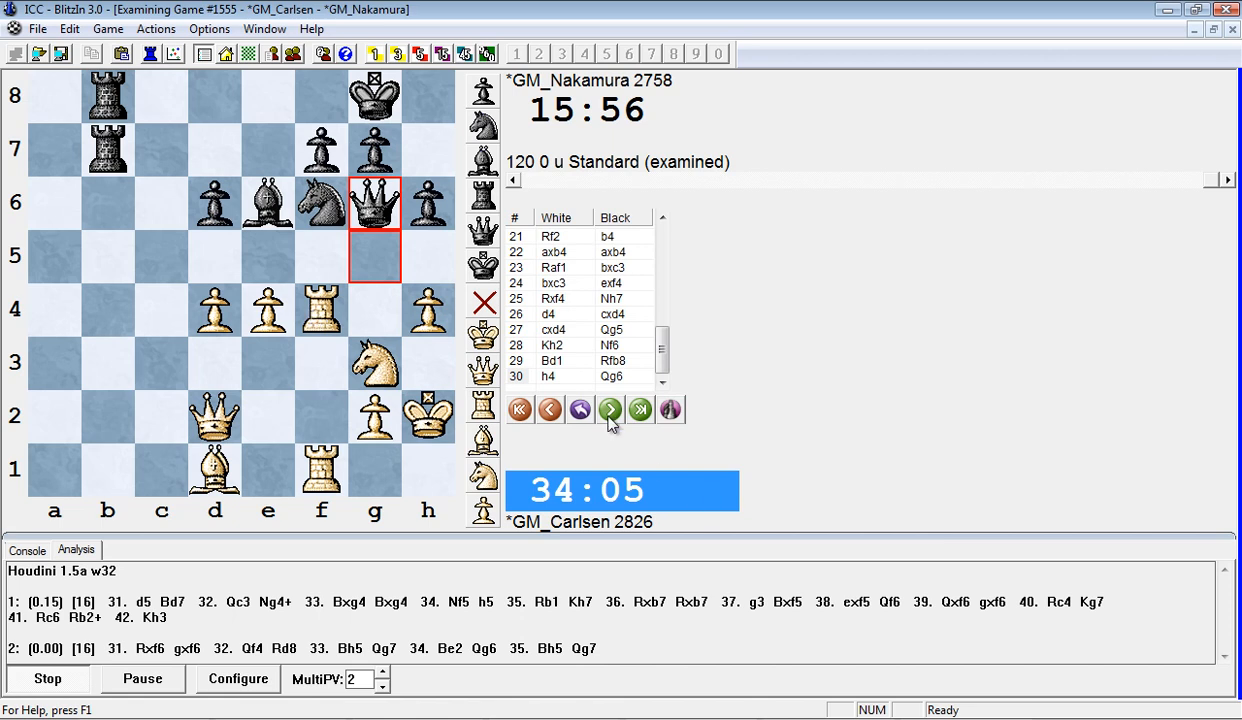
Advance through 31 Rxf6 gxf6 32 Qf4 Rb2, marking f5 and the attacking lines
{"action": "left_click", "coordinate": [610, 408]}
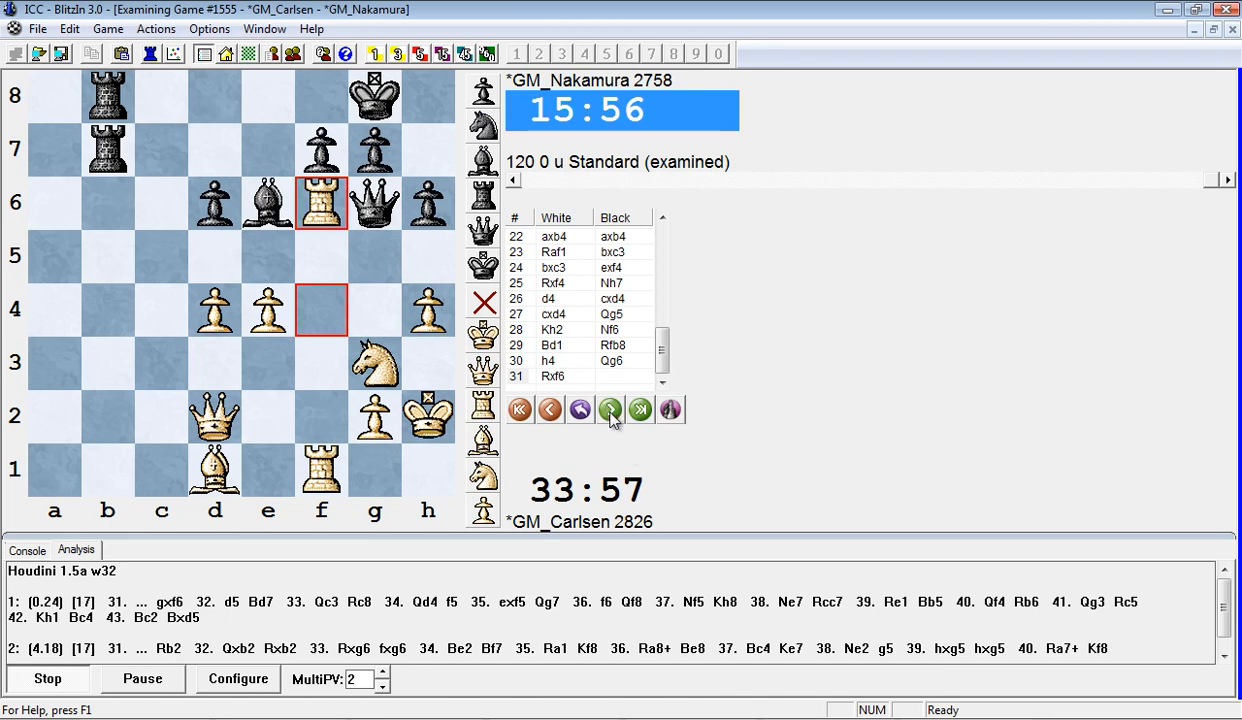
{"action": "mouse_move", "coordinate": [610, 410]}
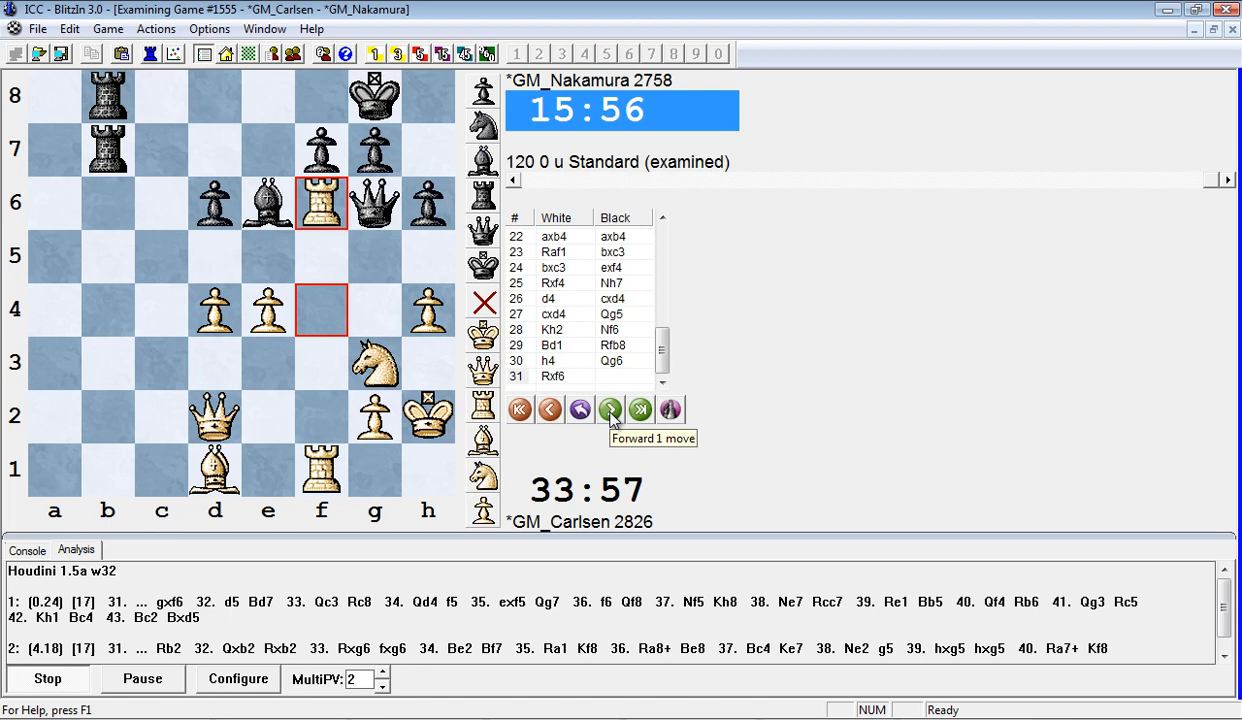
{"action": "left_click", "coordinate": [610, 408]}
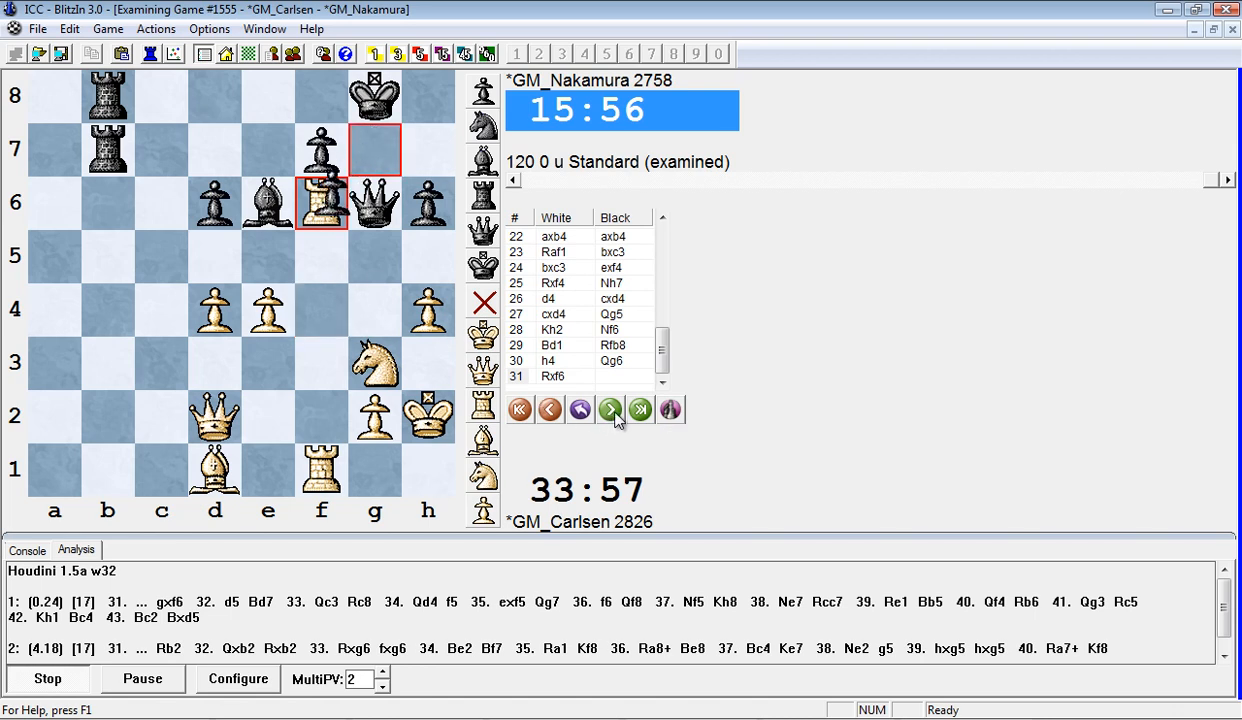
{"action": "left_click", "coordinate": [608, 408]}
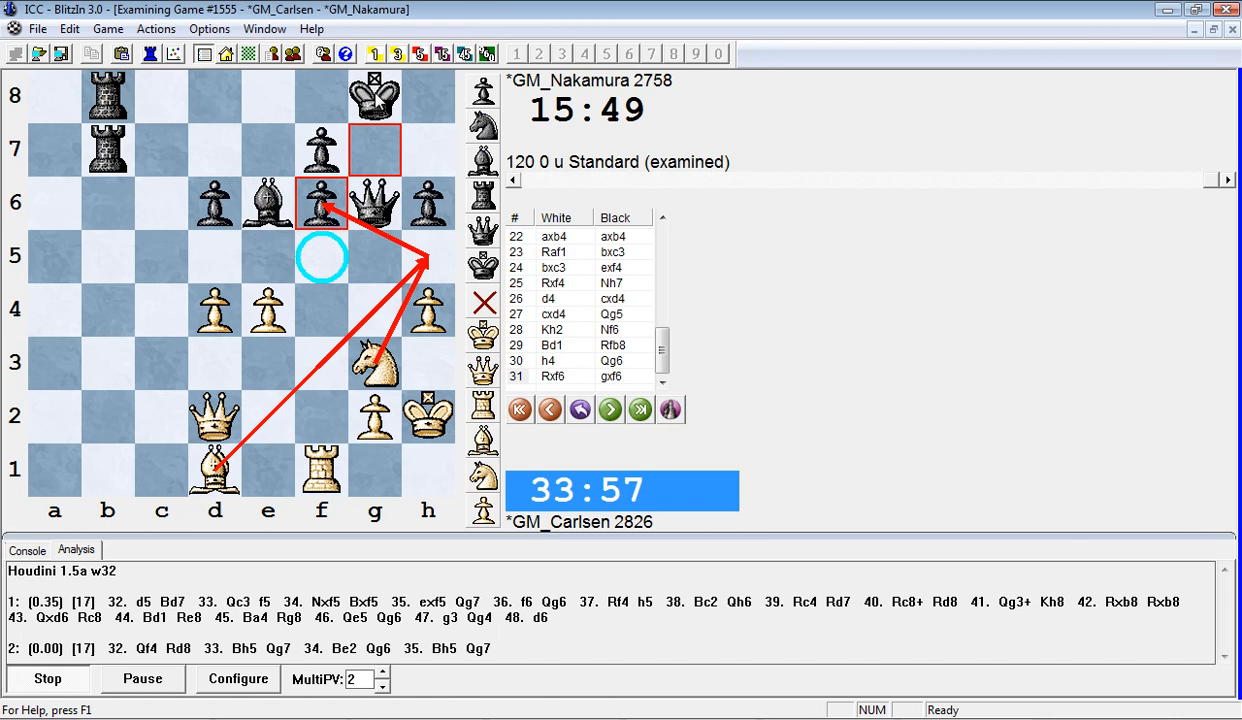
{"action": "mouse_move", "coordinate": [610, 408]}
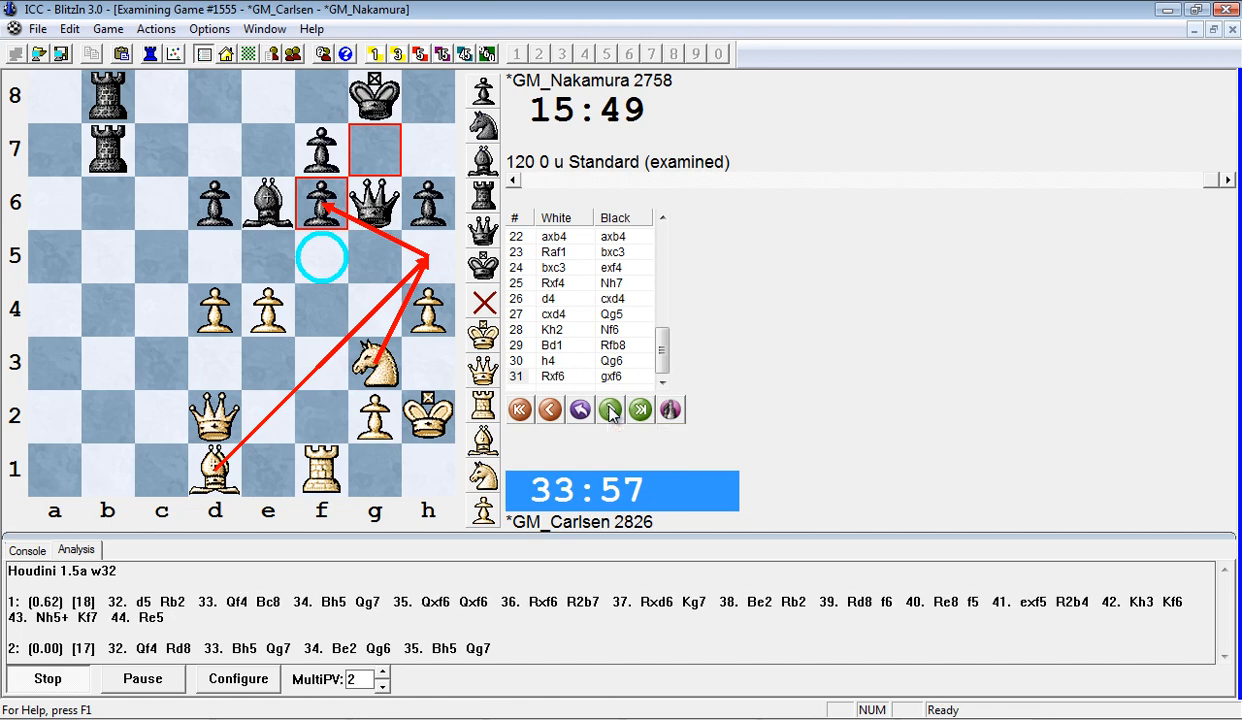
{"action": "left_click", "coordinate": [610, 410]}
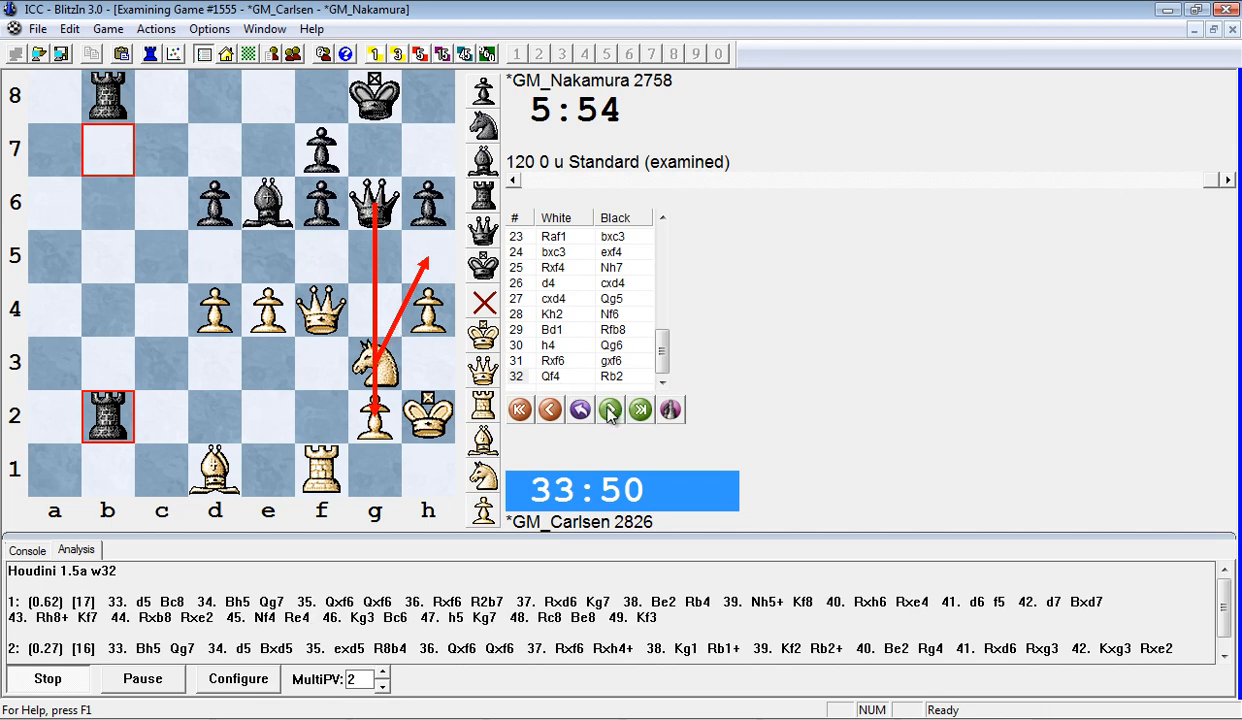
Advance through 33 Bh5 Qg7 34 Bf3 to Black's 34...Rd8
{"action": "left_click", "coordinate": [610, 408]}
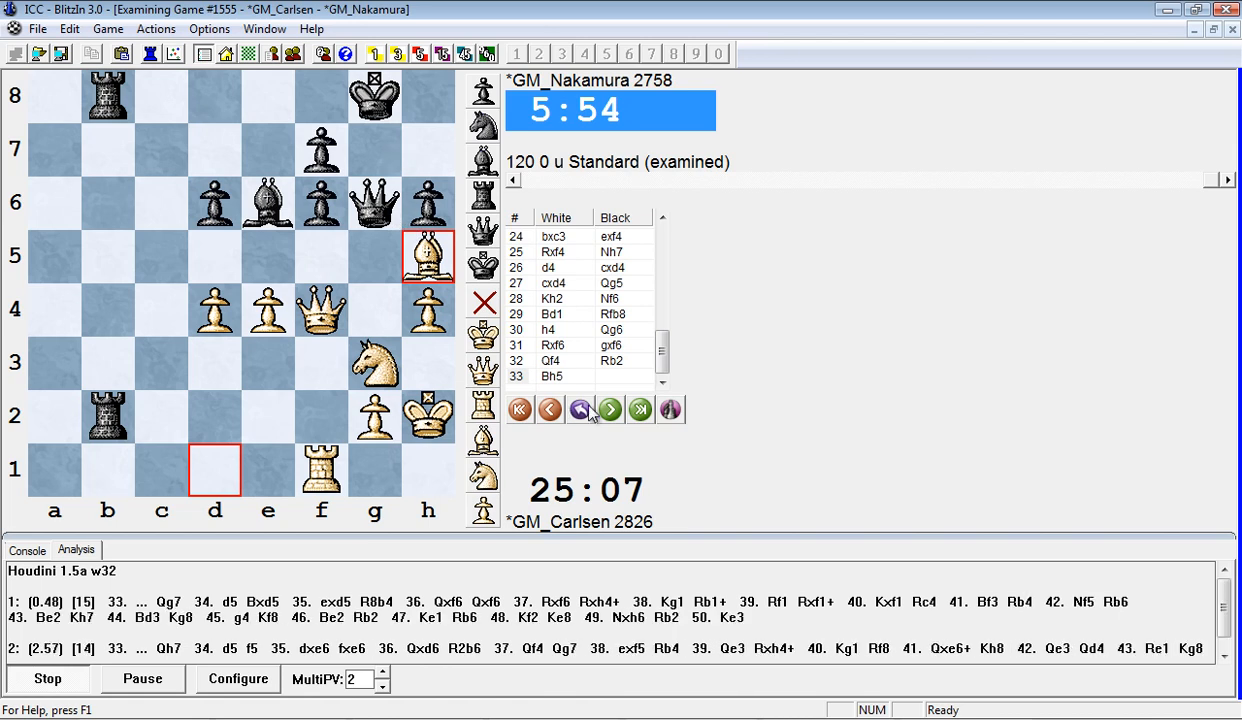
{"action": "left_click", "coordinate": [610, 408]}
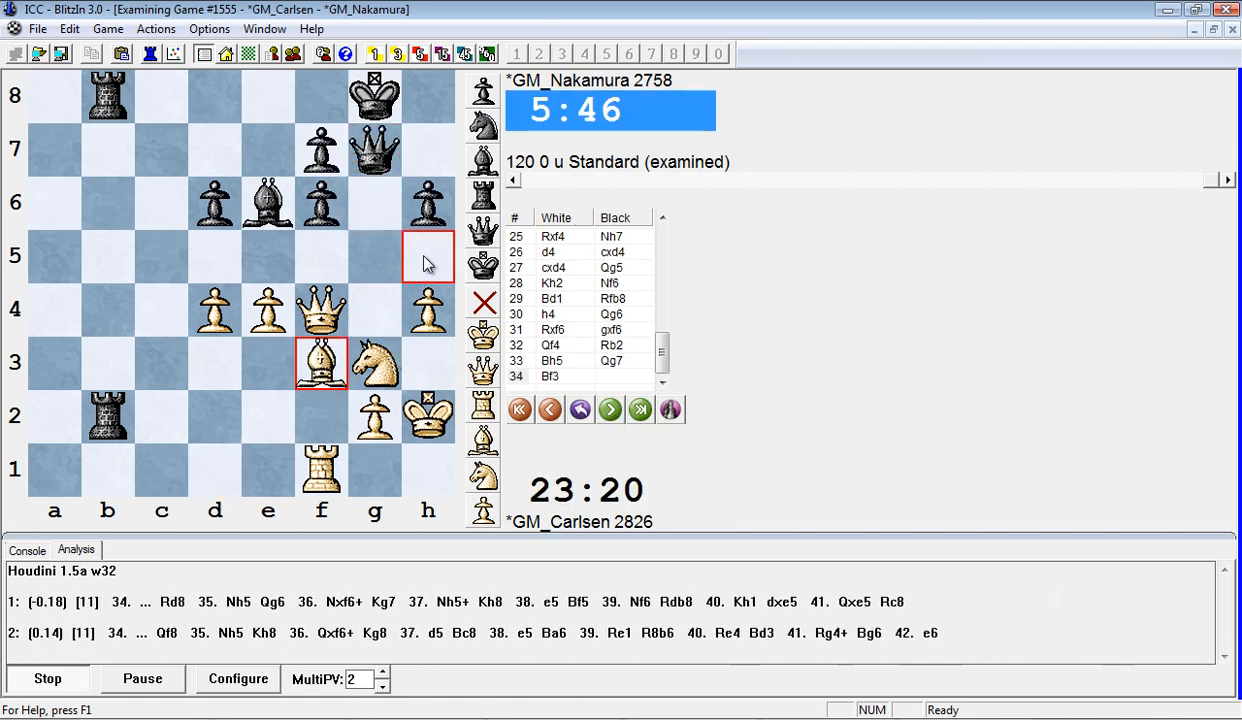
{"action": "left_click", "coordinate": [608, 410]}
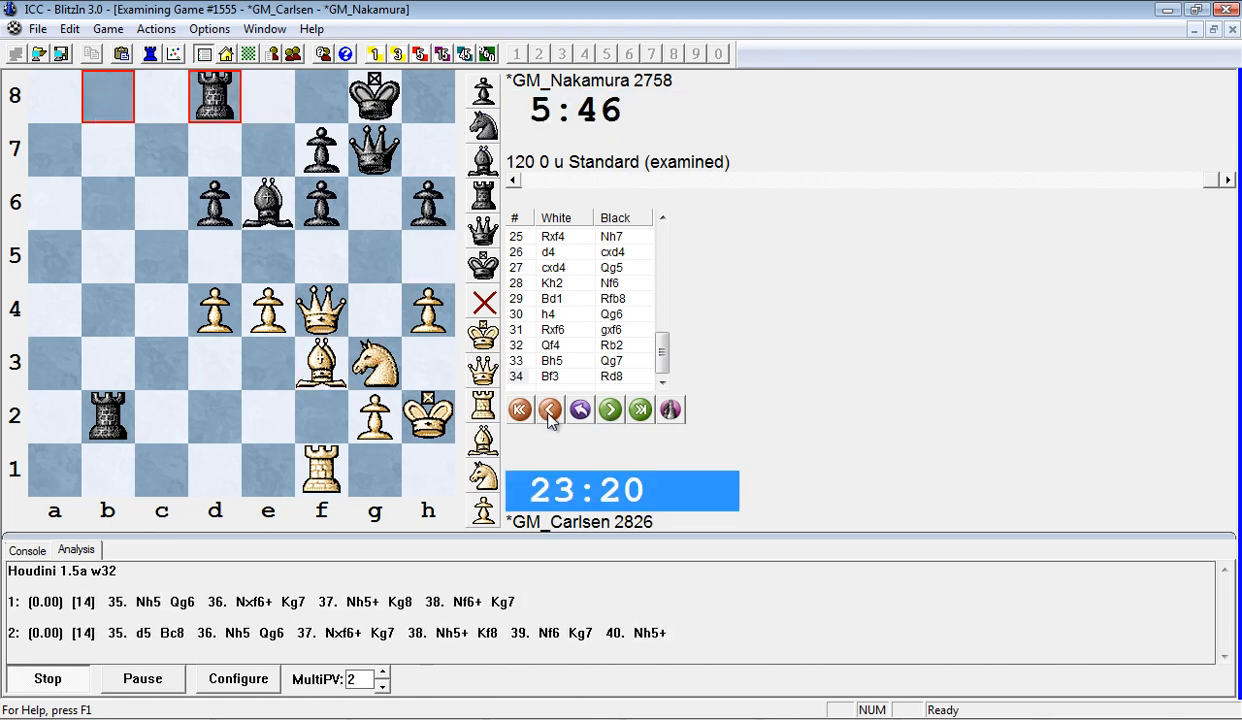
{"action": "mouse_move", "coordinate": [548, 414]}
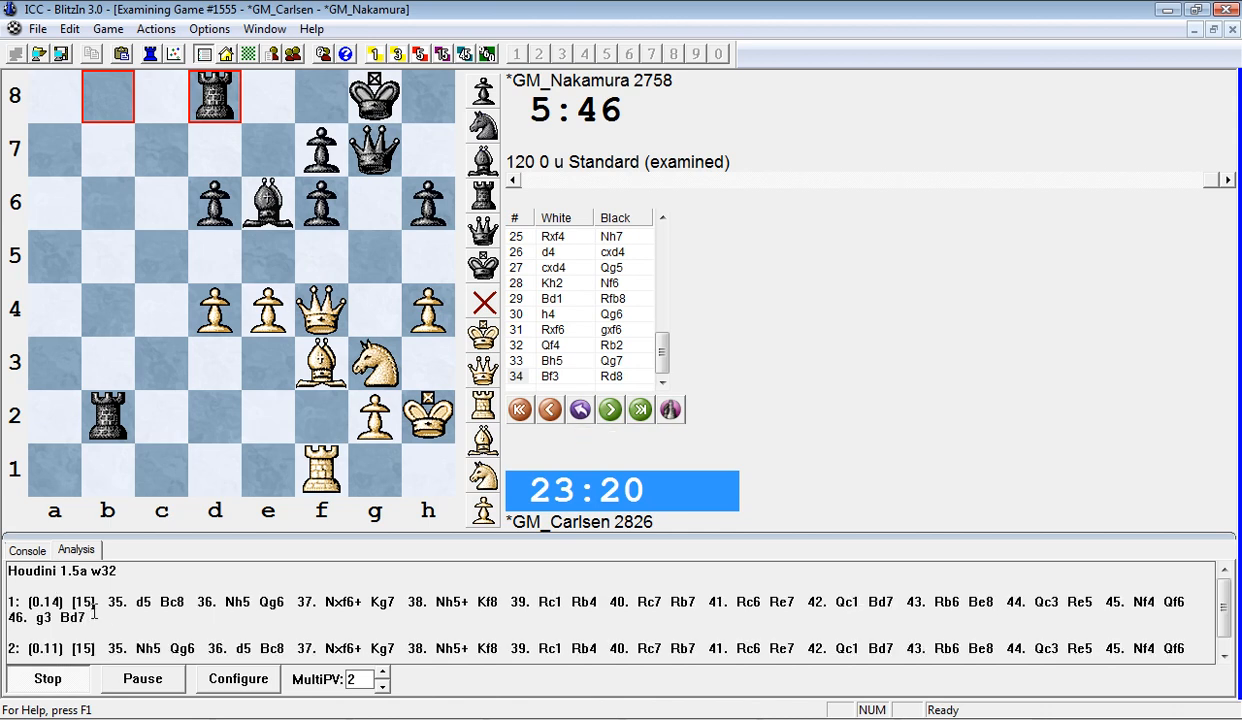
{"action": "mouse_move", "coordinate": [548, 408]}
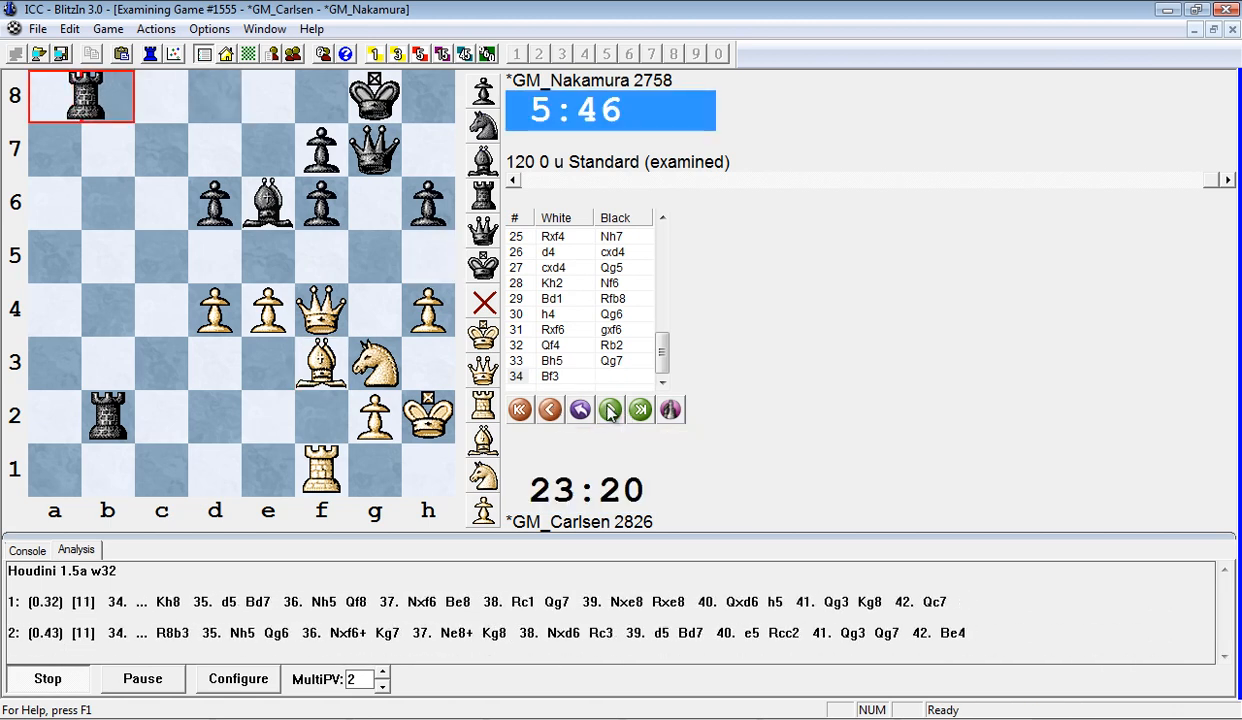
Enter Black's 34...Ra8 on the board in place of Rd8
{"action": "left_click", "coordinate": [608, 408]}
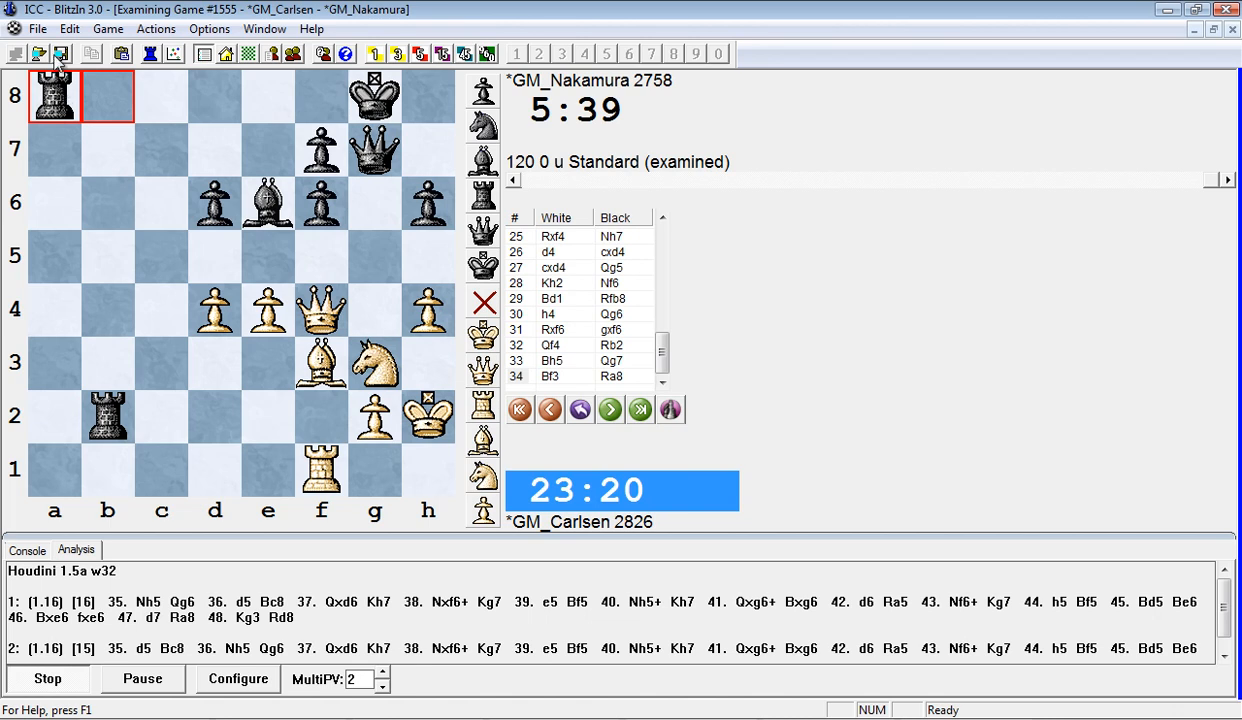
{"action": "mouse_move", "coordinate": [608, 196]}
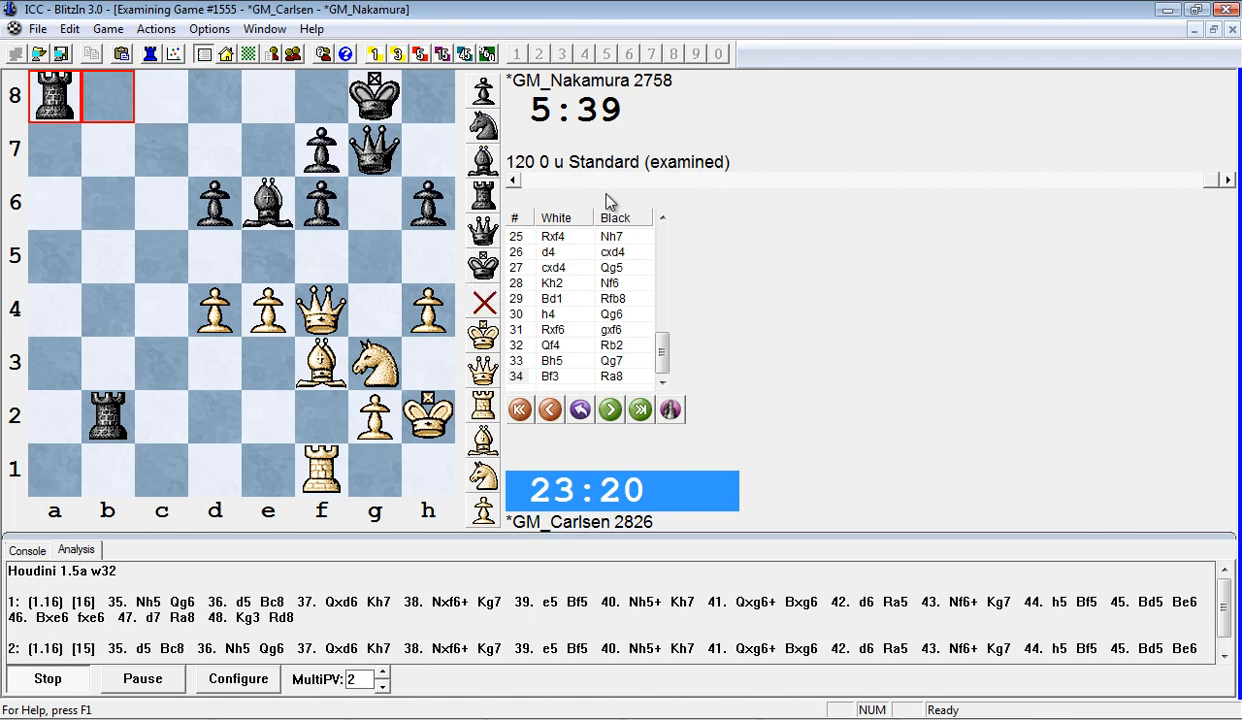
{"action": "mouse_move", "coordinate": [604, 108]}
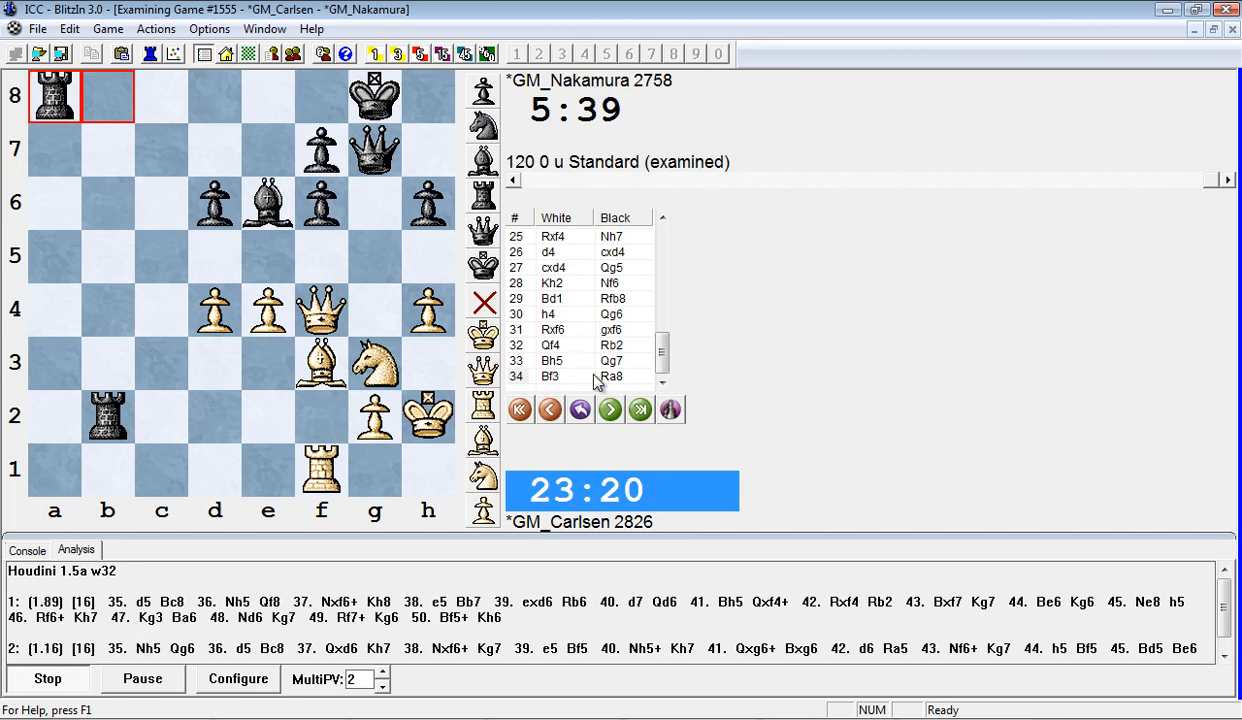
{"action": "mouse_move", "coordinate": [760, 376]}
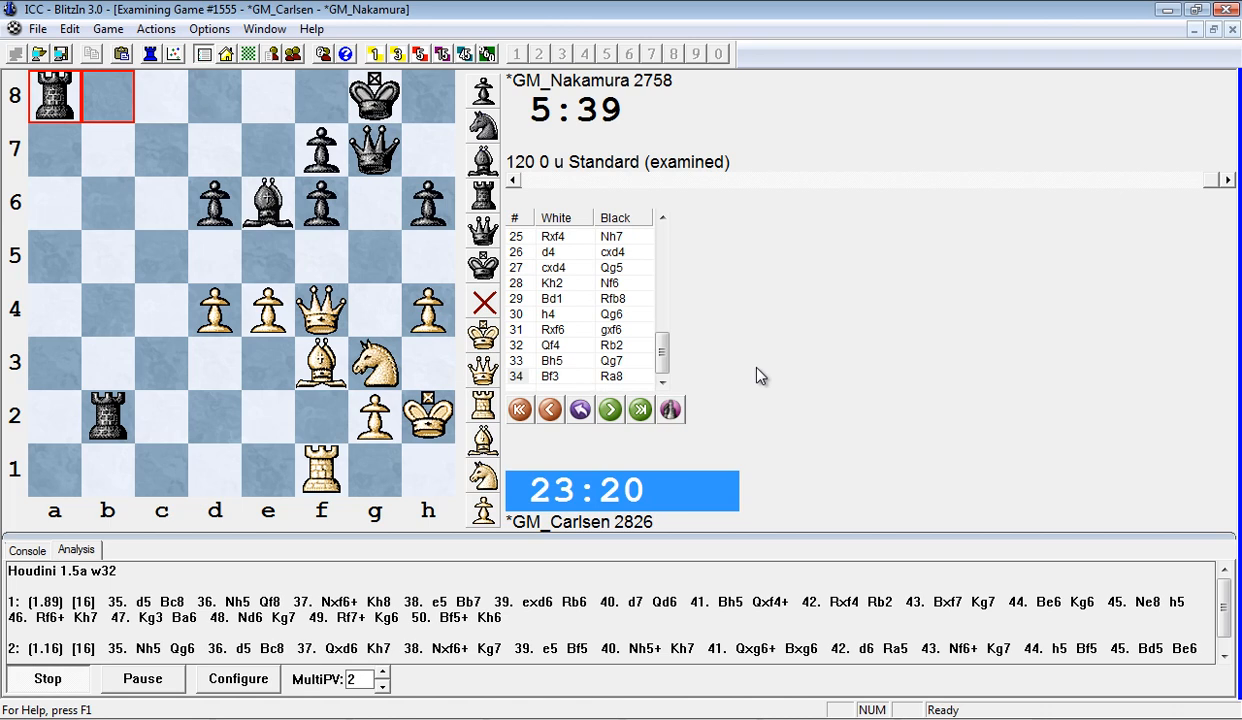
{"action": "mouse_move", "coordinate": [610, 390]}
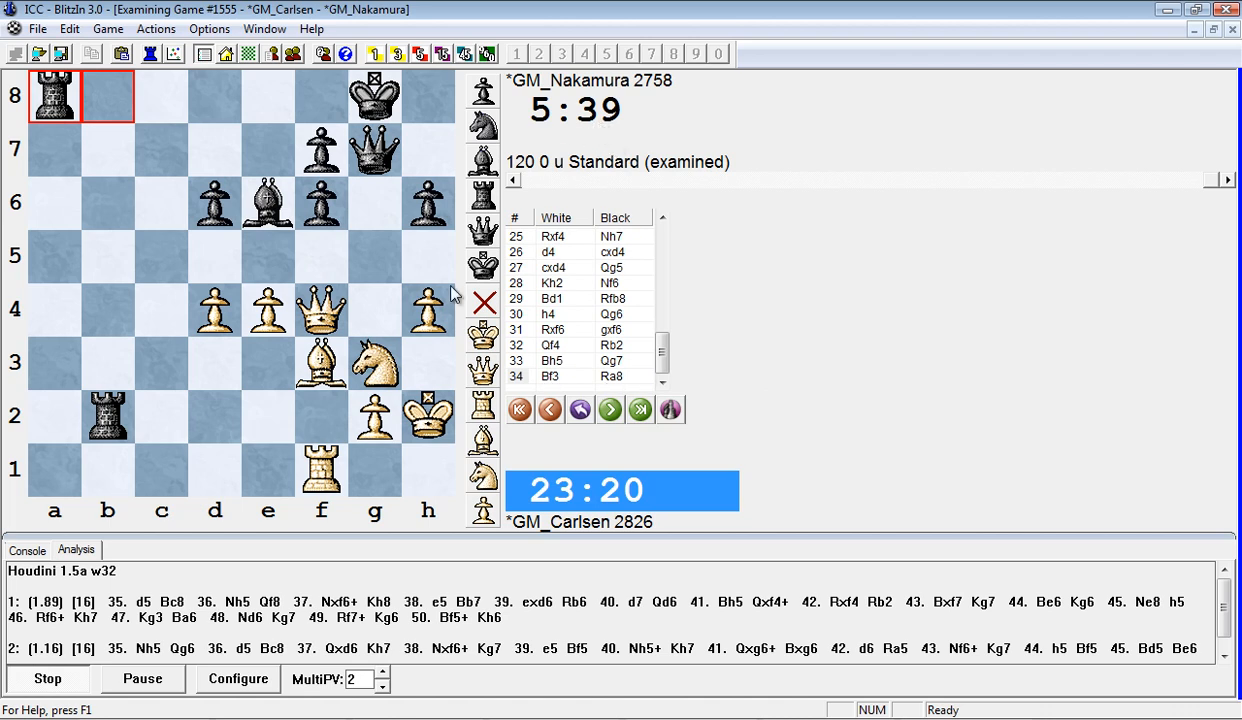
{"action": "mouse_move", "coordinate": [334, 432]}
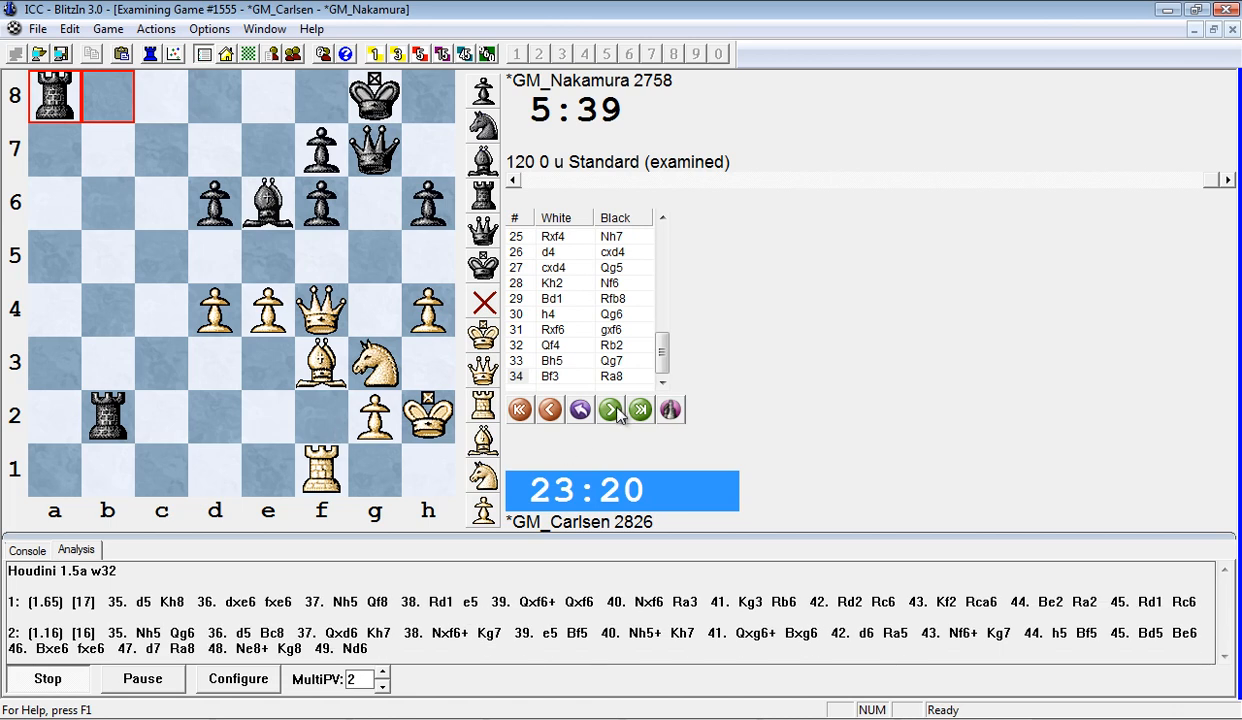
{"action": "mouse_move", "coordinate": [610, 410]}
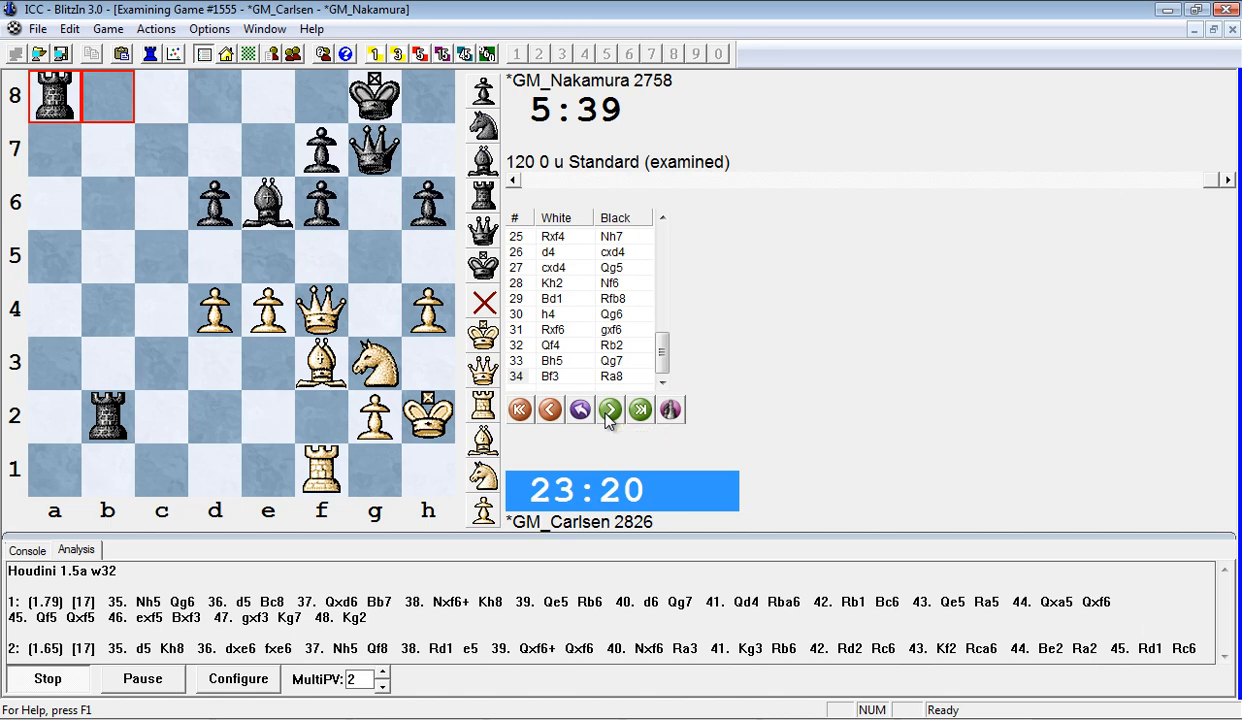
Step forward through 35 d5 Bc8 36 Nh5 Qf8 37 Nxf6+ Kh8
{"action": "left_click", "coordinate": [608, 408]}
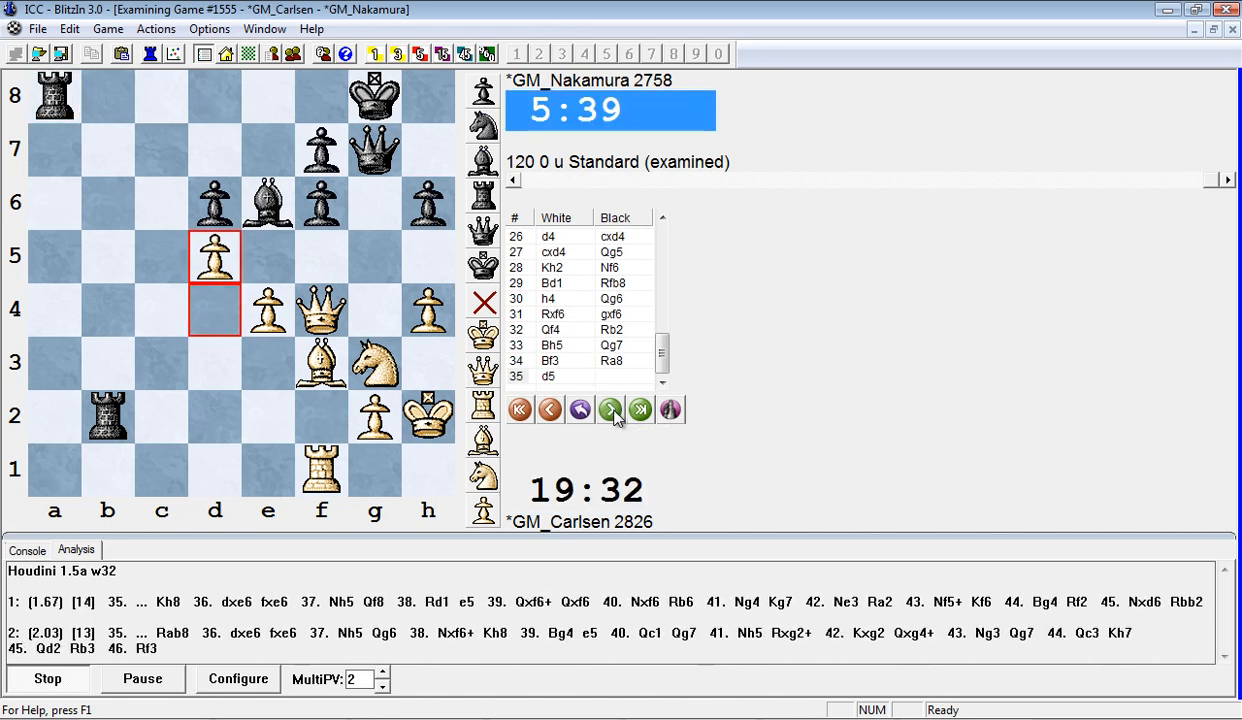
{"action": "left_click", "coordinate": [608, 408]}
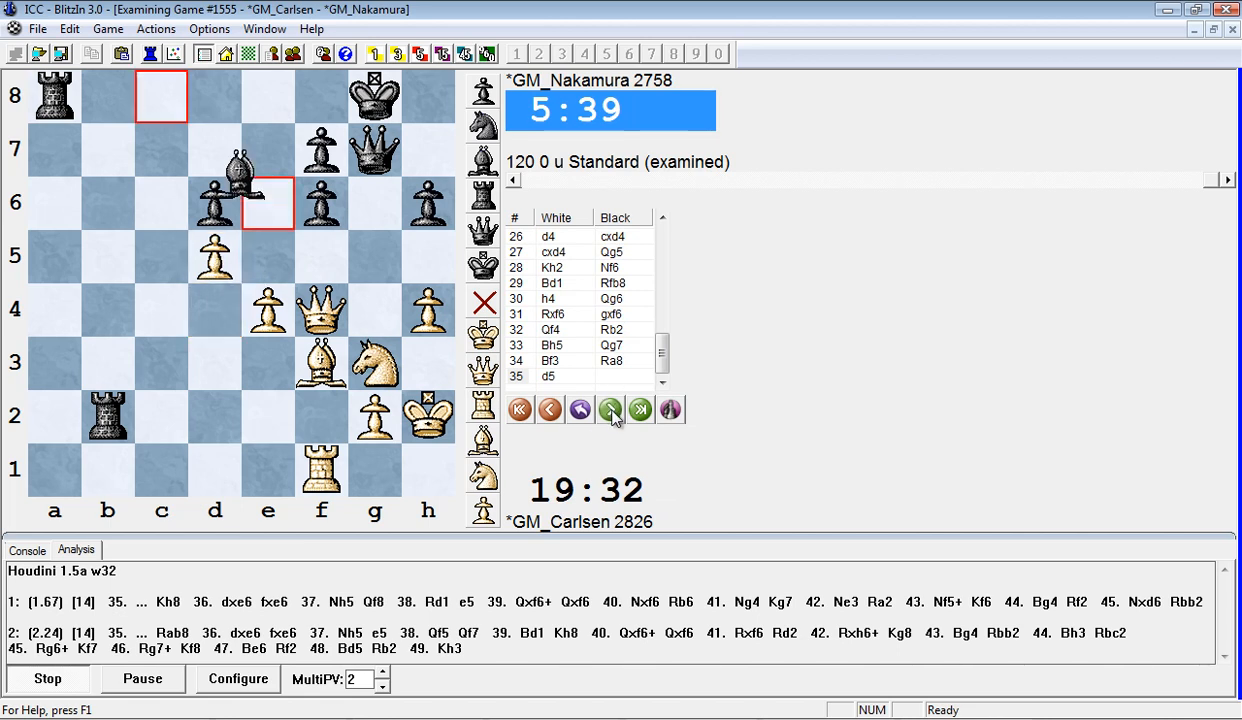
{"action": "left_click", "coordinate": [608, 408]}
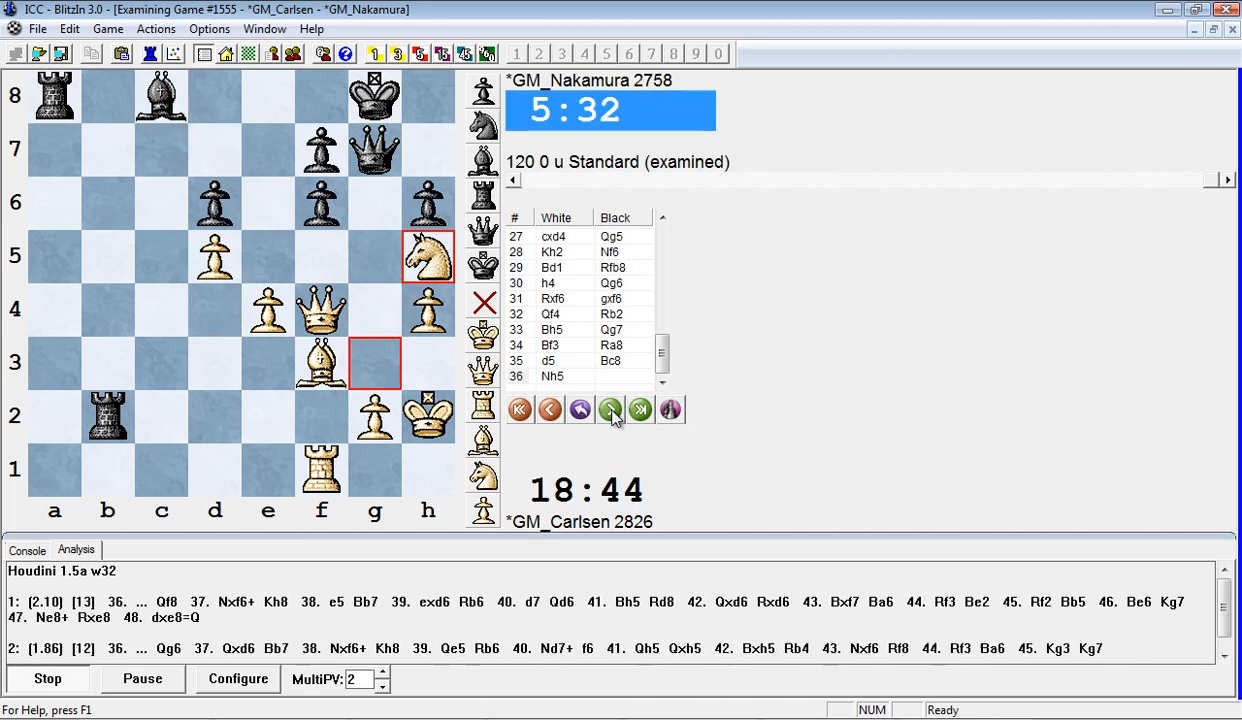
{"action": "left_click", "coordinate": [610, 410]}
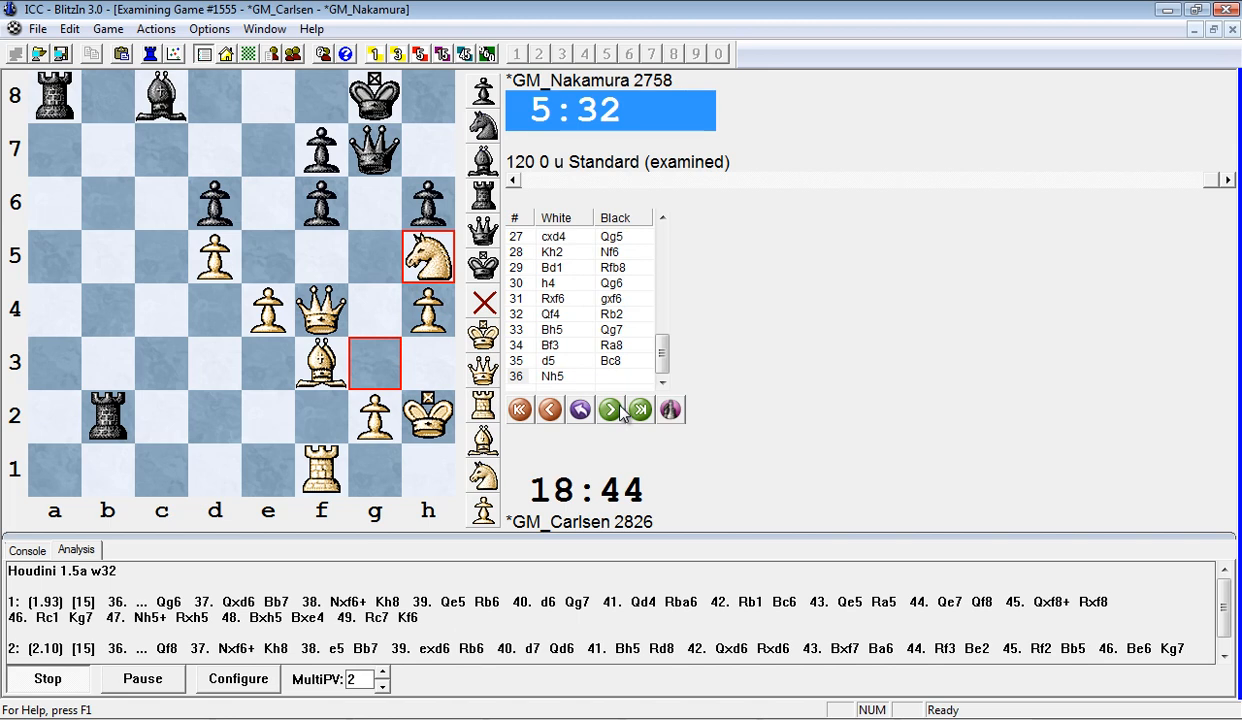
{"action": "left_click", "coordinate": [608, 408]}
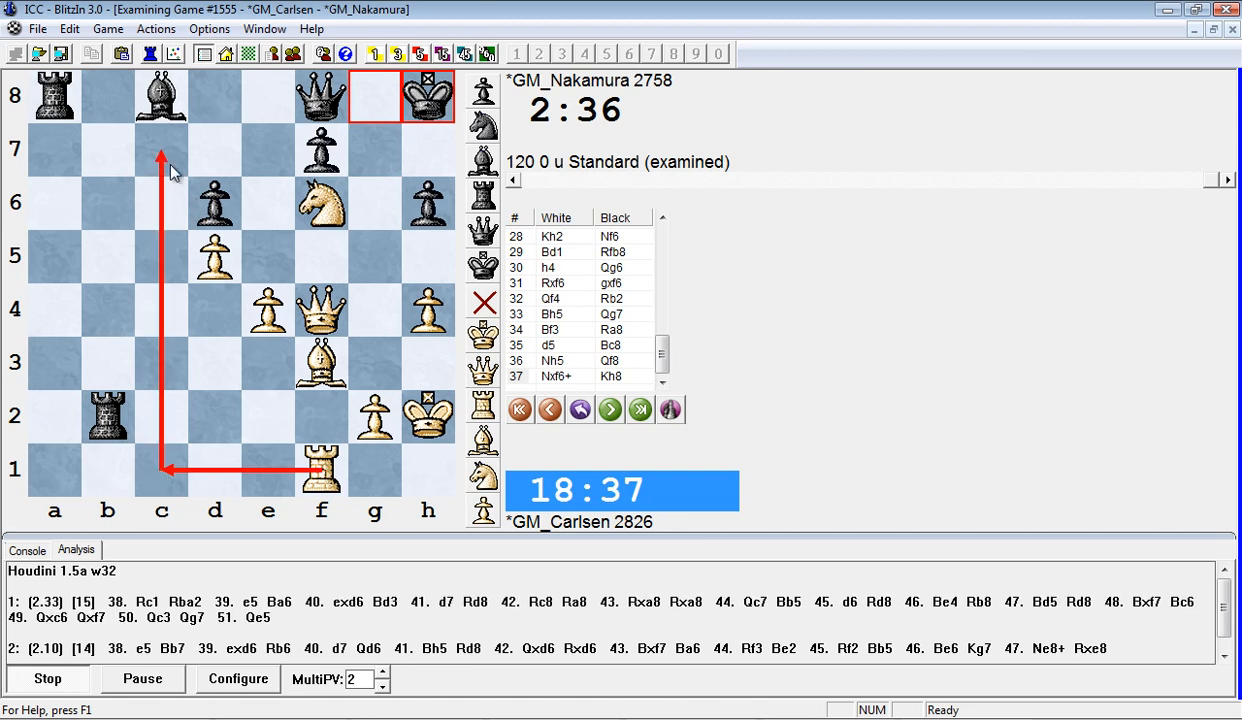
{"action": "mouse_move", "coordinate": [338, 236]}
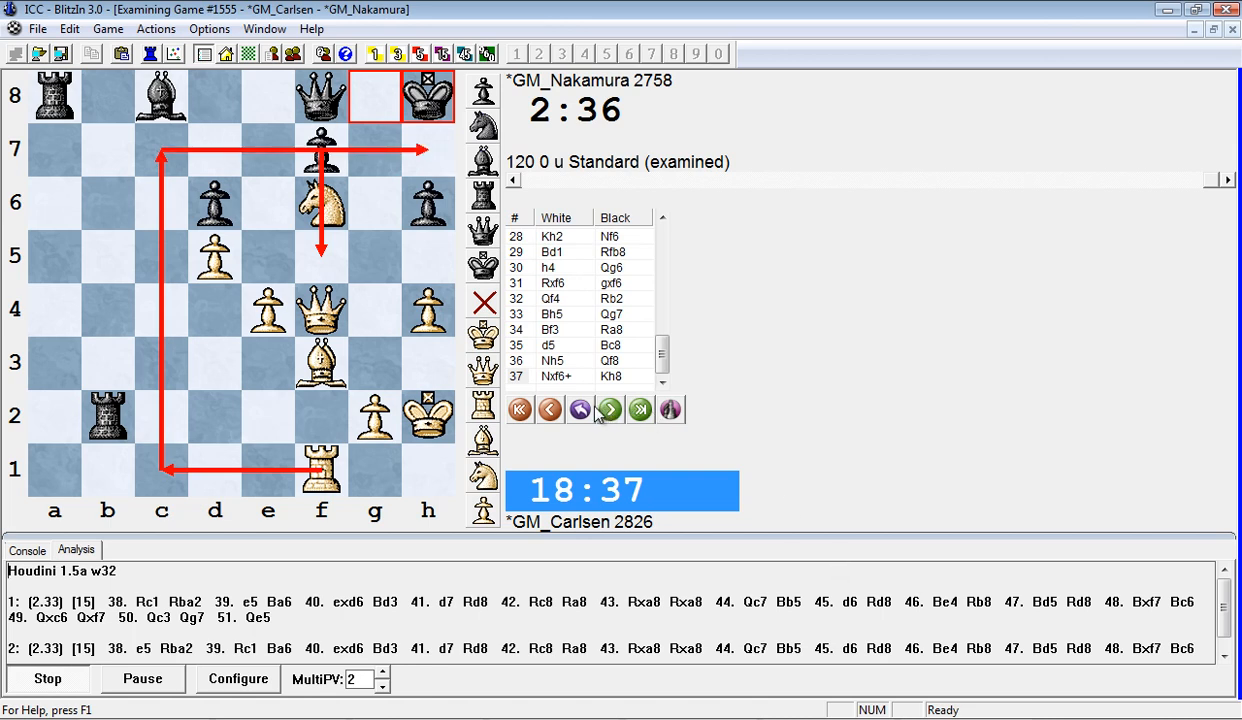
{"action": "mouse_move", "coordinate": [610, 408]}
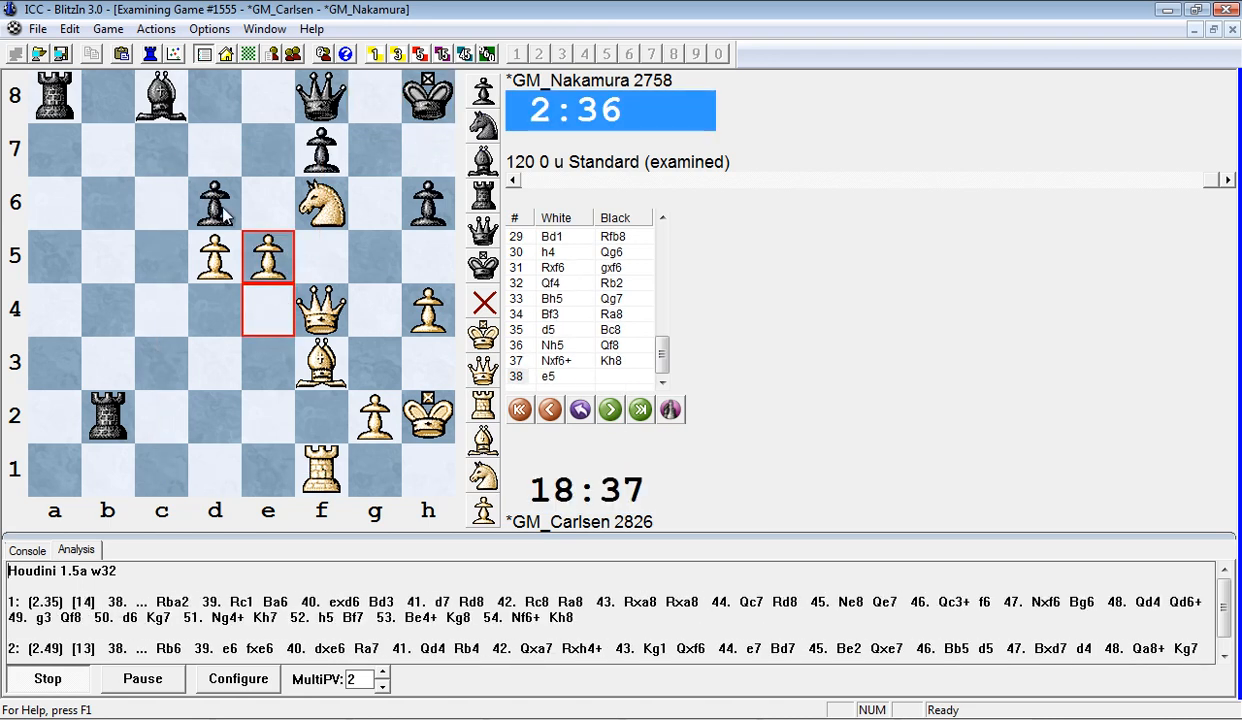
Play out 38 e5 dxe5 39 Qxe5 on the board, then step back to the position after 38 e5
{"action": "left_click", "coordinate": [610, 408]}
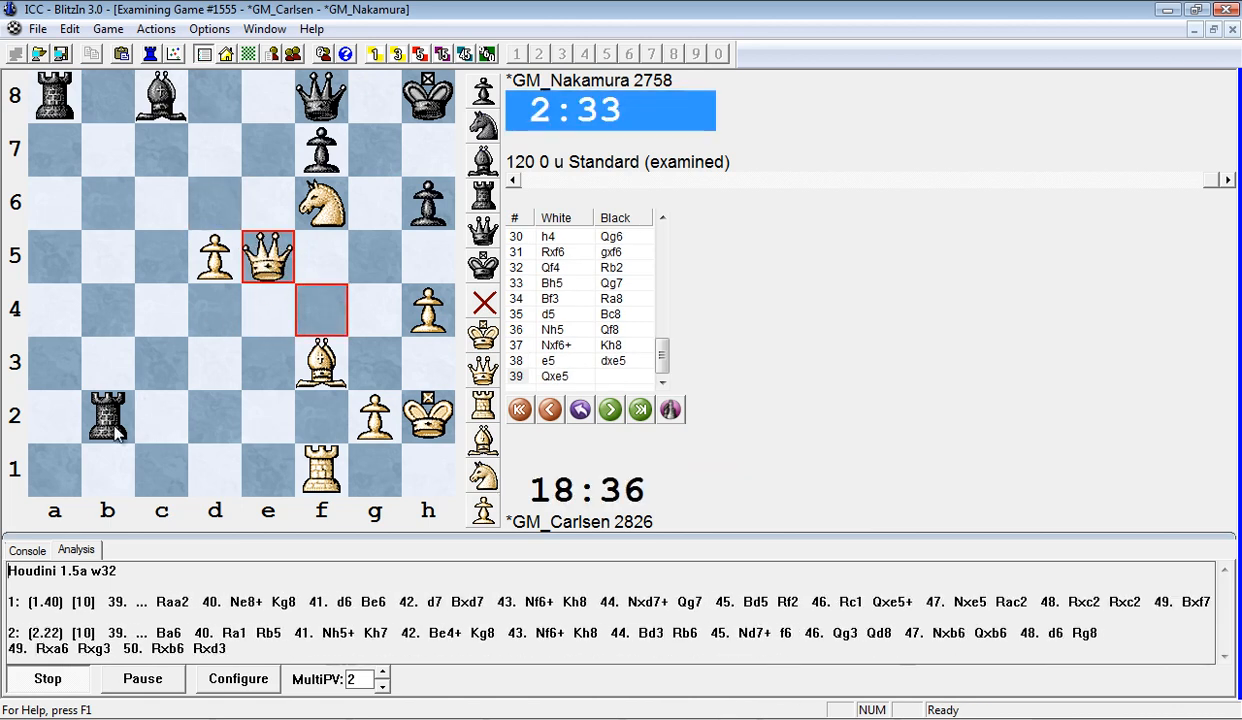
{"action": "left_click", "coordinate": [106, 420]}
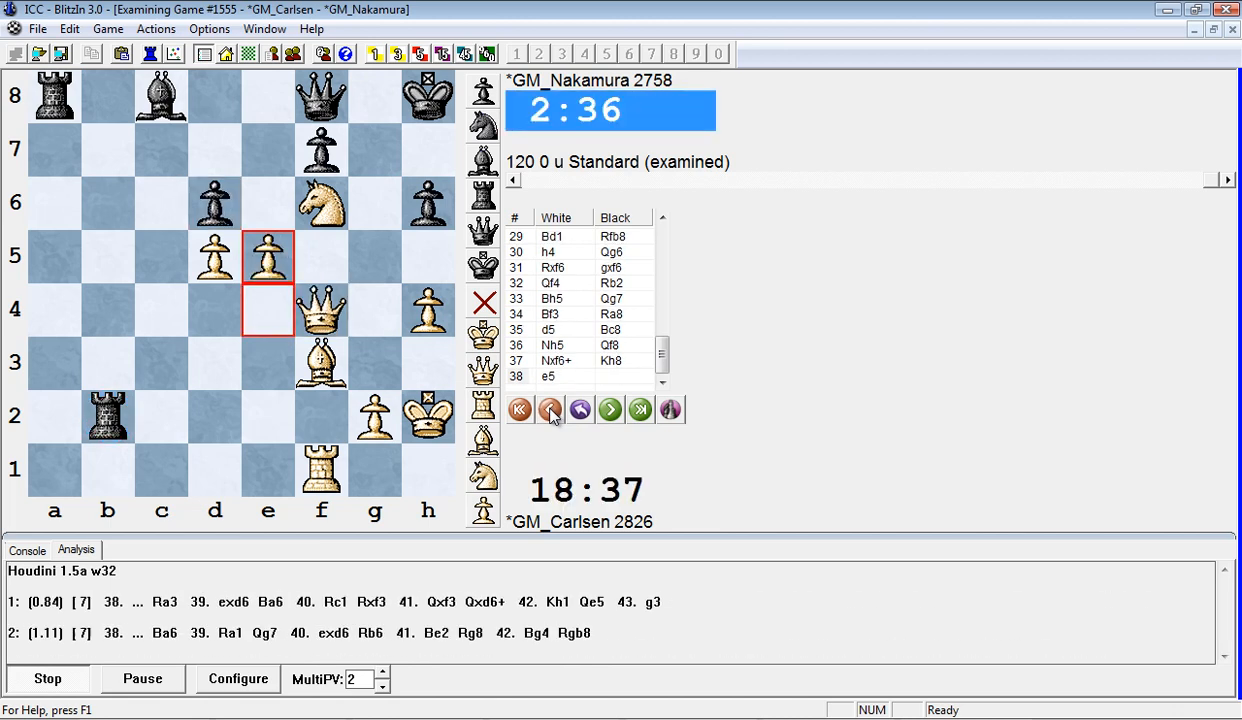
Return to the game line and replay 38 Rc1 Kg7 39 e5
{"action": "left_click", "coordinate": [608, 408]}
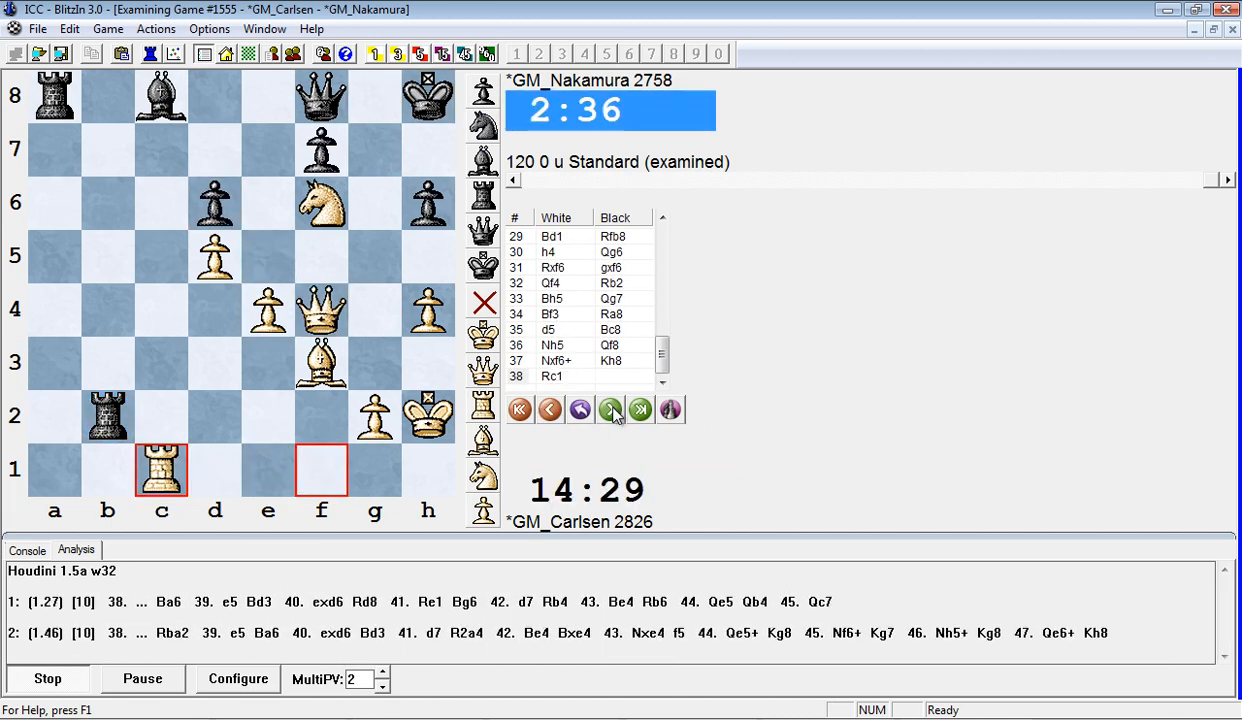
{"action": "left_click", "coordinate": [610, 408]}
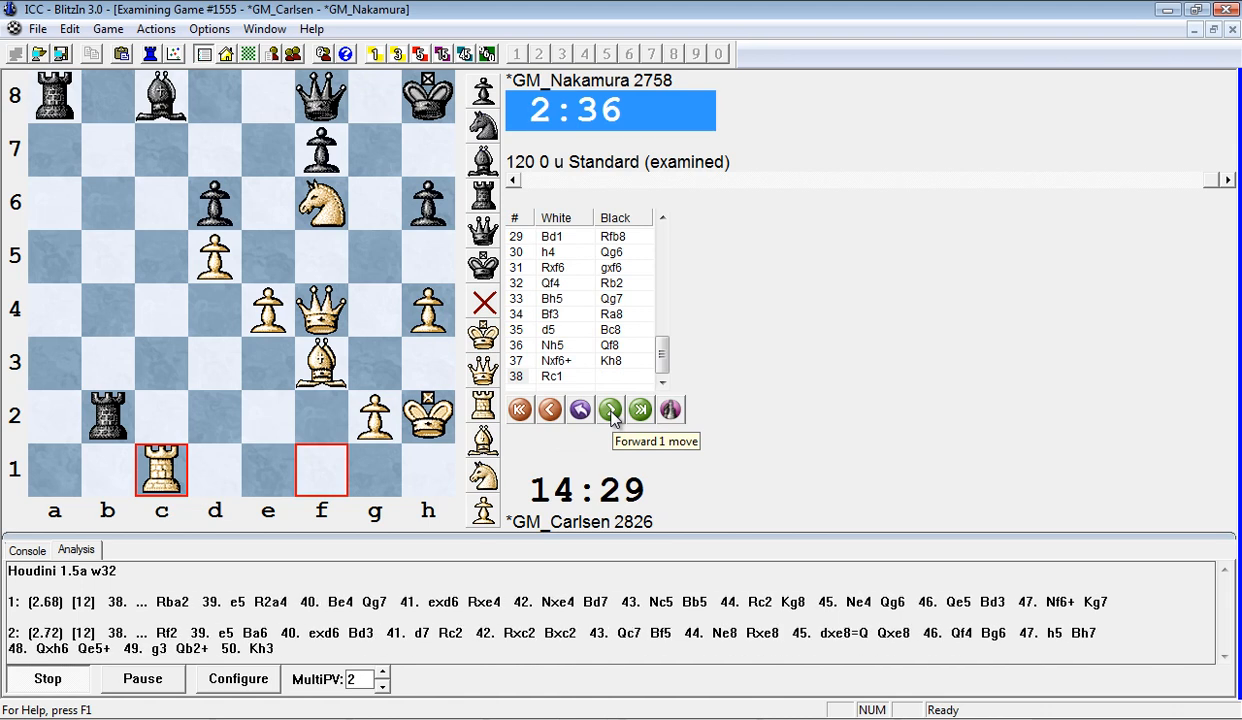
{"action": "left_click", "coordinate": [608, 408]}
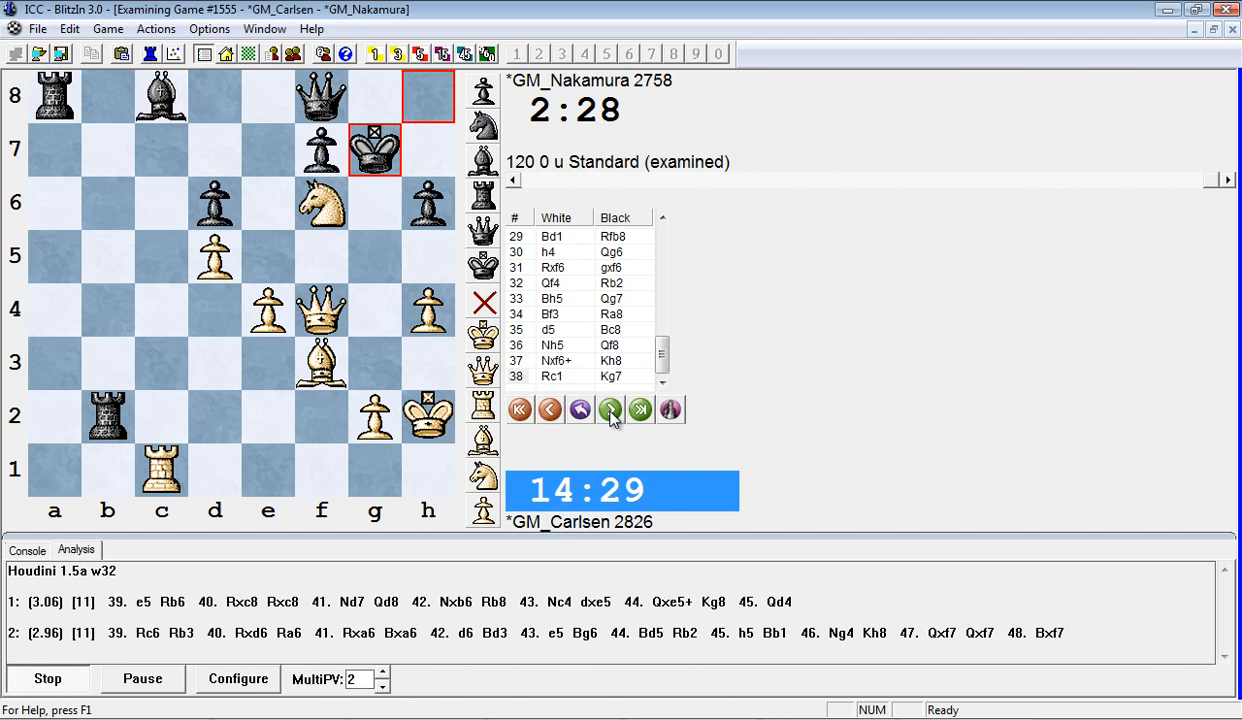
{"action": "left_click", "coordinate": [610, 408]}
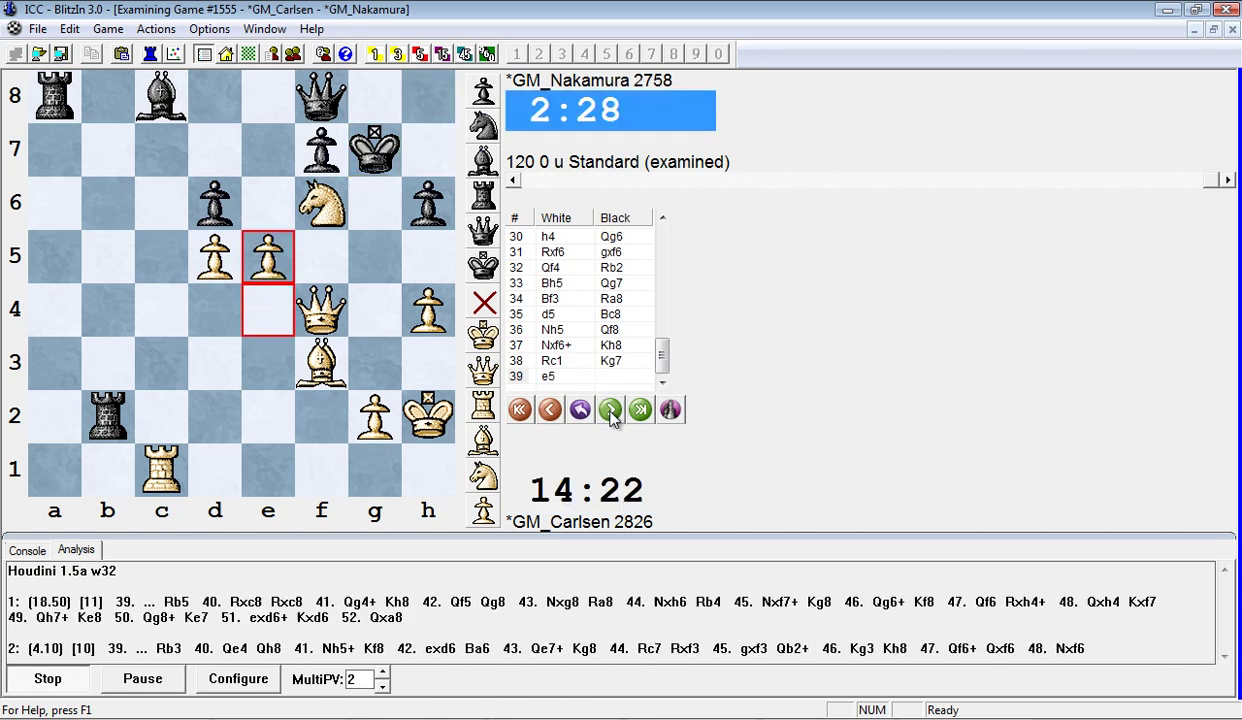
Continue forward through 39...dxe5 40 Nh5+ Kh7
{"action": "left_click", "coordinate": [610, 410]}
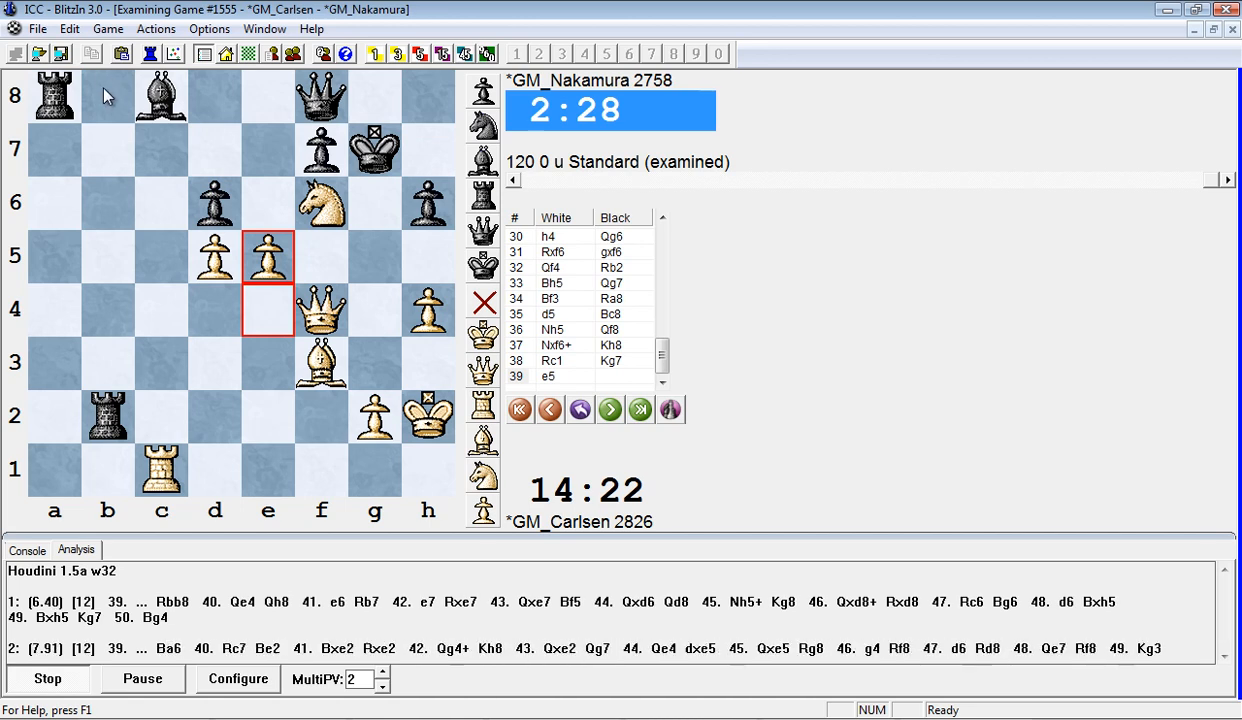
{"action": "left_click", "coordinate": [610, 410]}
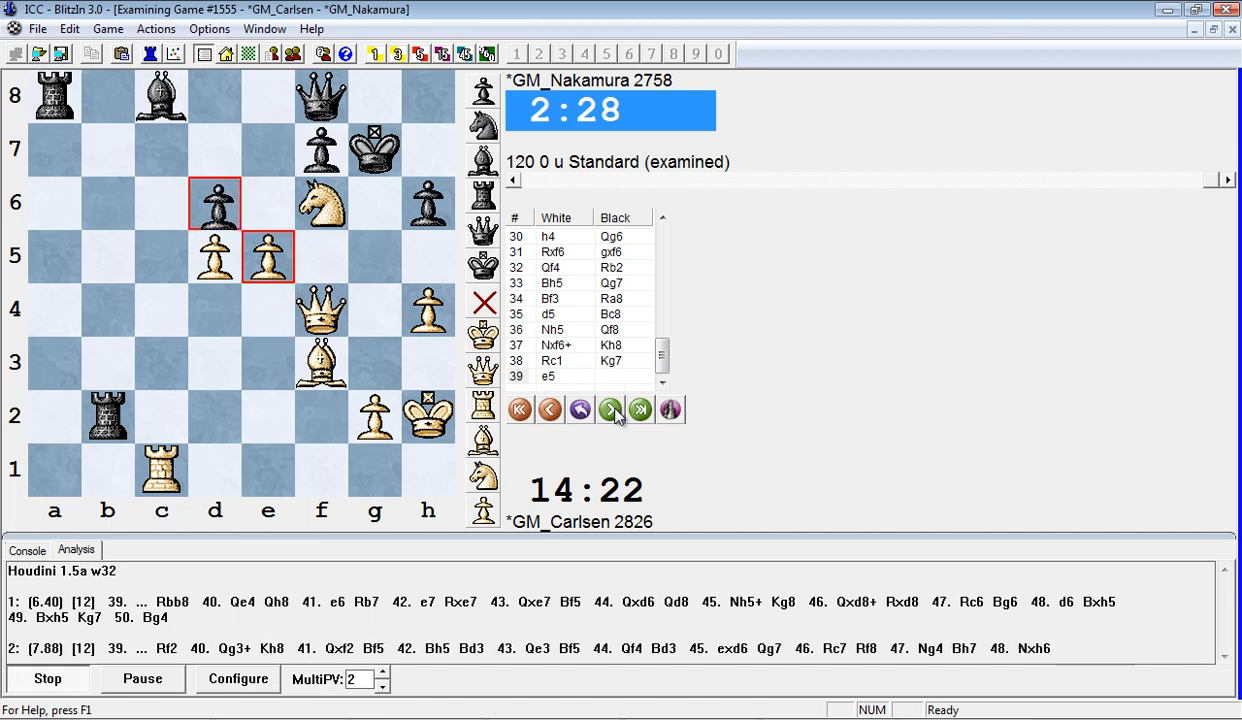
{"action": "left_click", "coordinate": [608, 408]}
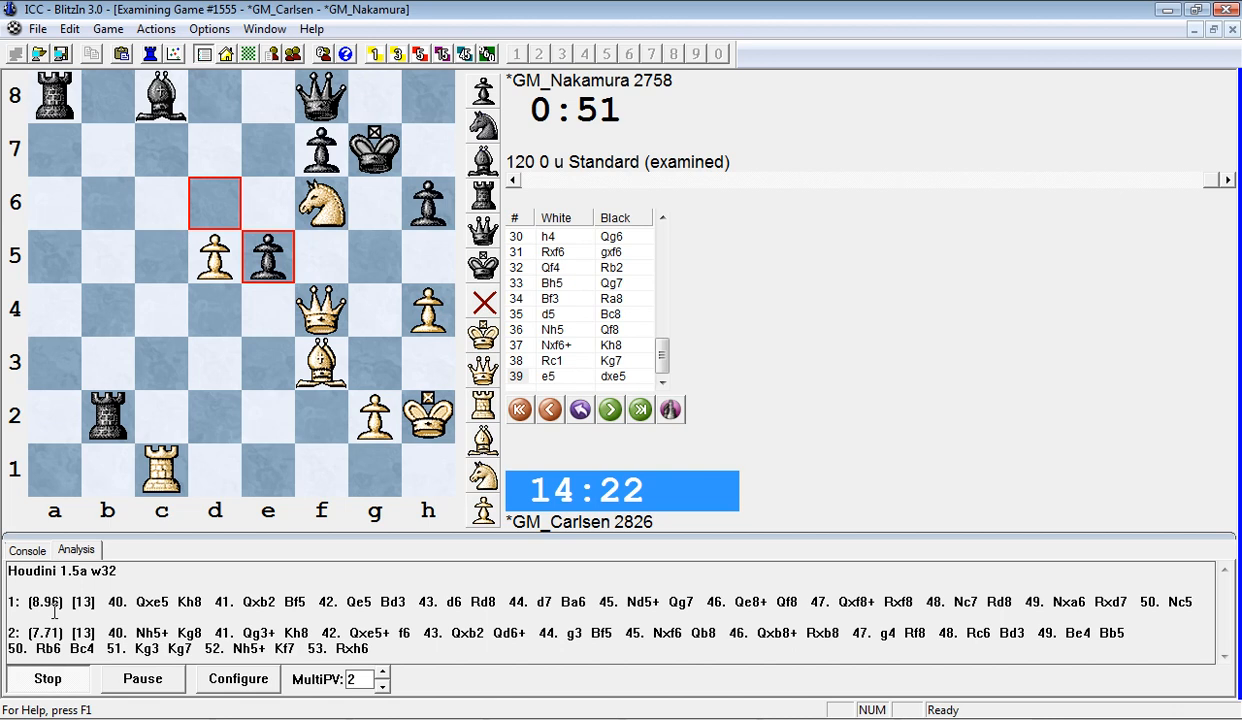
{"action": "left_click", "coordinate": [610, 408]}
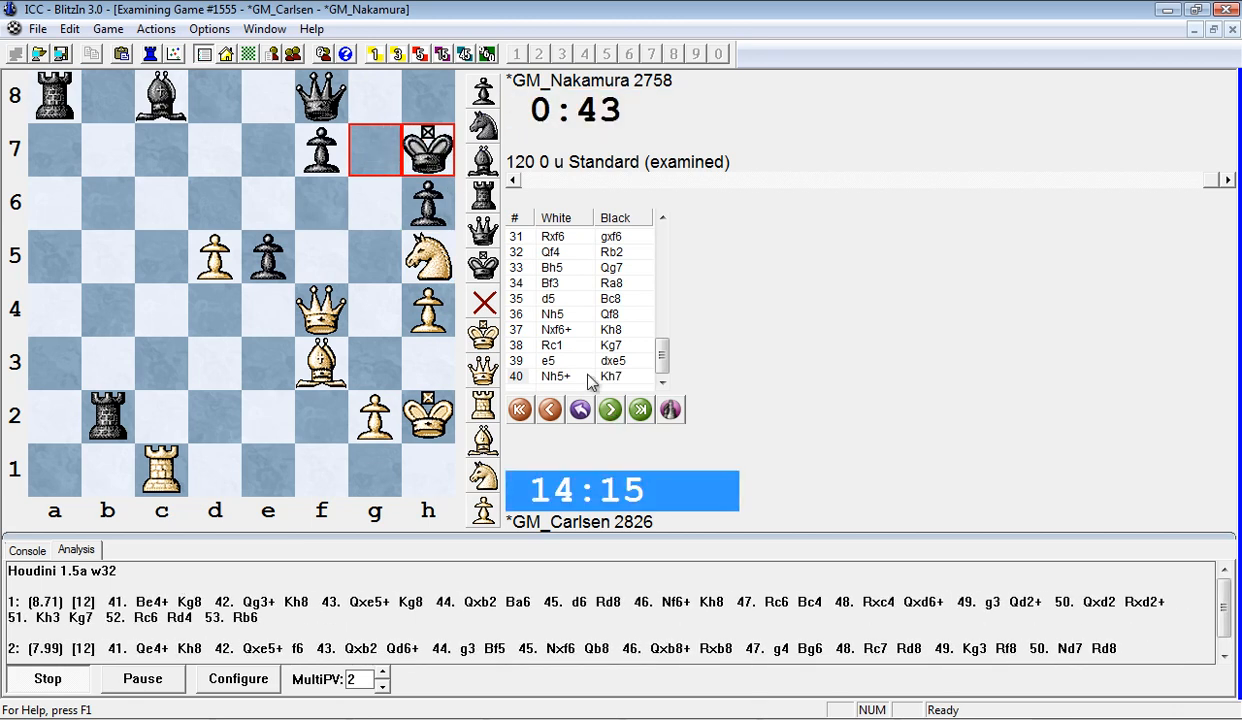
Play 41 Be4+ Kg8 and Houdini's mating line, leaving the board at 42 Qg3+ Kh8
{"action": "left_click", "coordinate": [608, 410]}
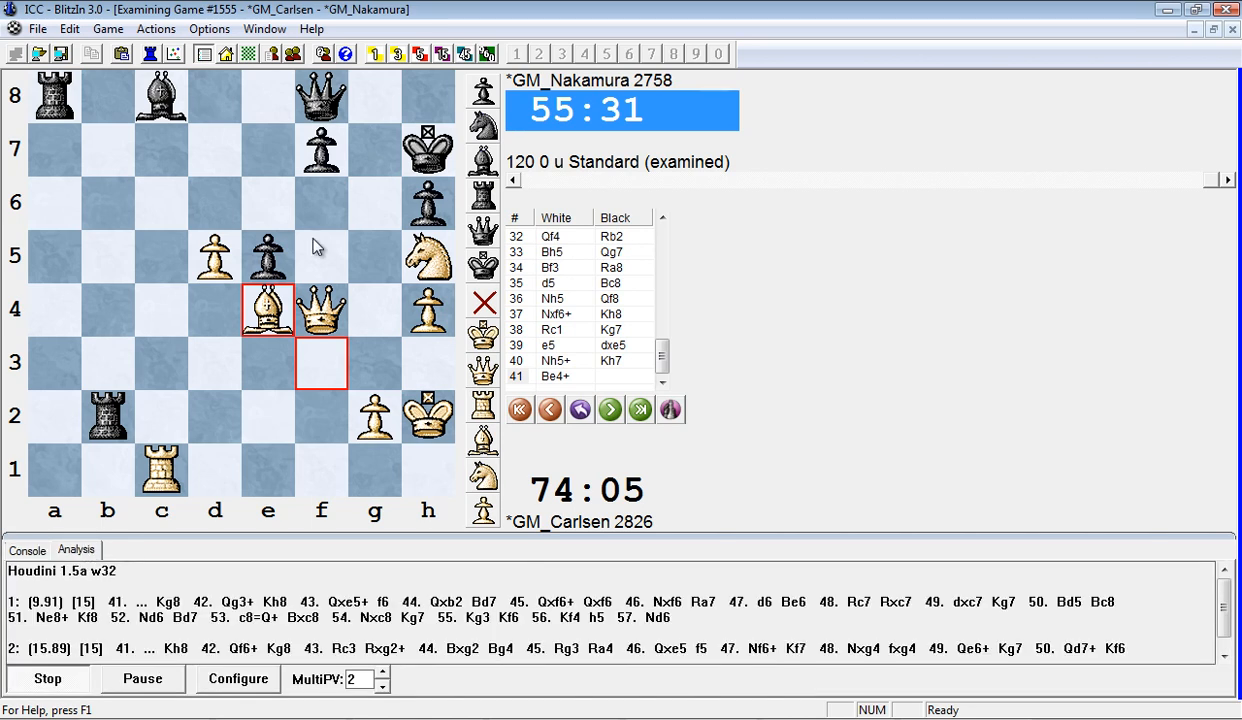
{"action": "mouse_move", "coordinate": [360, 168]}
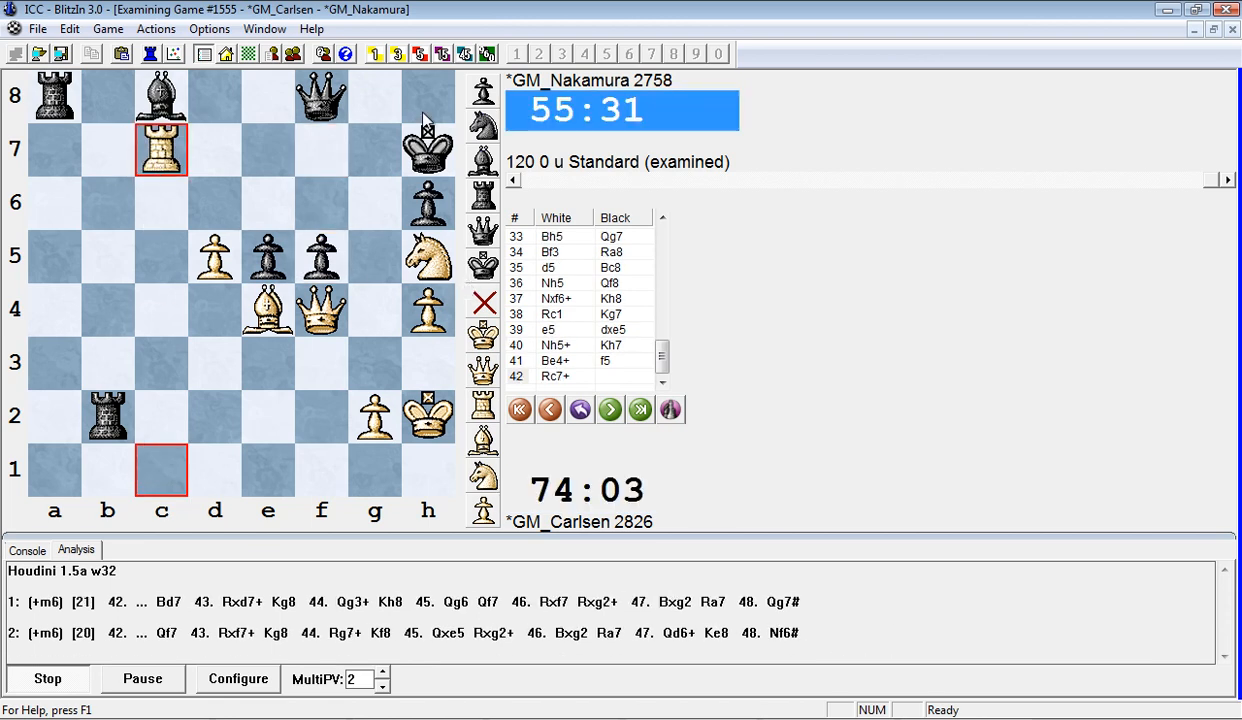
{"action": "mouse_move", "coordinate": [198, 100]}
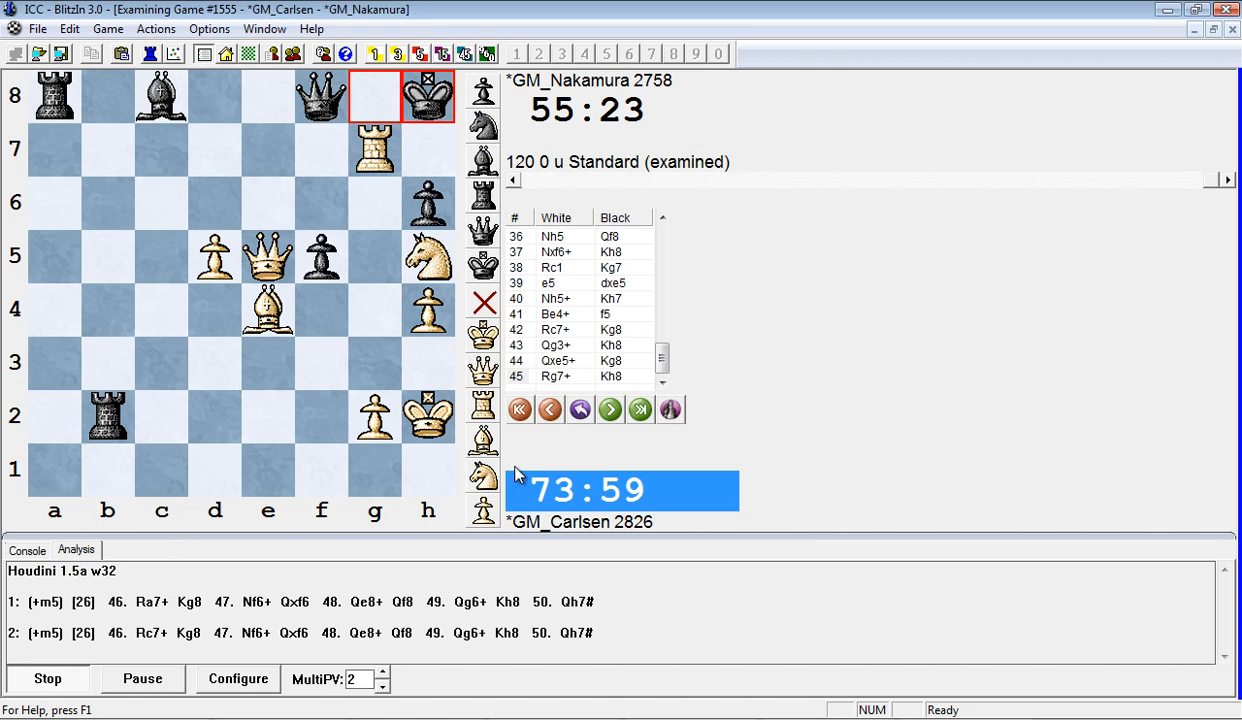
{"action": "left_click", "coordinate": [550, 408]}
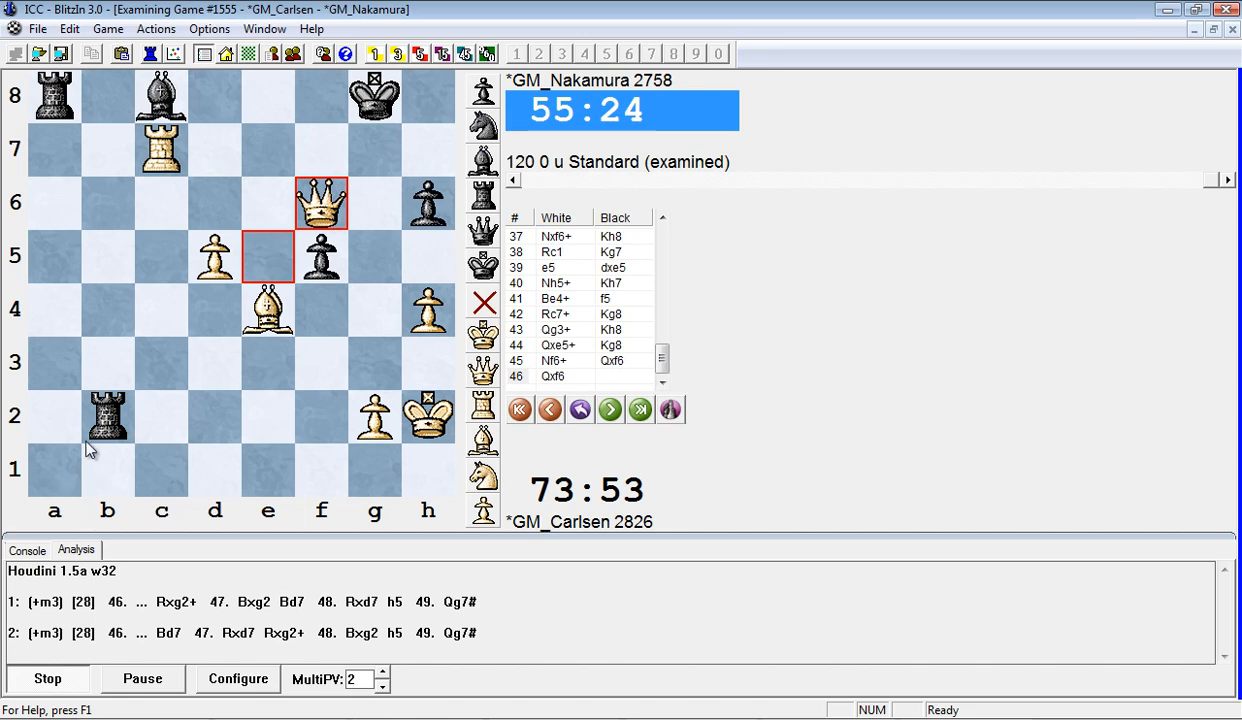
{"action": "left_click_drag", "start_coordinate": [106, 414], "coordinate": [320, 414]}
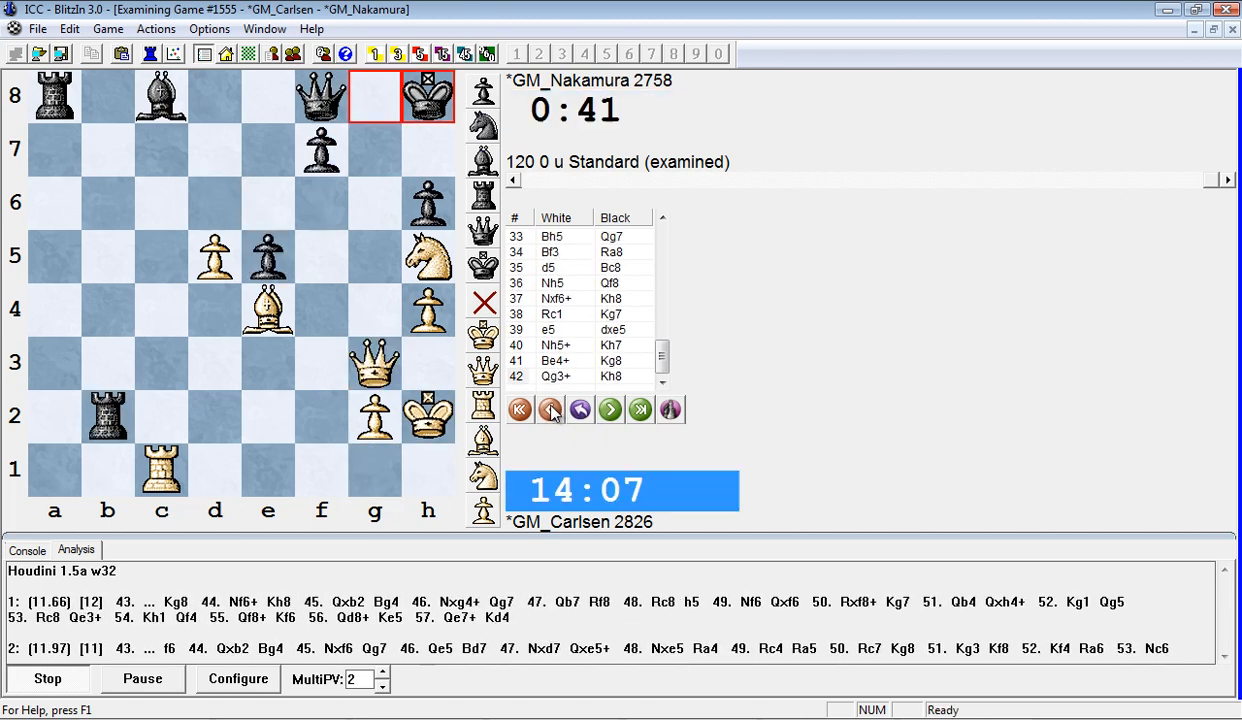
Step the examined game back one move to the position after 41.Be4+
{"action": "left_click", "coordinate": [548, 408]}
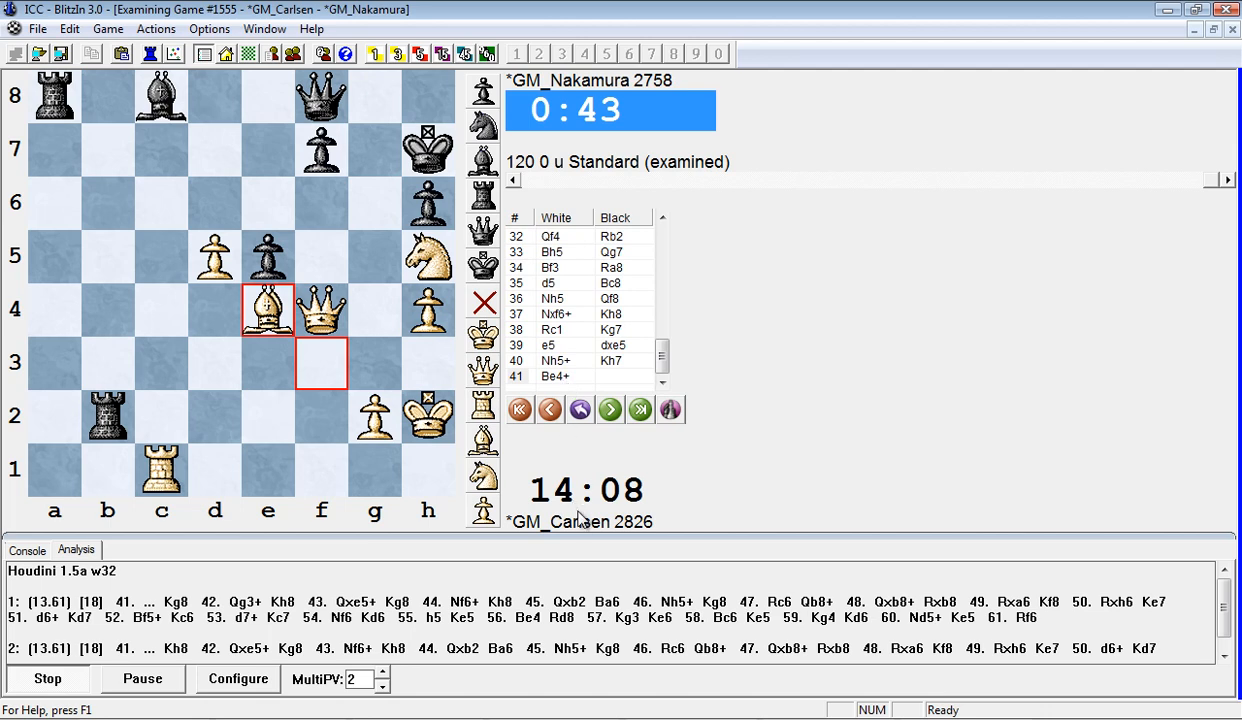
{"action": "mouse_move", "coordinate": [590, 530]}
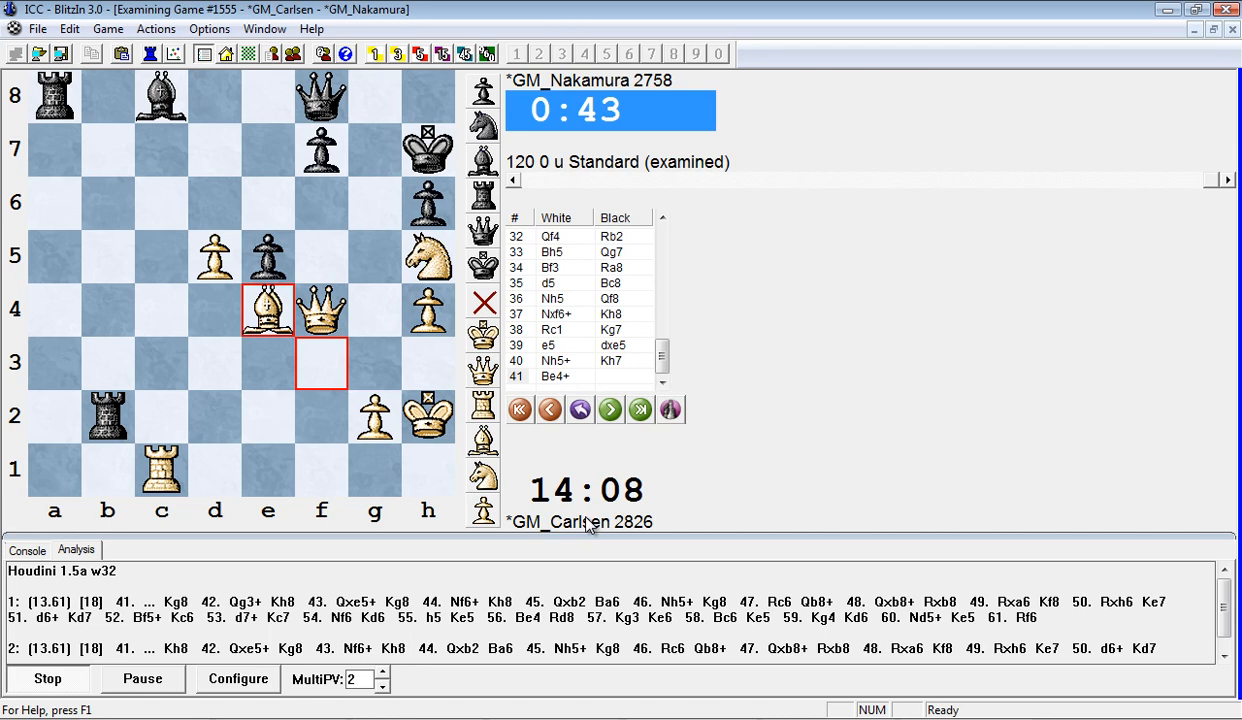
{"action": "mouse_move", "coordinate": [618, 512]}
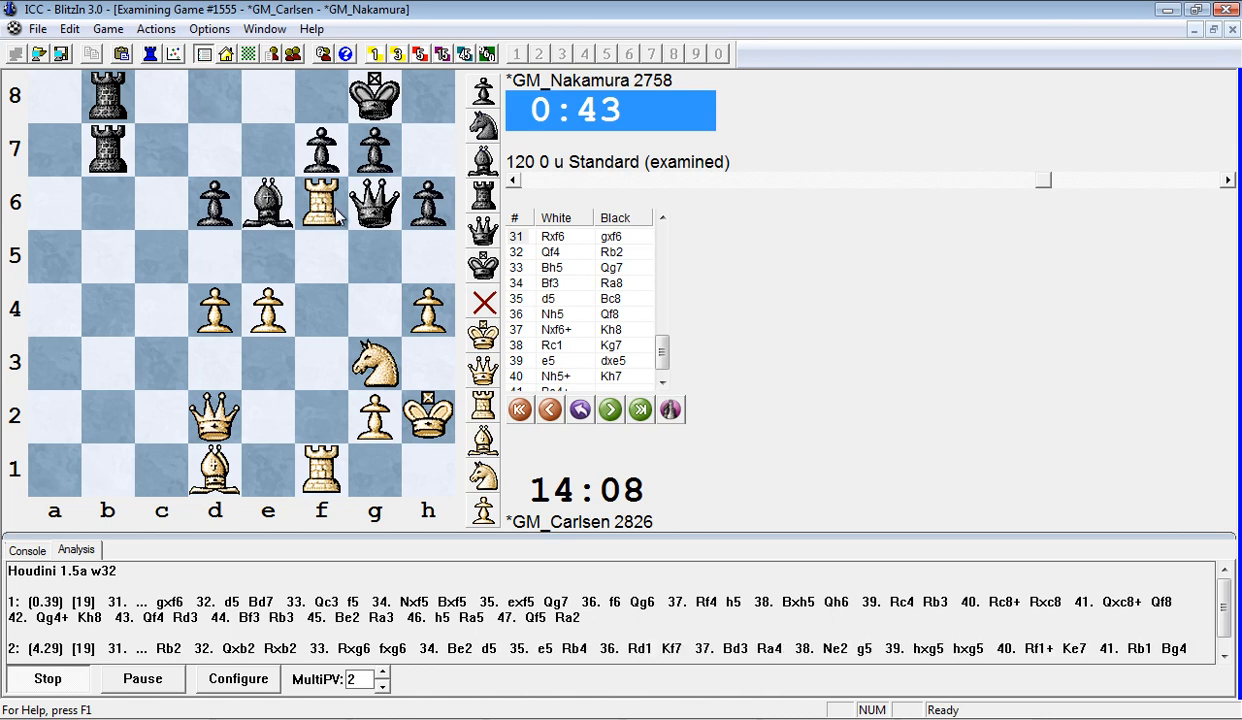
{"action": "mouse_move", "coordinate": [600, 534]}
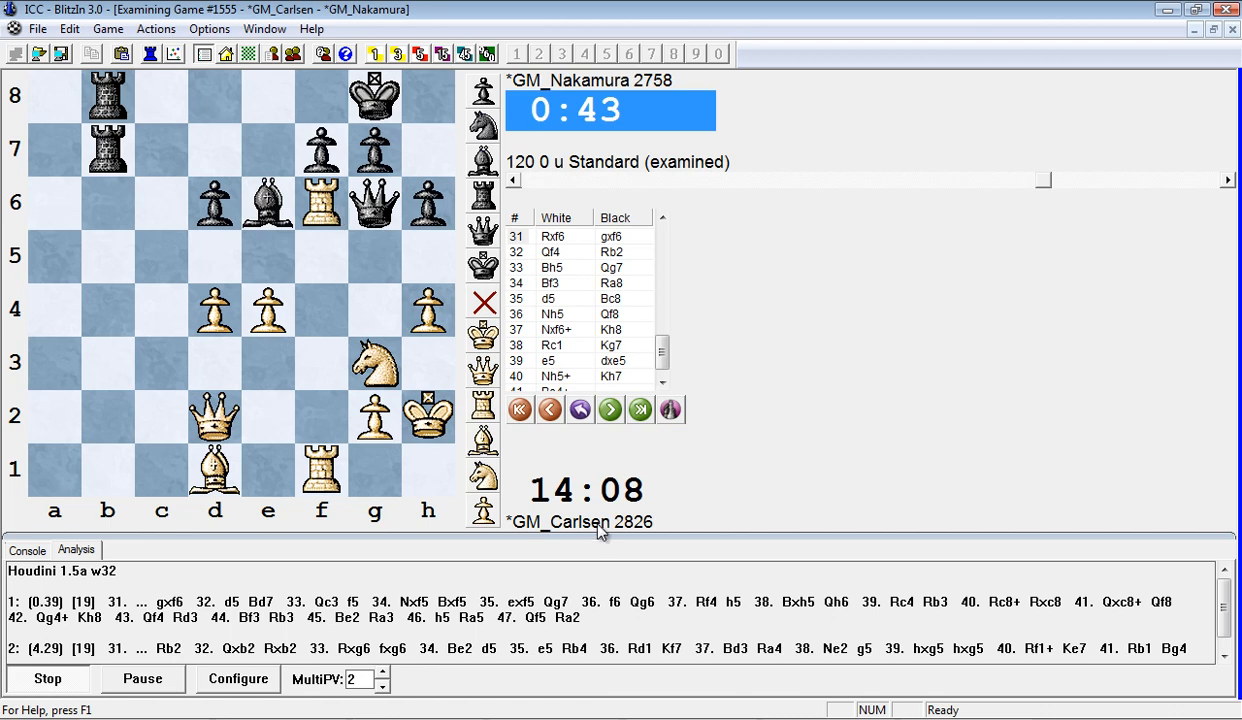
{"action": "mouse_move", "coordinate": [1176, 188]}
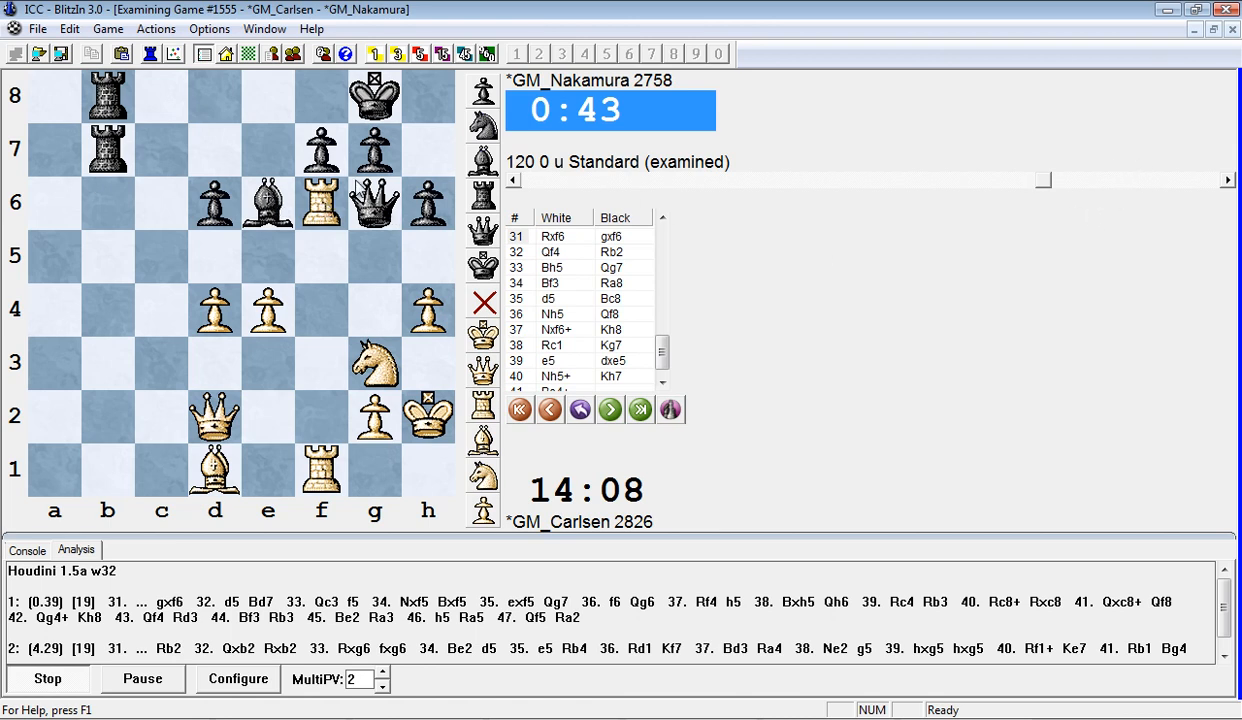
{"action": "mouse_move", "coordinate": [1170, 182]}
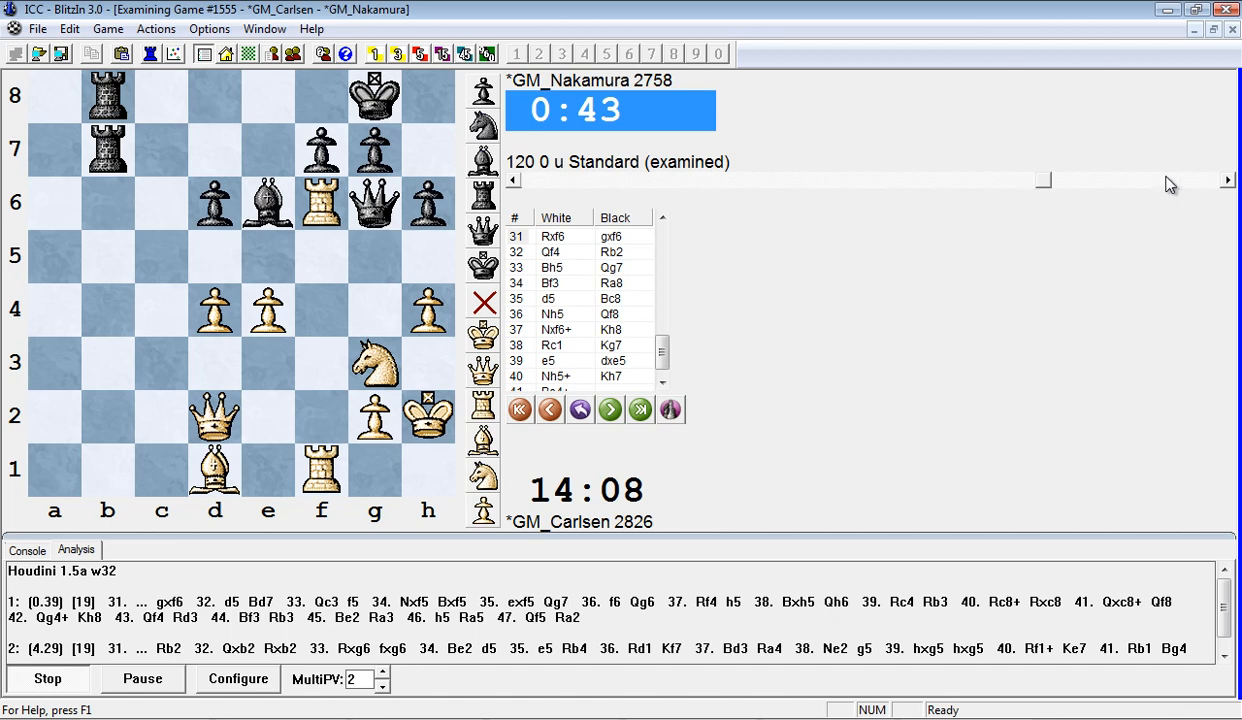